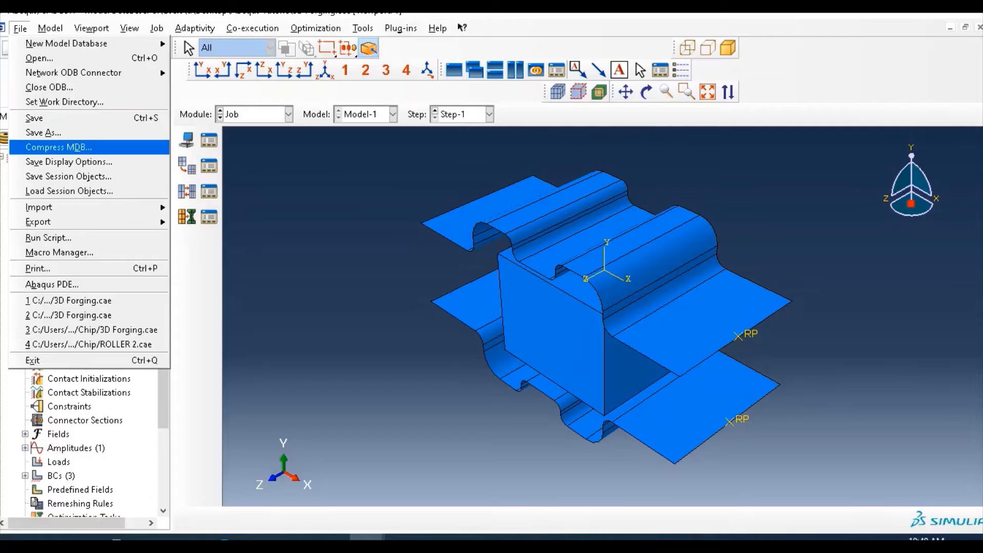
# Step: Save the model database as 3D Forging.cae, overwriting the existing file
pyautogui.click(43, 133)
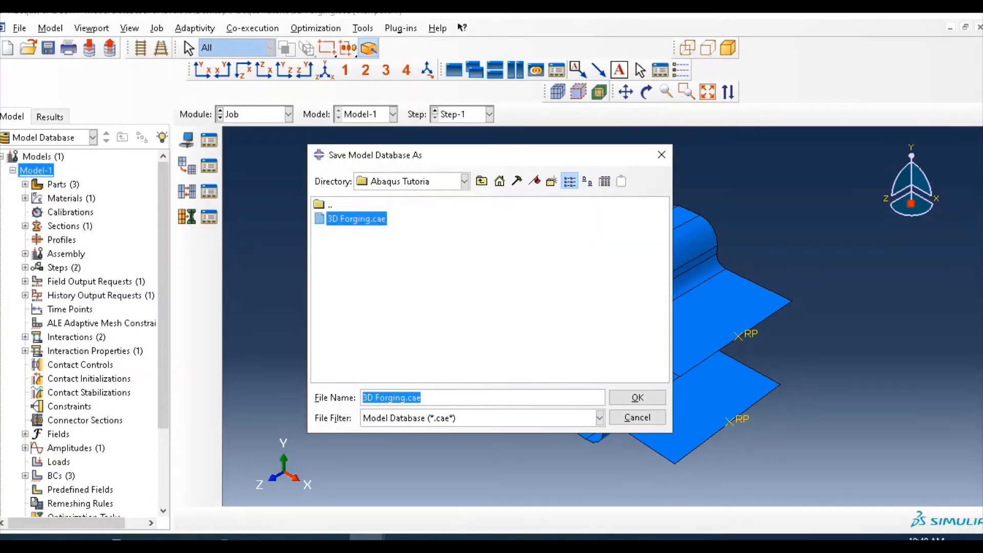
pyautogui.click(637, 398)
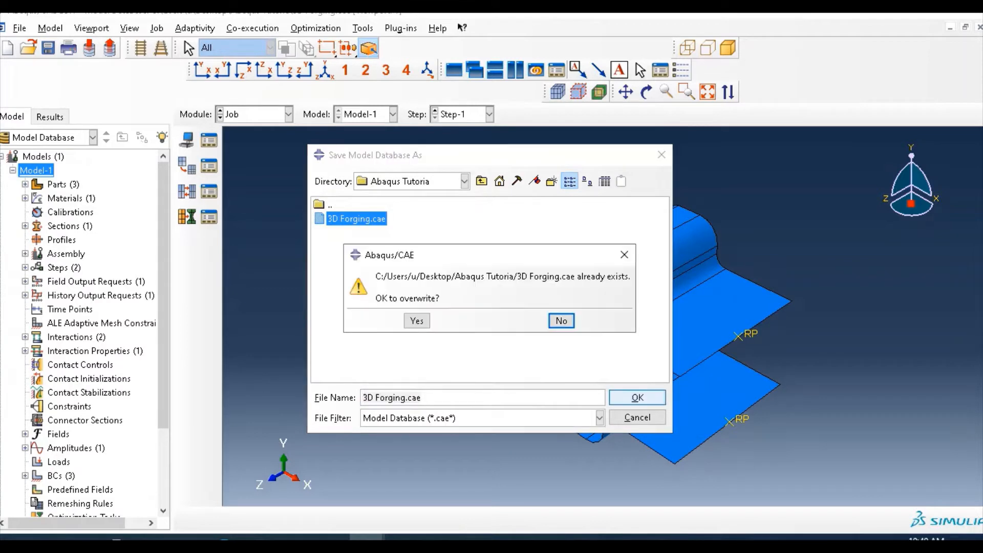
pyautogui.click(417, 321)
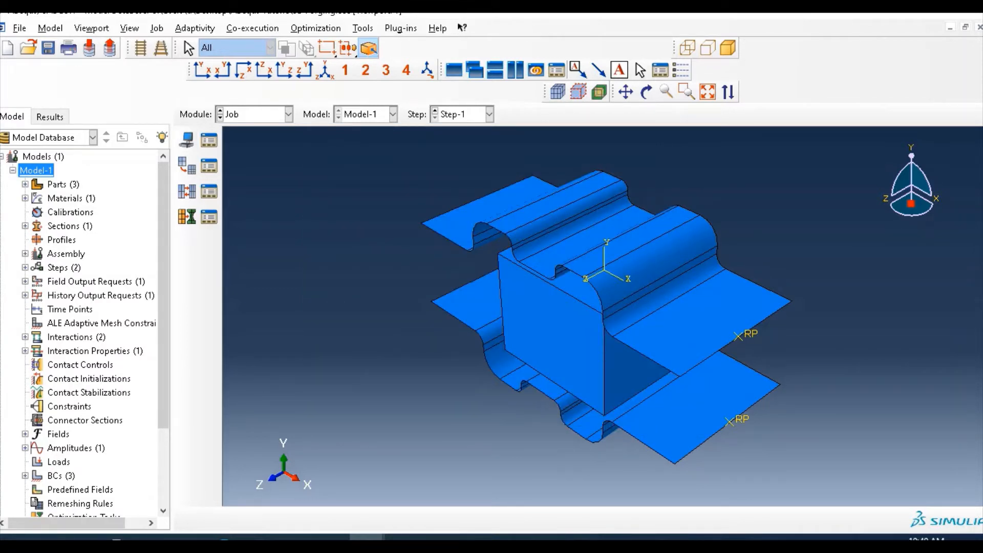
# Step: Rename Model-1 to 'With ALE_Massscaling' from the model tree
pyautogui.rightClick(35, 170)
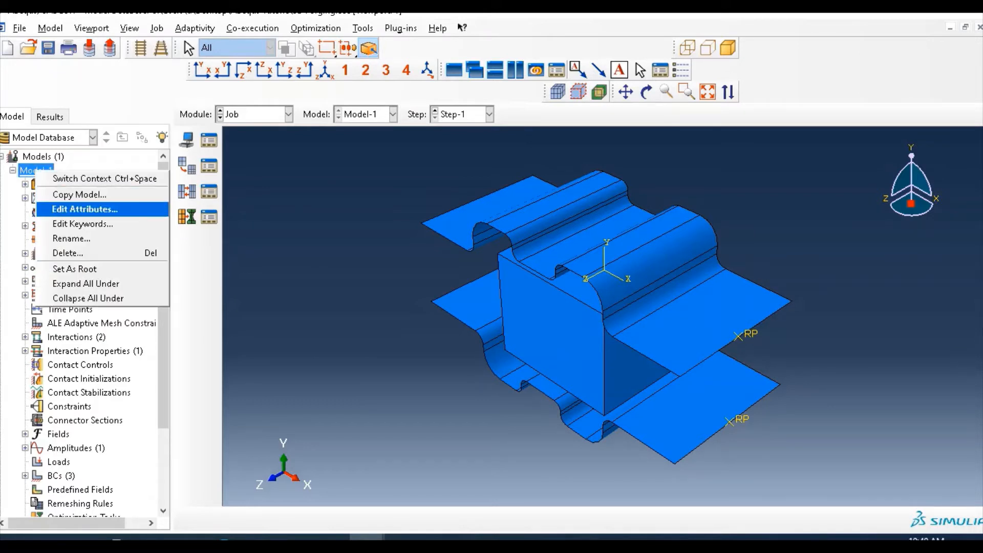
pyautogui.moveTo(71, 238)
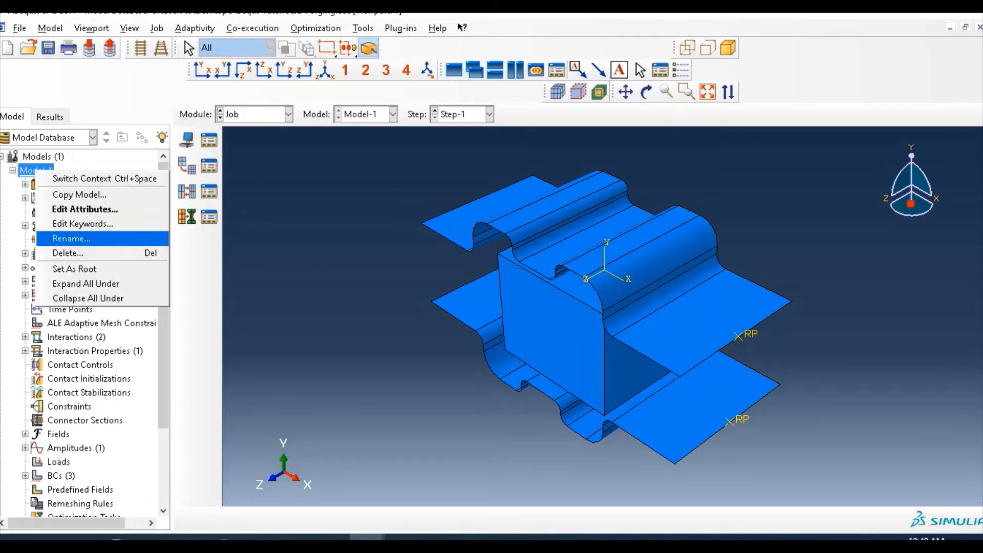
pyautogui.click(70, 238)
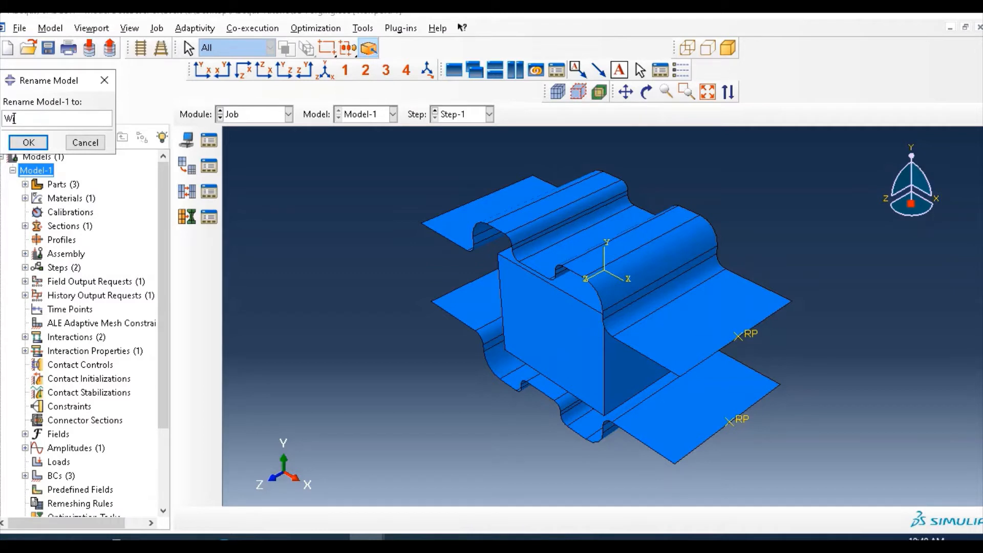
pyautogui.write('ith ALE')
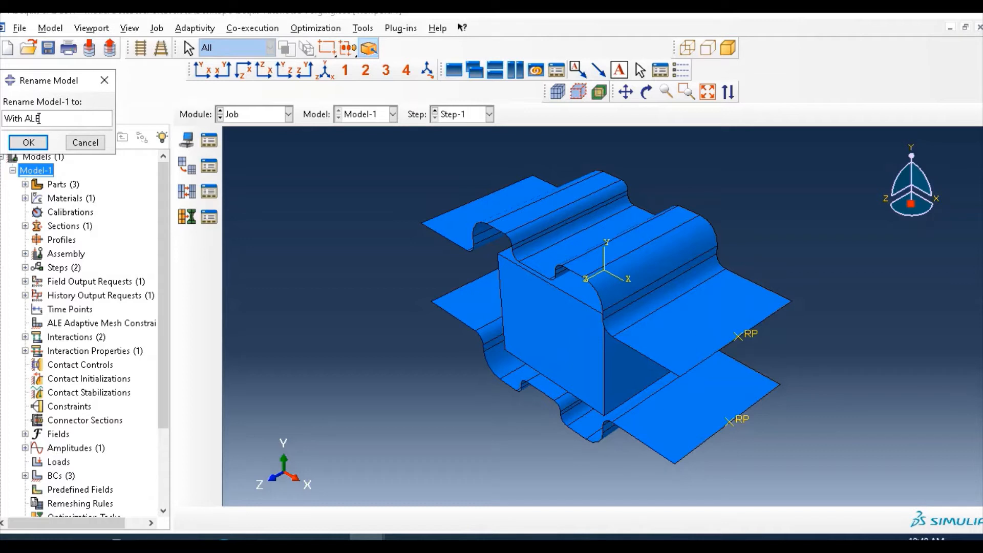
pyautogui.write('_Massca')
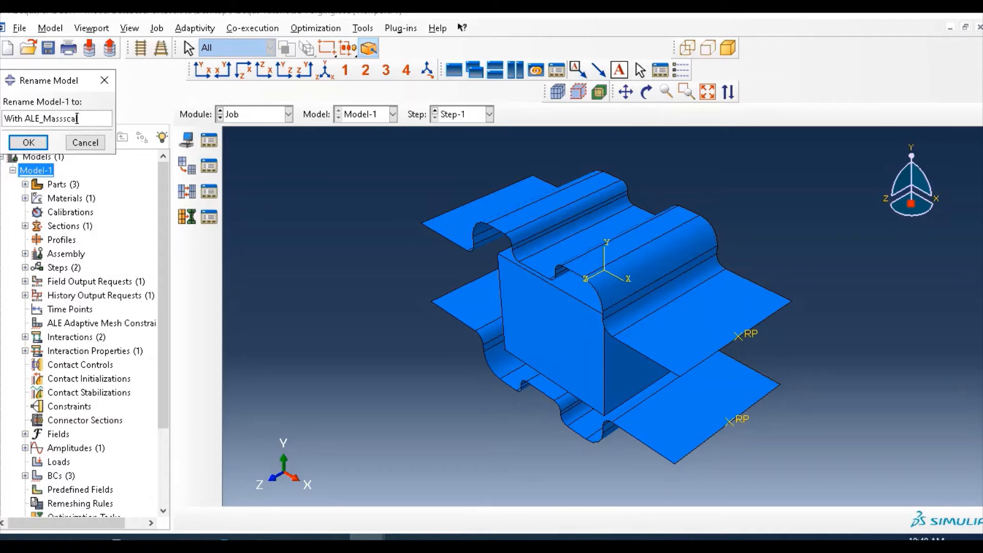
pyautogui.write('ing')
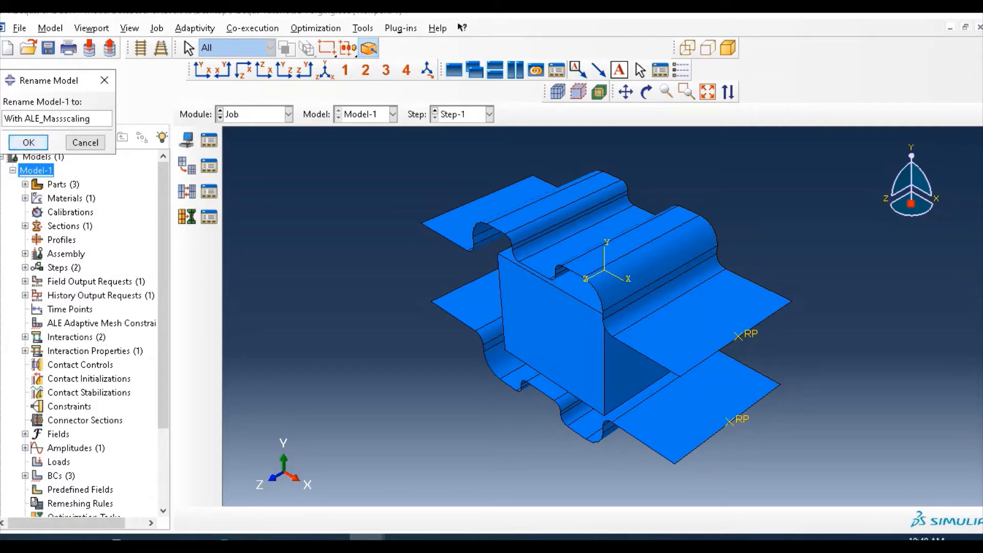
pyautogui.click(28, 142)
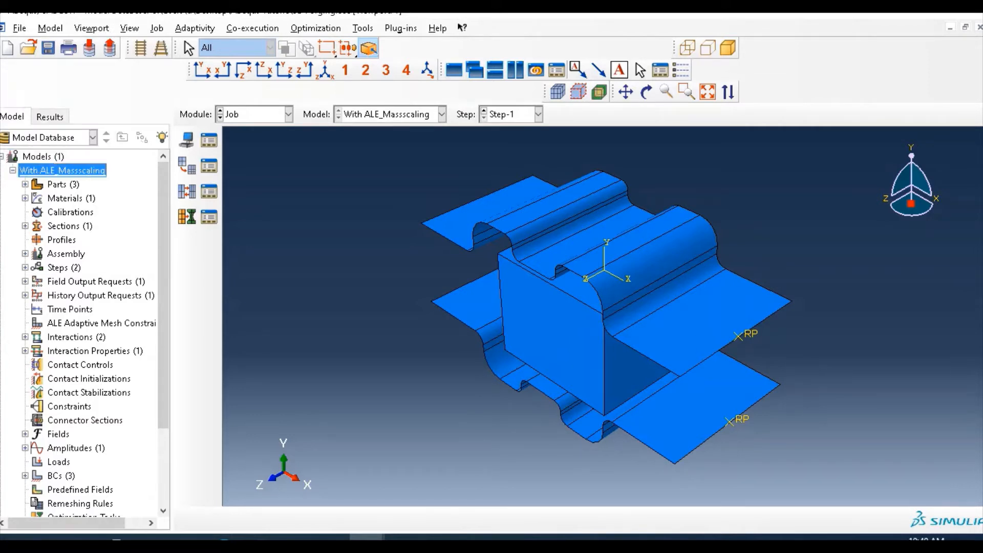
# Step: In the Step module, edit Step-1 and set mass scaling to use scaling definitions below
pyautogui.click(287, 113)
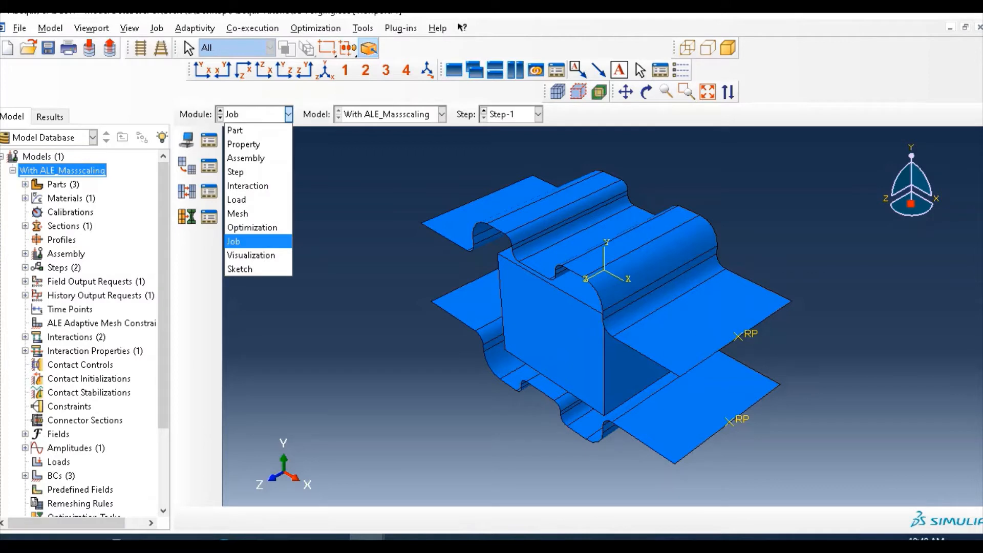
pyautogui.moveTo(235, 171)
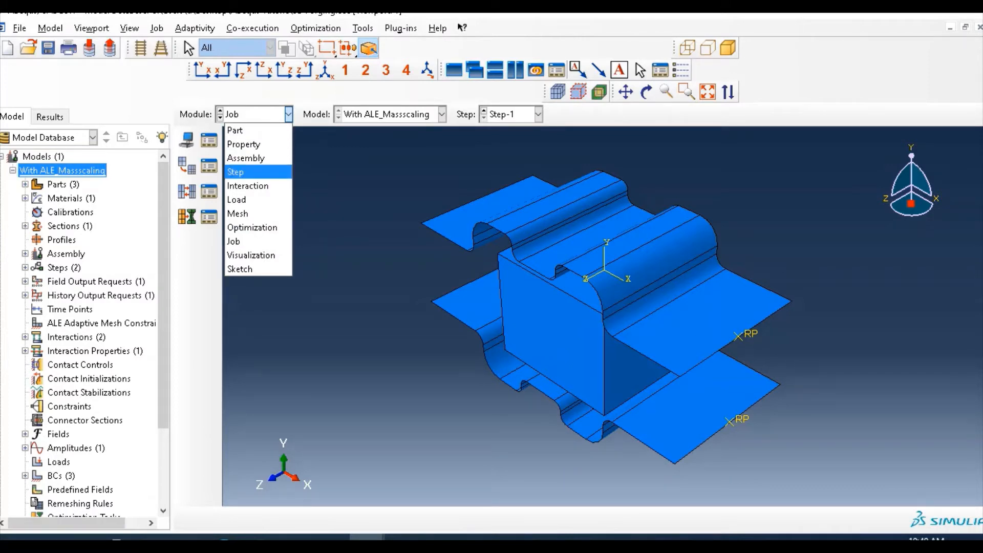
pyautogui.click(236, 171)
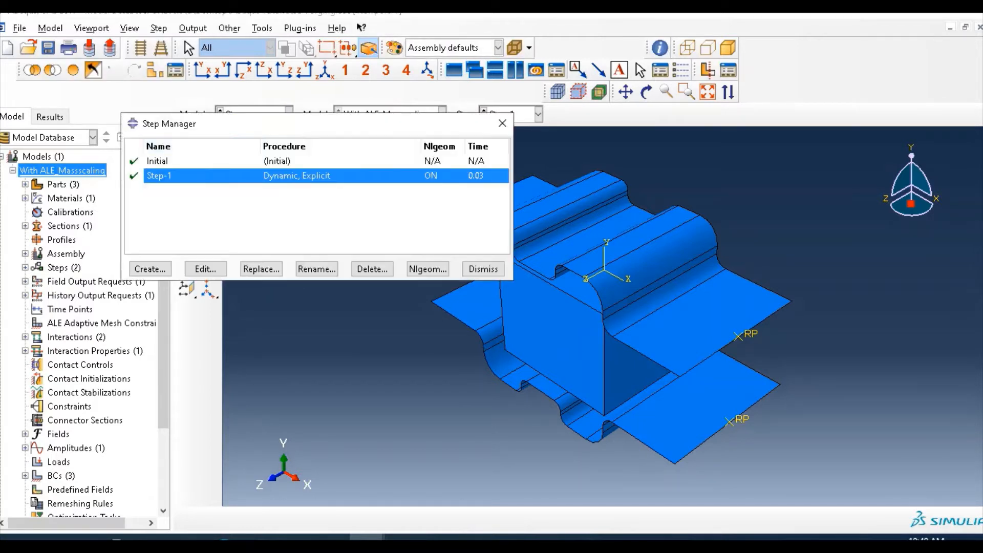
pyautogui.click(205, 268)
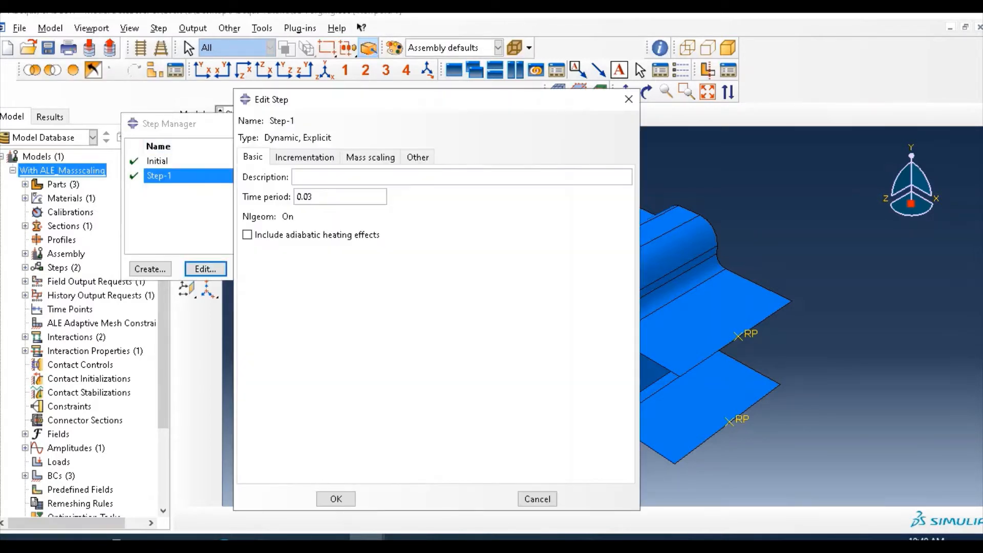
pyautogui.click(369, 158)
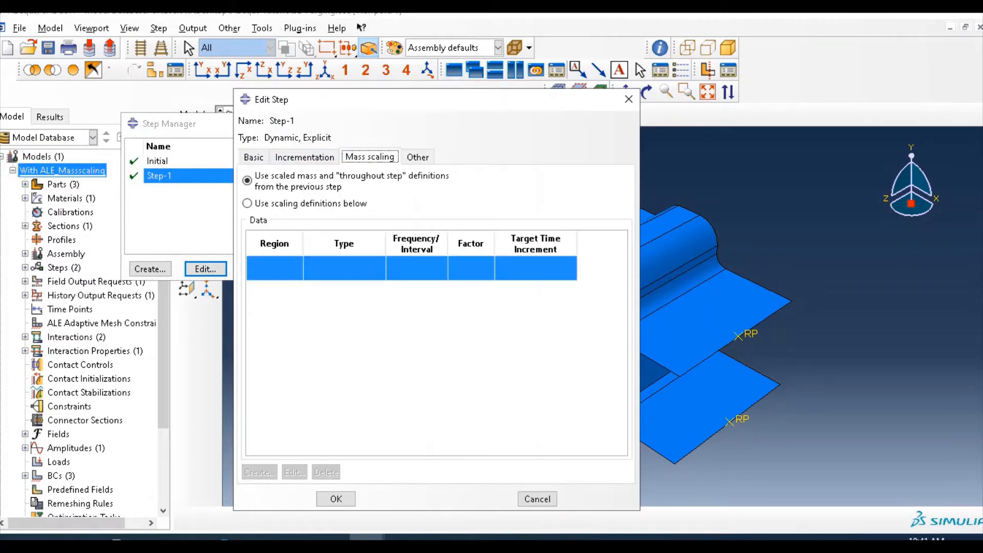
pyautogui.click(247, 203)
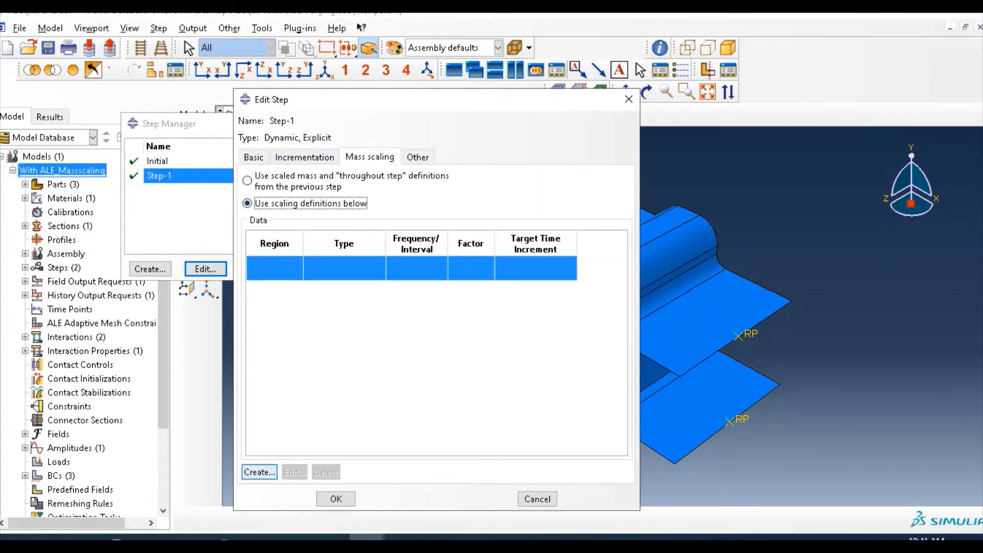
# Step: Create a whole-model mass scaling definition with factor 1000 and accept the Step-1 edits
pyautogui.click(259, 471)
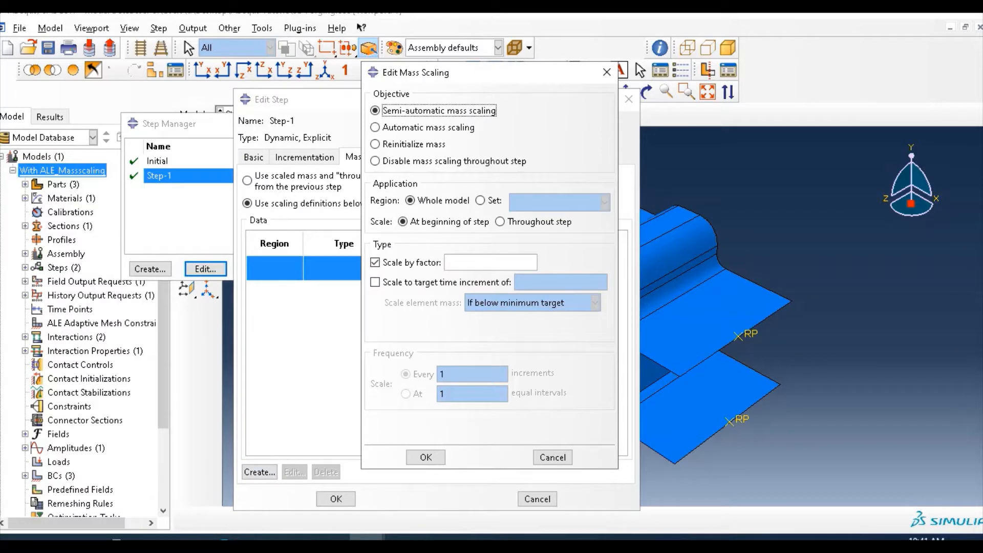
pyautogui.click(374, 282)
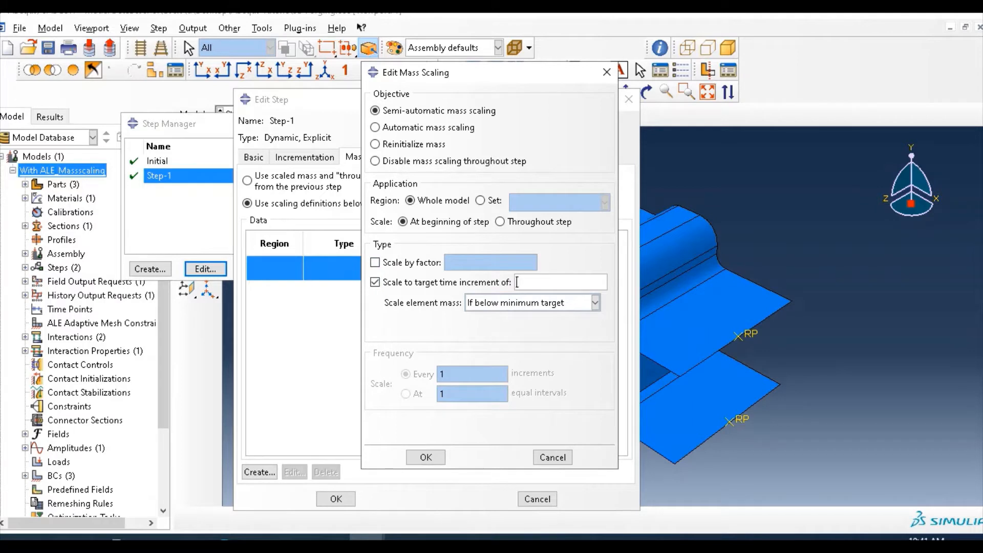
pyautogui.write('6')
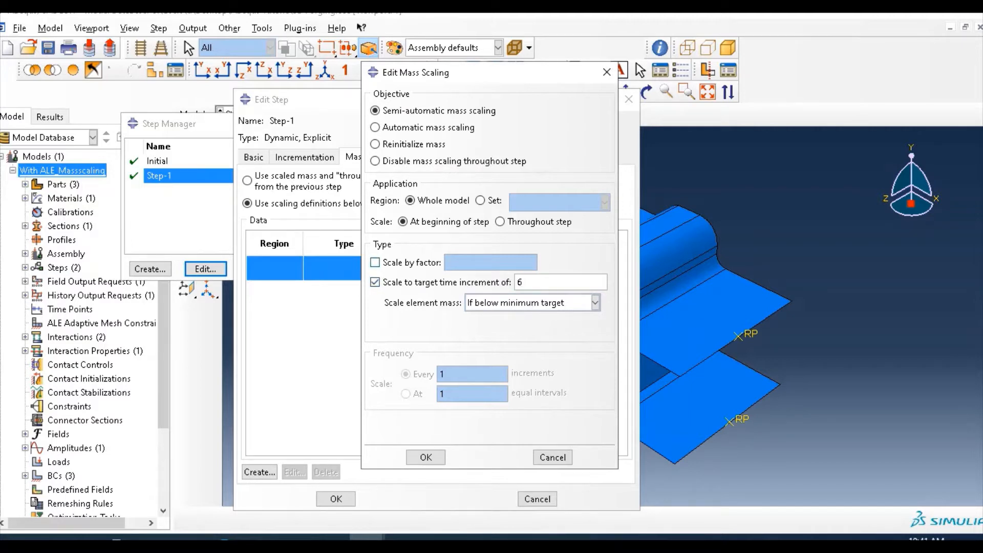
pyautogui.click(376, 262)
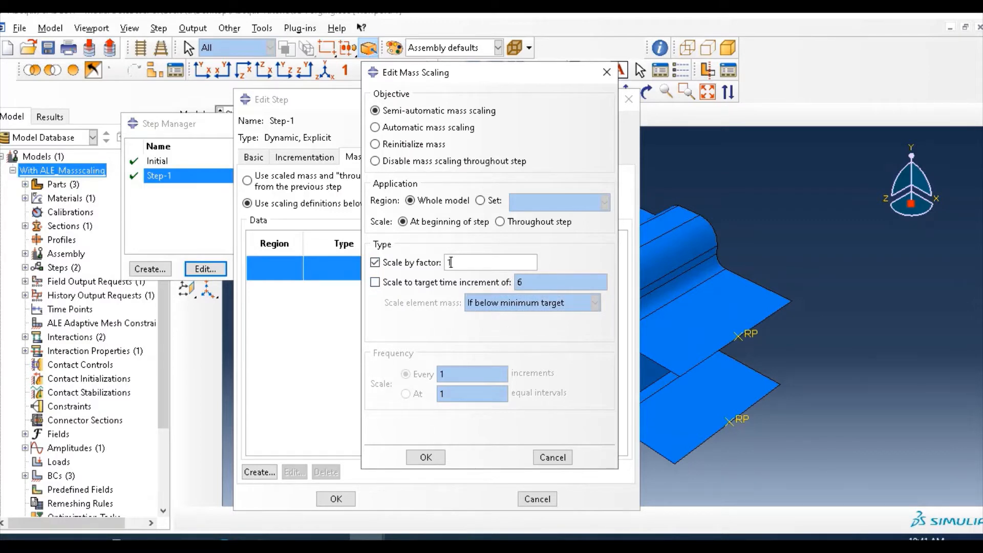
pyautogui.write('1000')
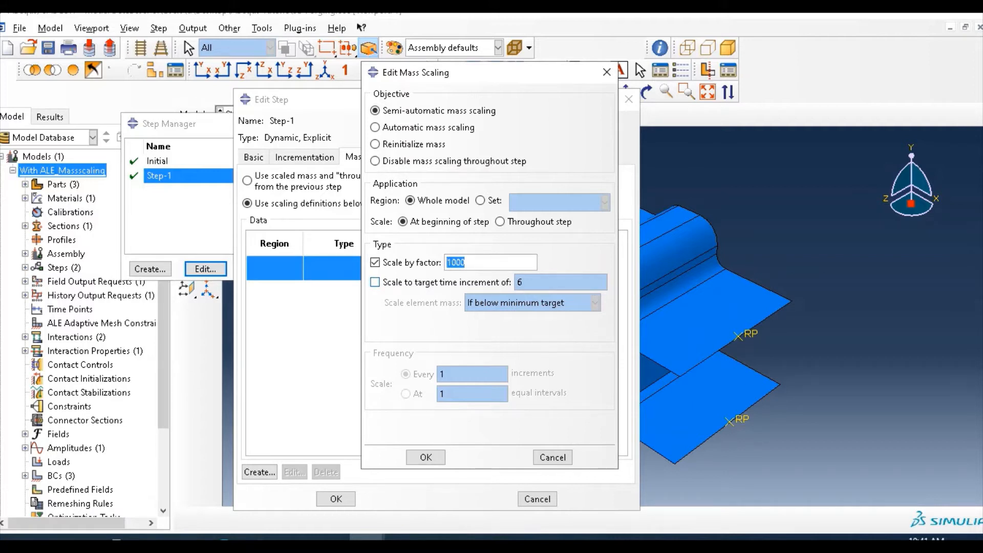
pyautogui.write('100')
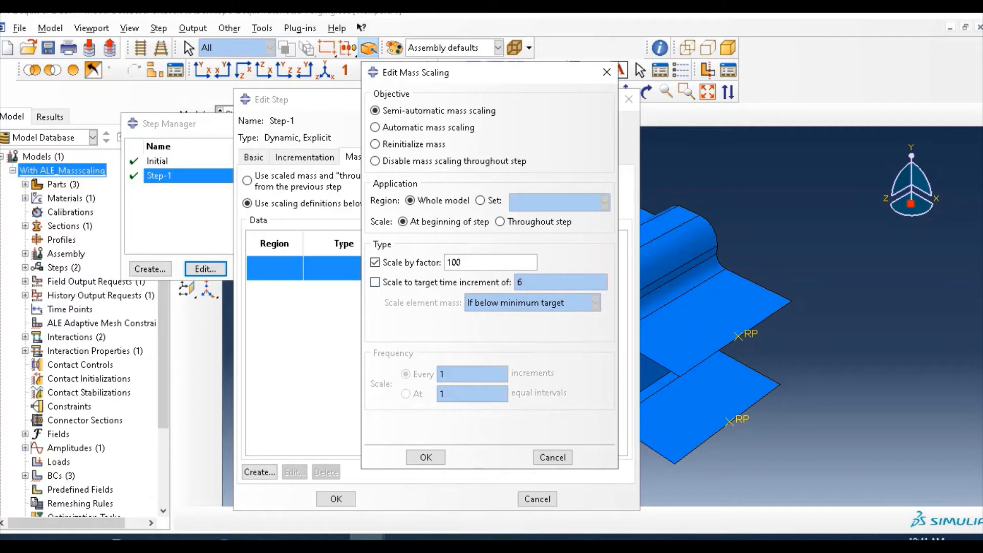
pyautogui.click(457, 262)
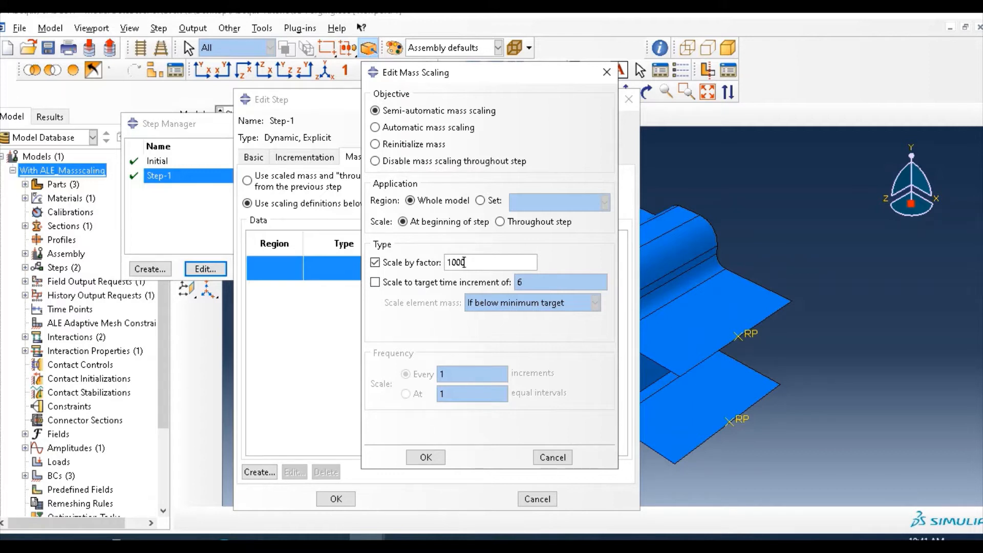
pyautogui.click(426, 457)
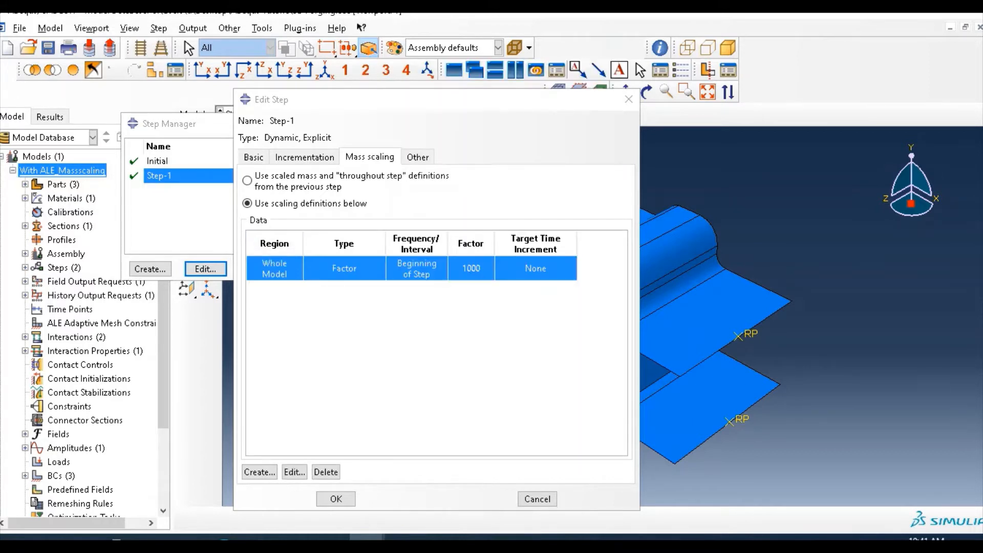
pyautogui.click(344, 244)
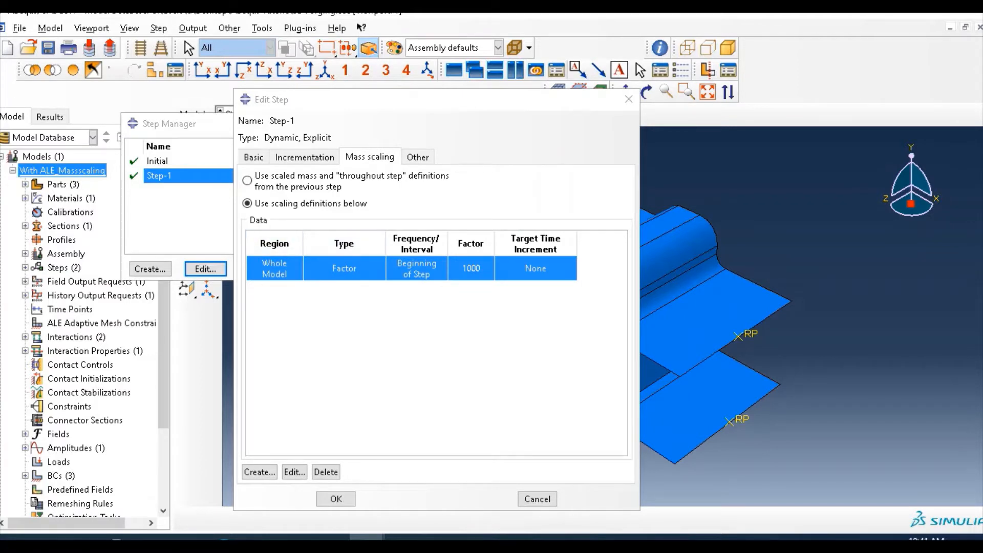
pyautogui.click(335, 499)
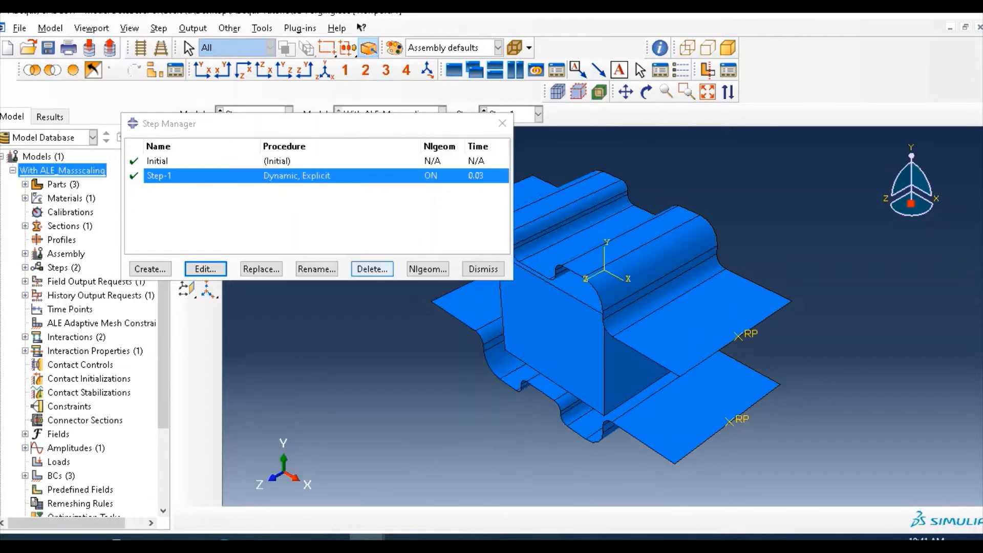
# Step: Enable an ALE adaptive mesh domain for Step-1 with 20 remeshing sweeps per increment
pyautogui.click(482, 269)
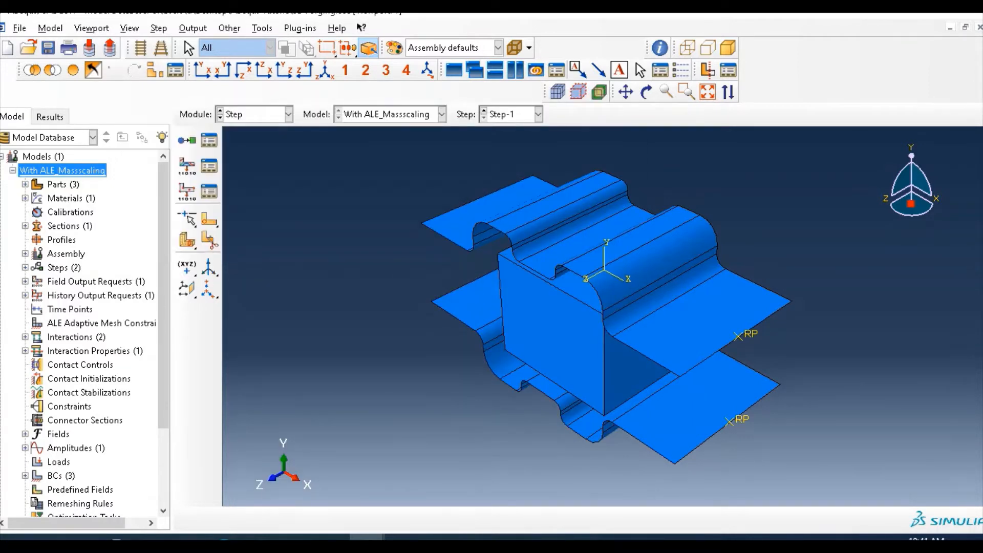
pyautogui.click(230, 28)
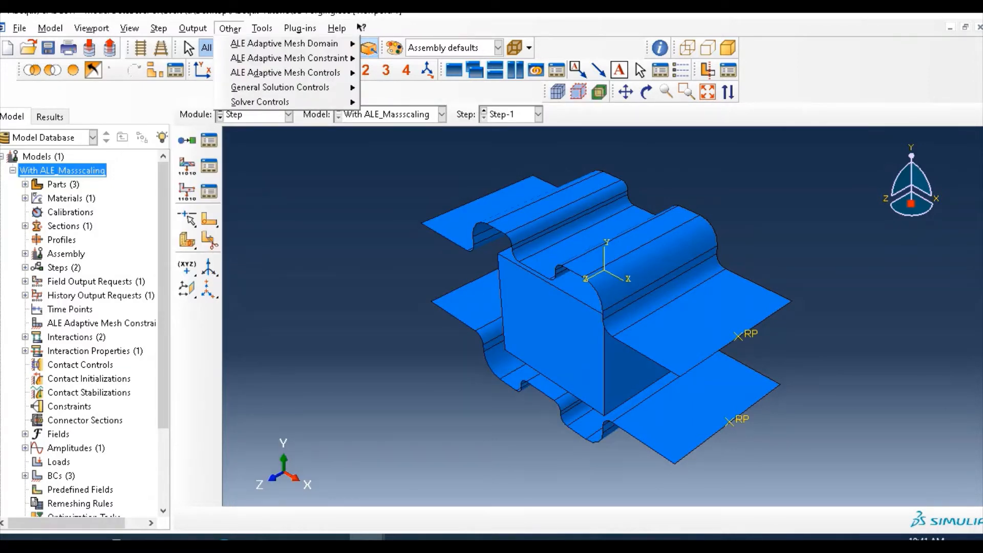
pyautogui.moveTo(284, 43)
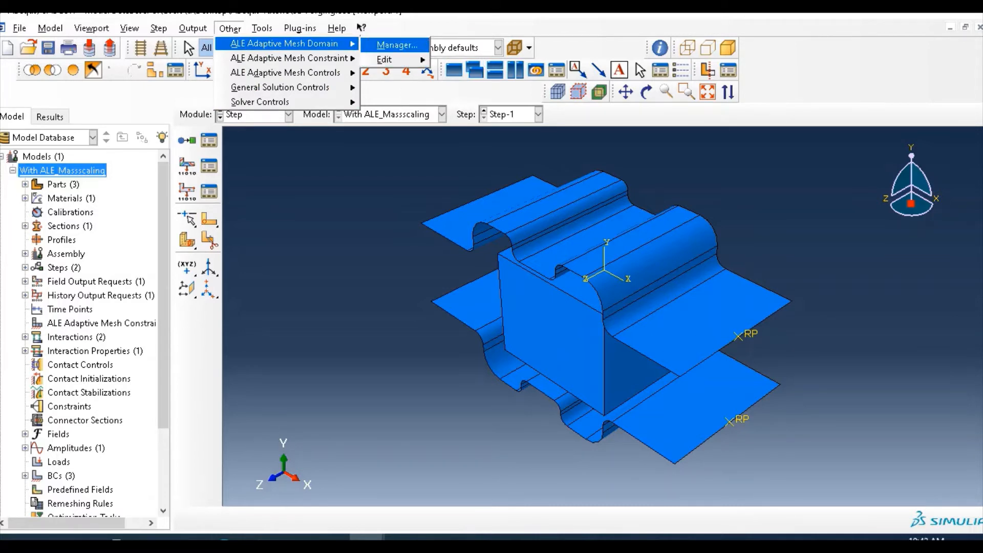
pyautogui.click(396, 44)
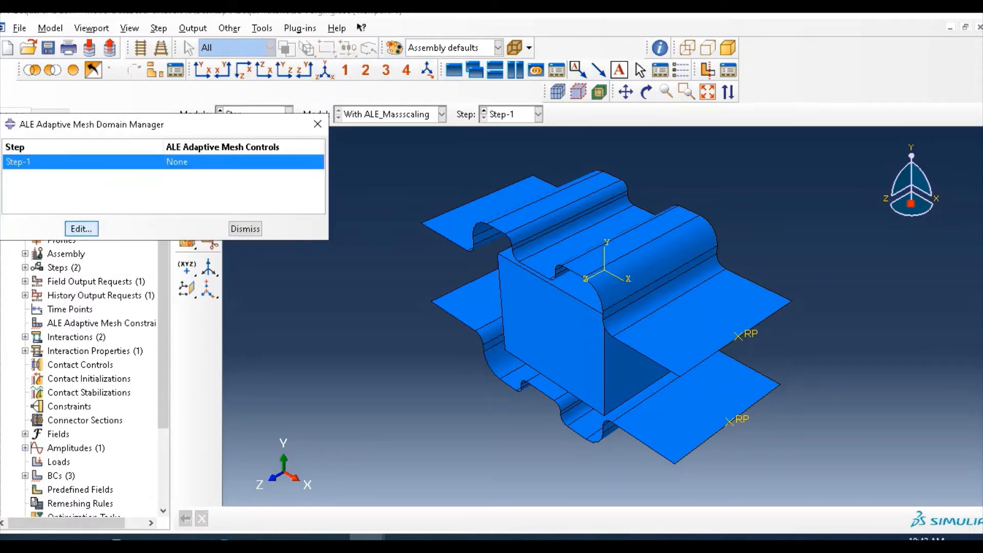
pyautogui.click(81, 228)
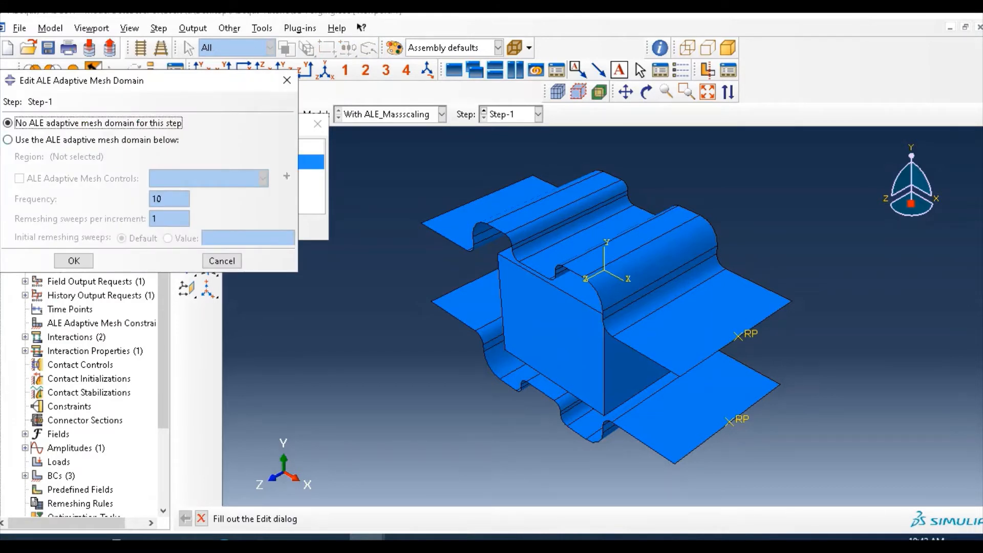
pyautogui.click(7, 139)
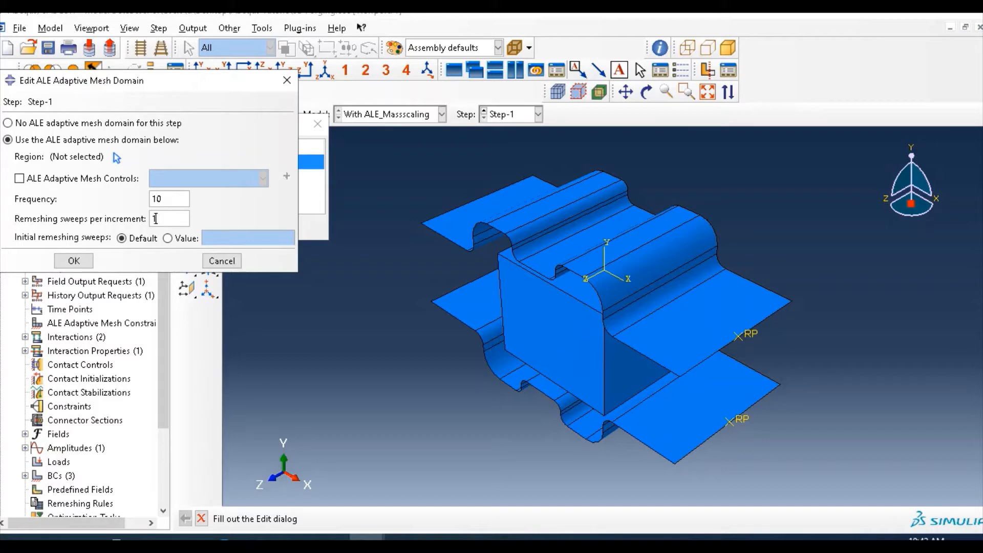
pyautogui.write('20')
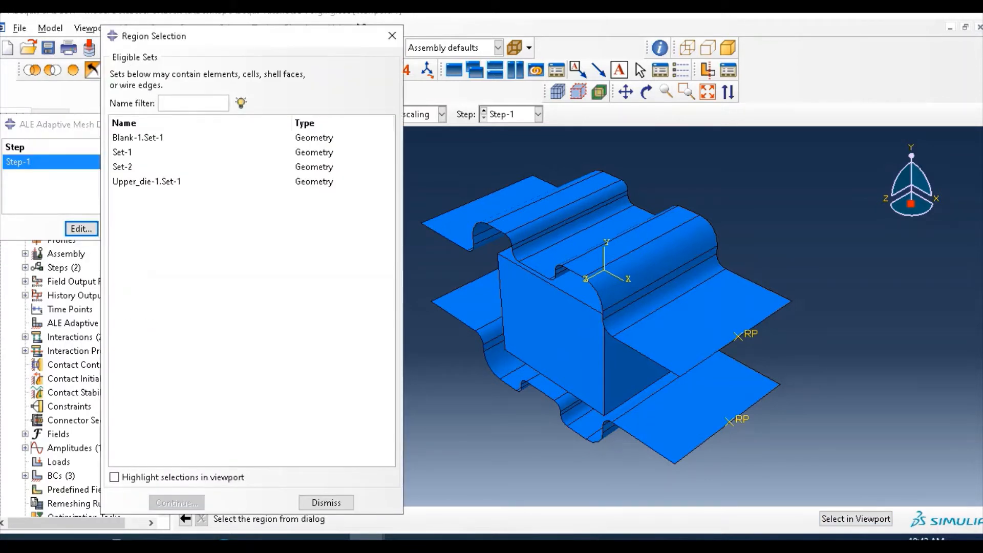
# Step: Assign Blank-1.Set-1 as the adaptive mesh region and confirm the domain settings
pyautogui.click(113, 477)
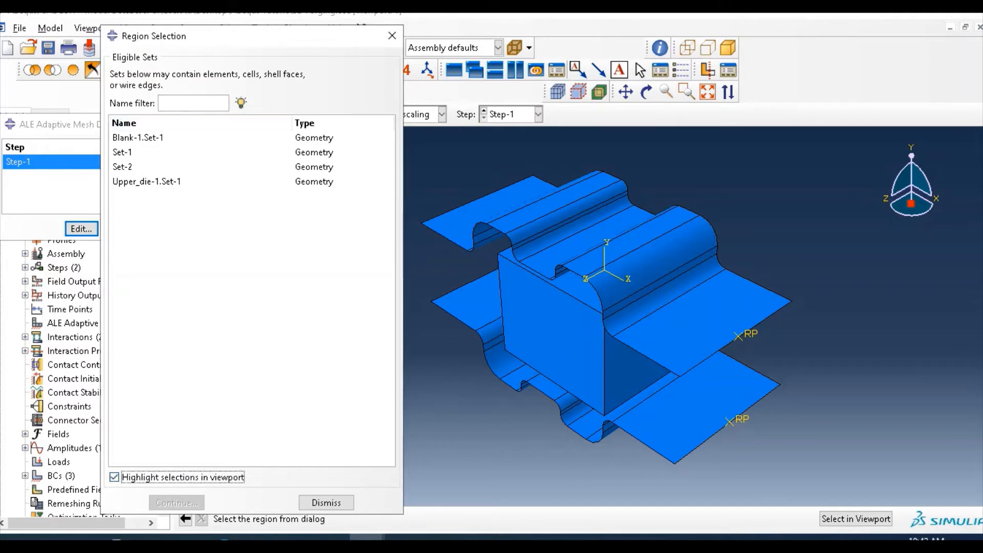
pyautogui.click(139, 137)
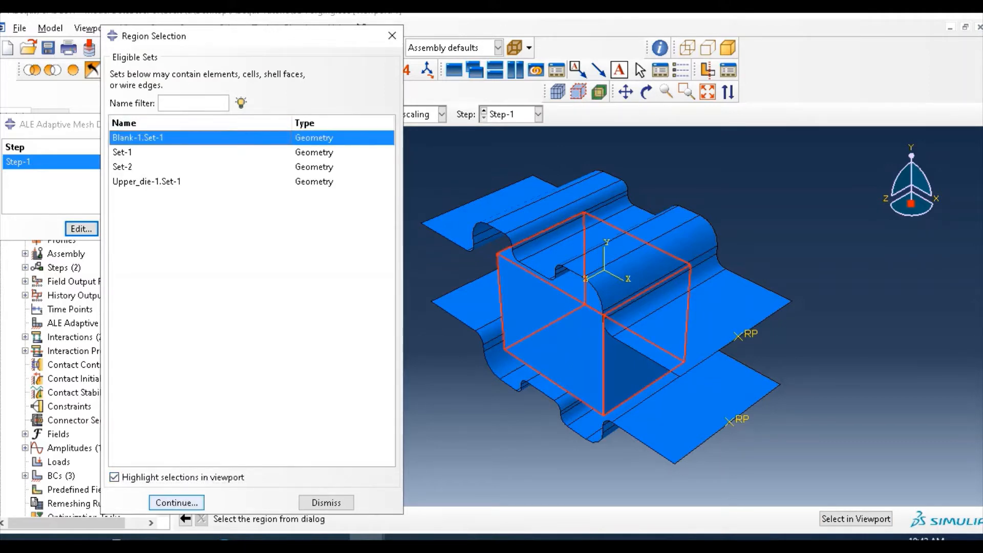
pyautogui.click(176, 502)
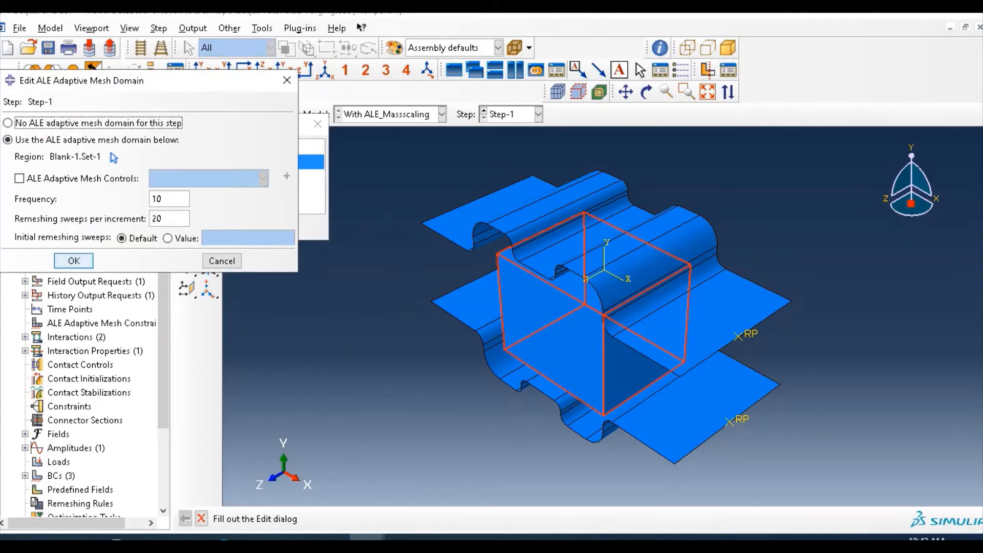
pyautogui.click(72, 262)
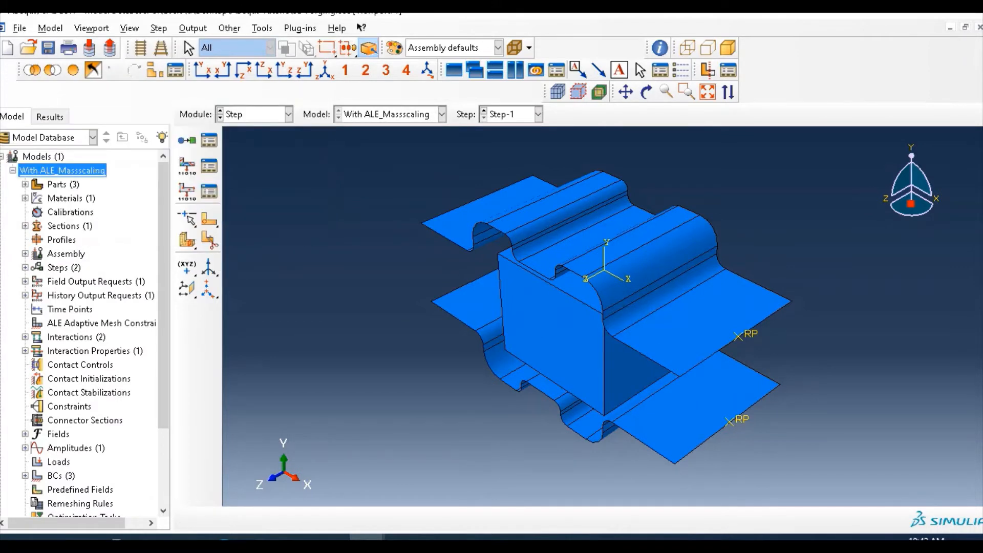
# Step: Review the displacement boundary condition BC-3 and delete it from the Boundary Condition Manager
pyautogui.click(284, 113)
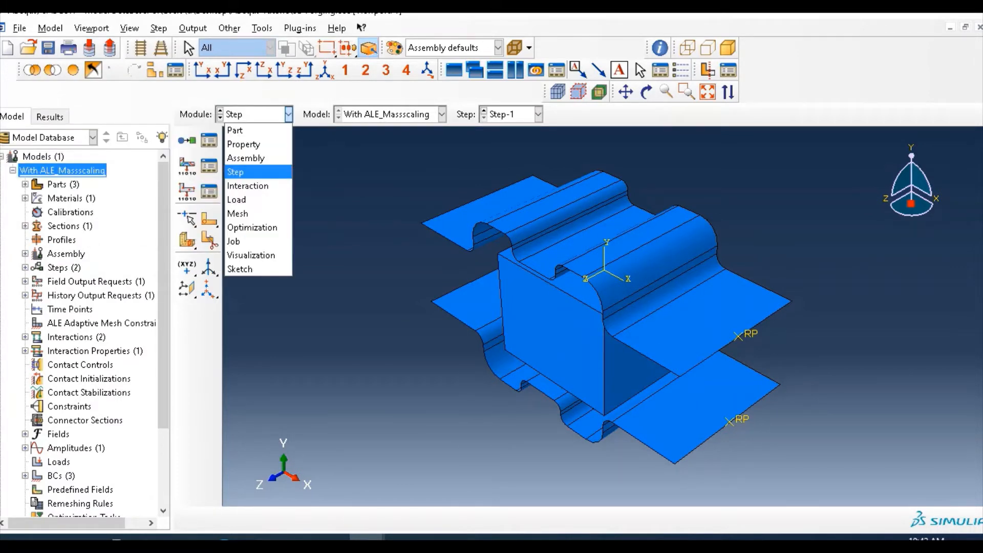
pyautogui.click(236, 171)
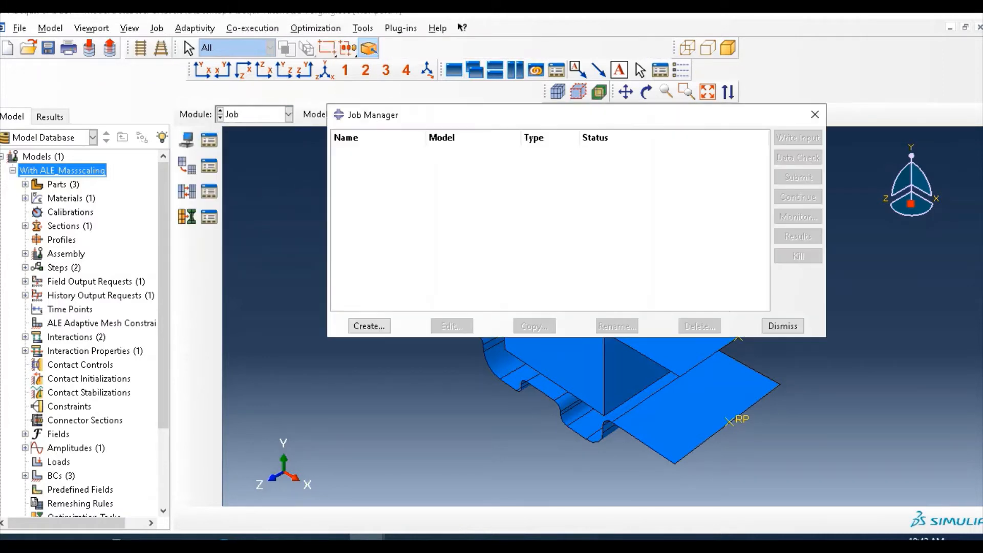
pyautogui.click(369, 326)
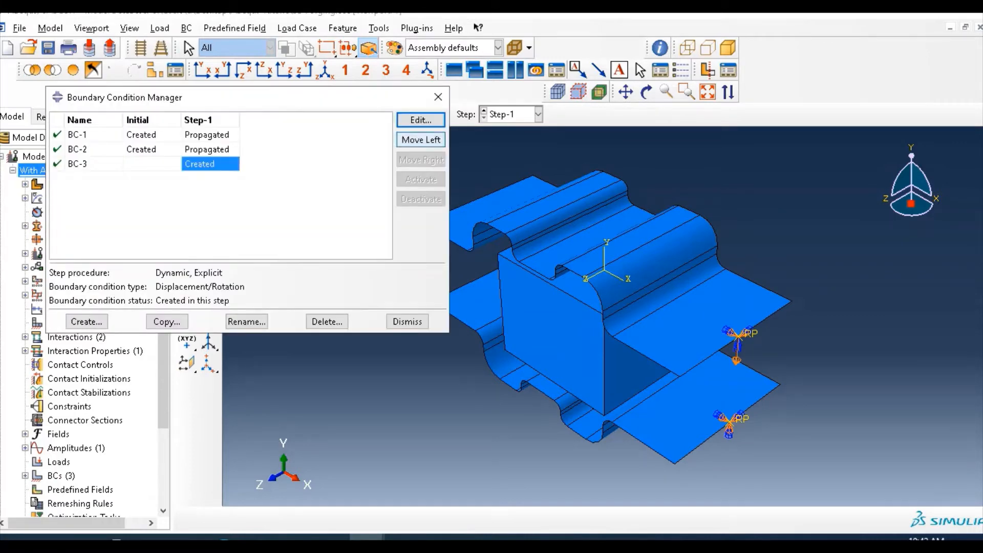
pyautogui.click(420, 120)
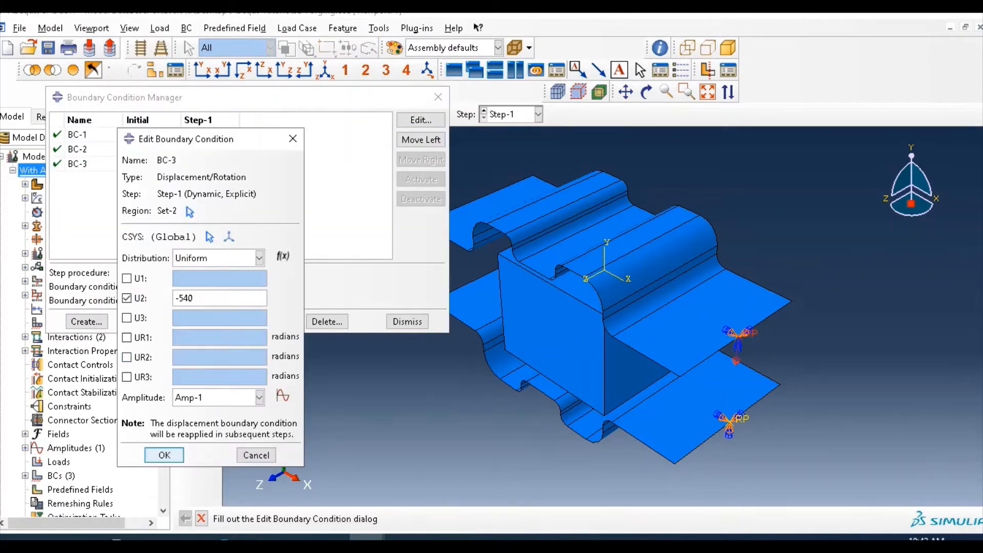
pyautogui.click(163, 455)
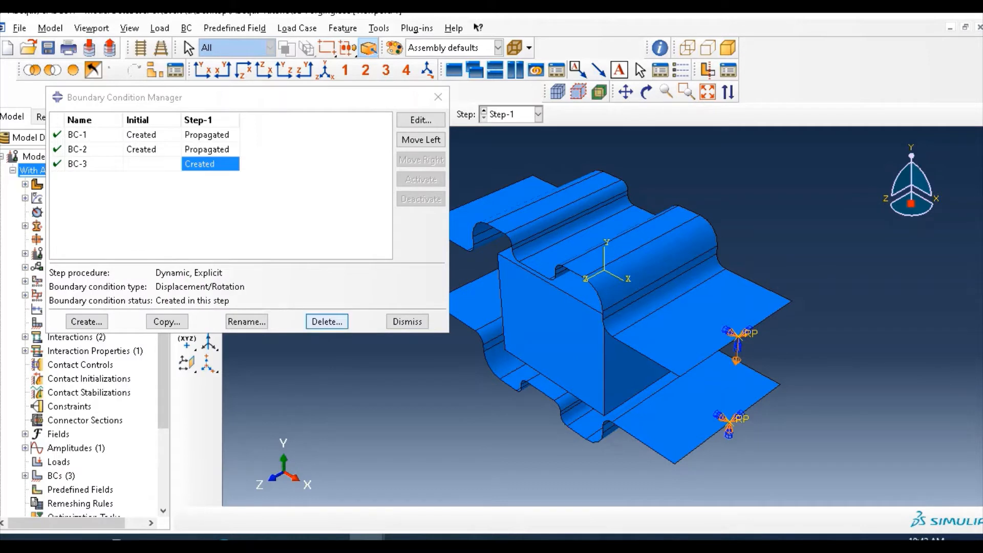
pyautogui.click(325, 321)
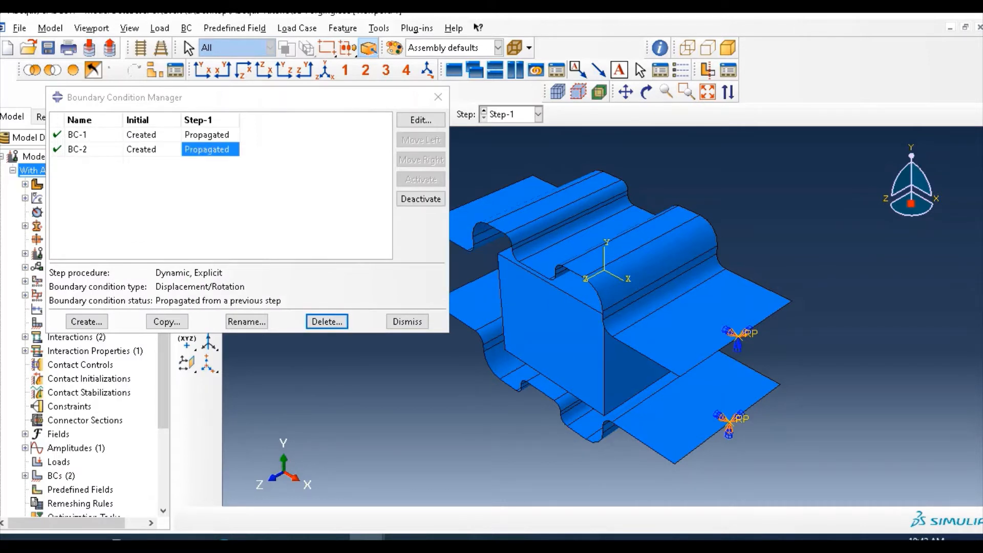
# Step: Create a Velocity/Angular velocity condition on Set-2 with V2 = -540
pyautogui.click(86, 321)
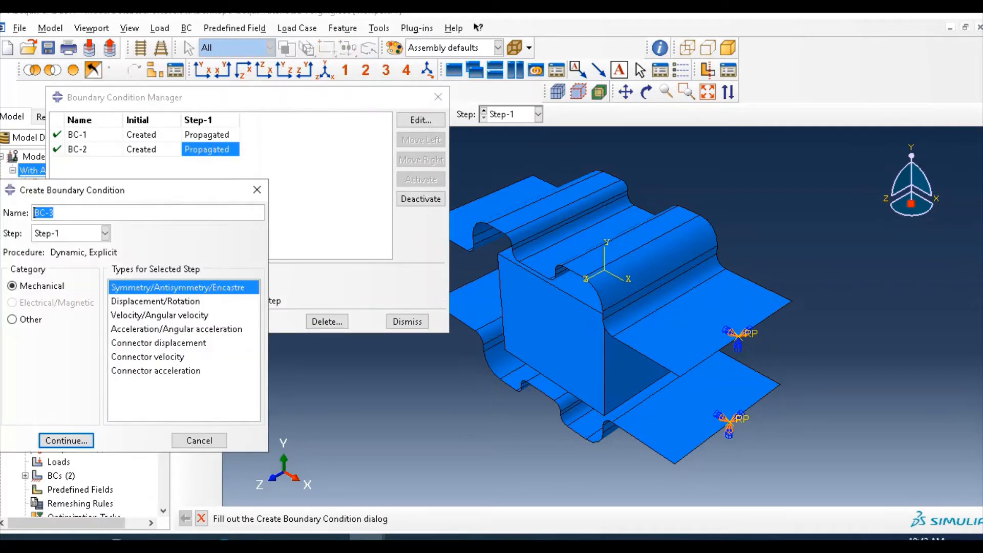
pyautogui.click(160, 314)
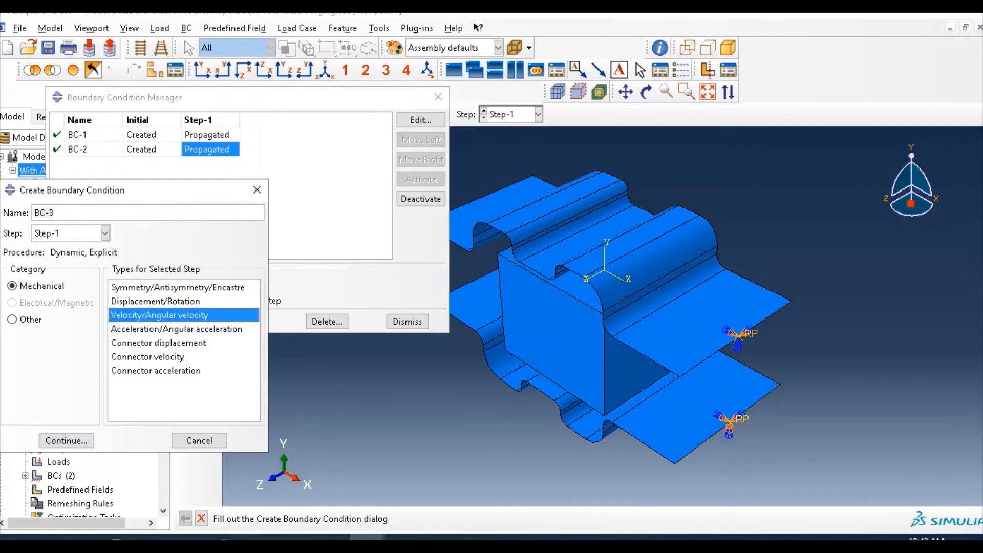
pyautogui.click(65, 440)
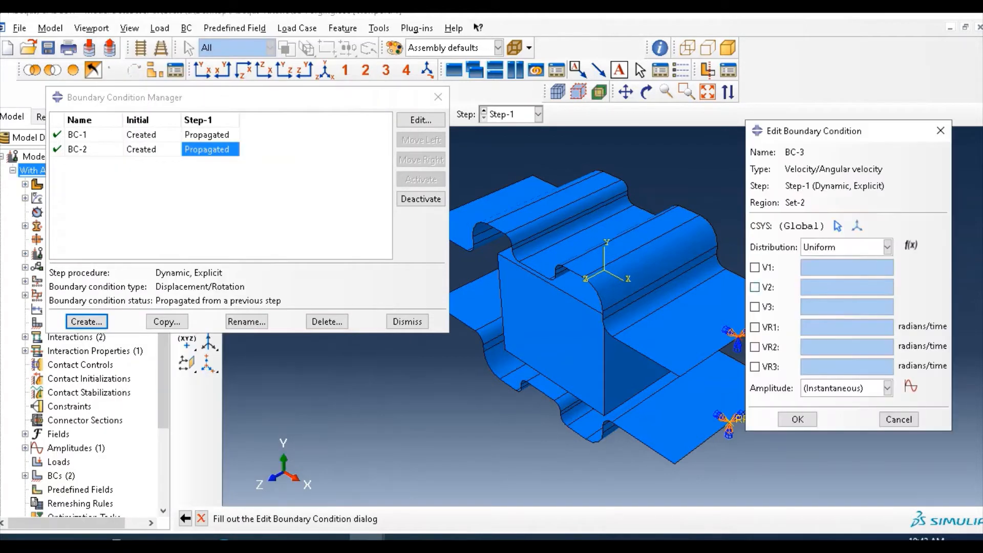
pyautogui.click(755, 287)
pyautogui.write('-540')
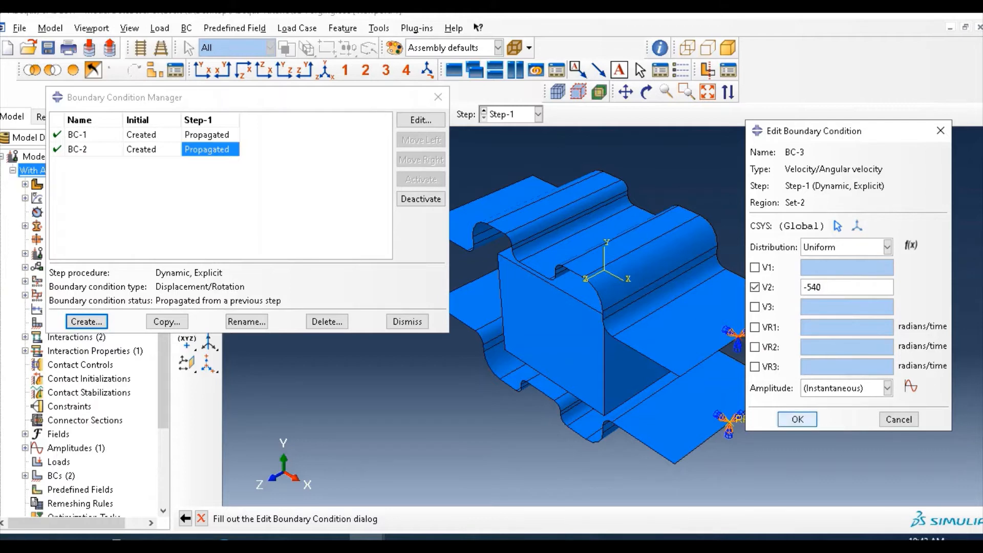
pyautogui.click(797, 419)
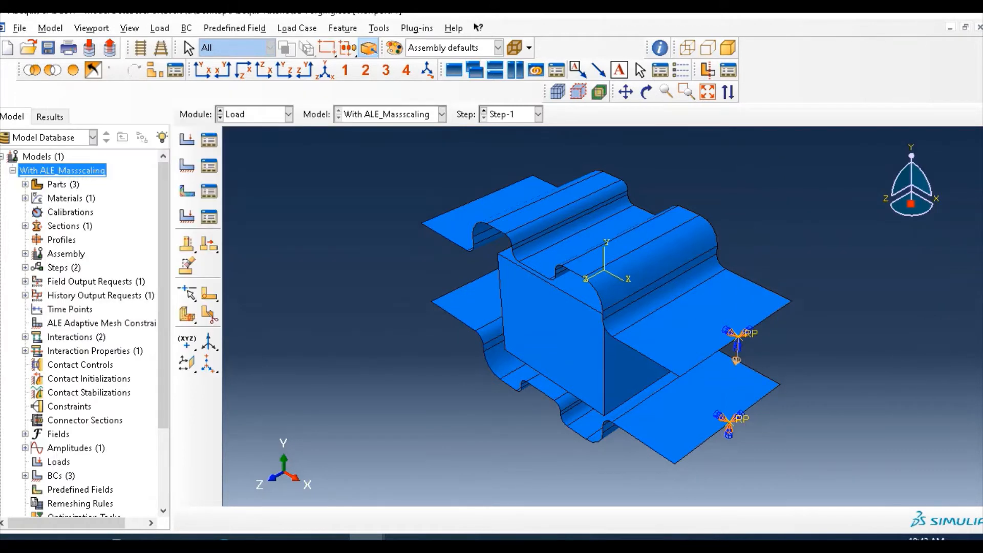
# Step: Create a full-analysis job named 3D_forg in the Job module and submit it
pyautogui.click(288, 114)
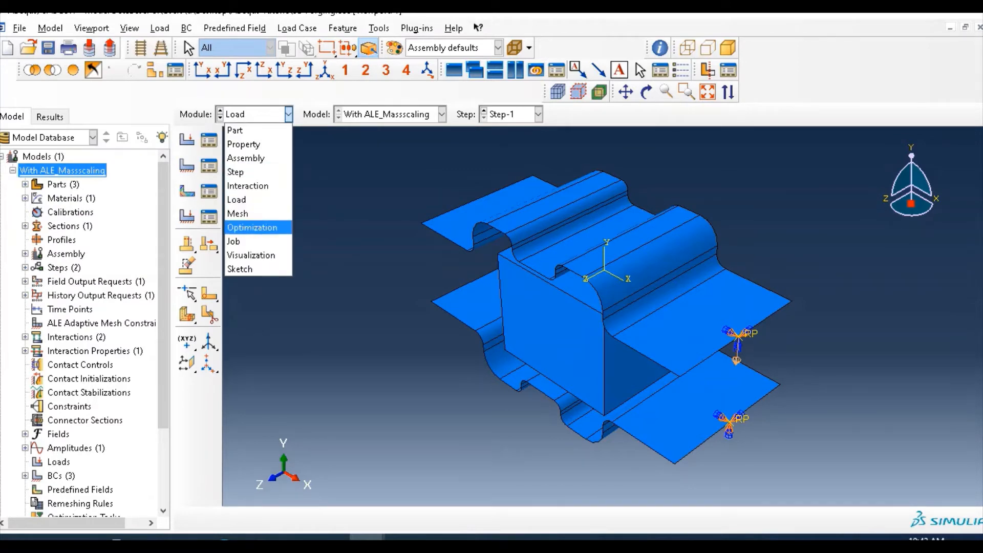
pyautogui.click(233, 240)
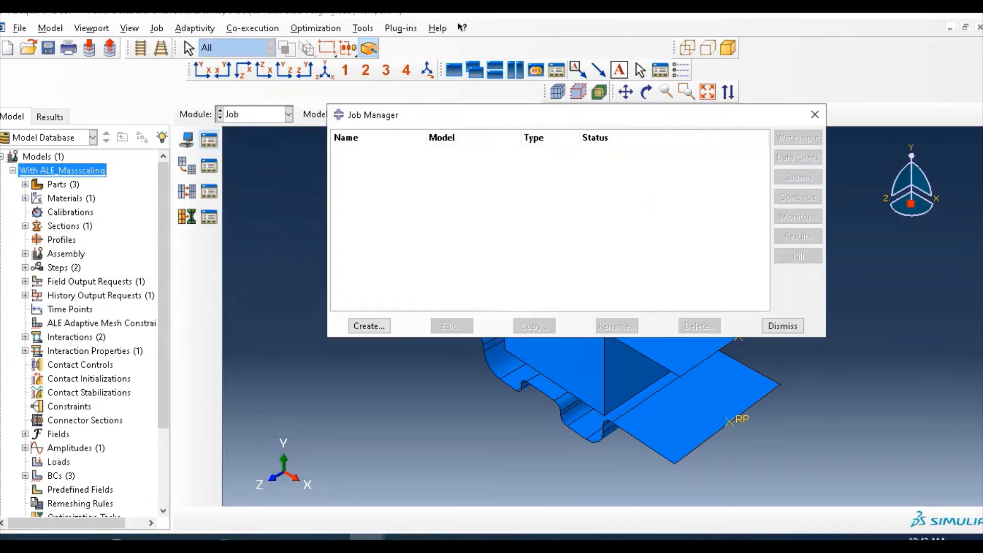
pyautogui.click(367, 325)
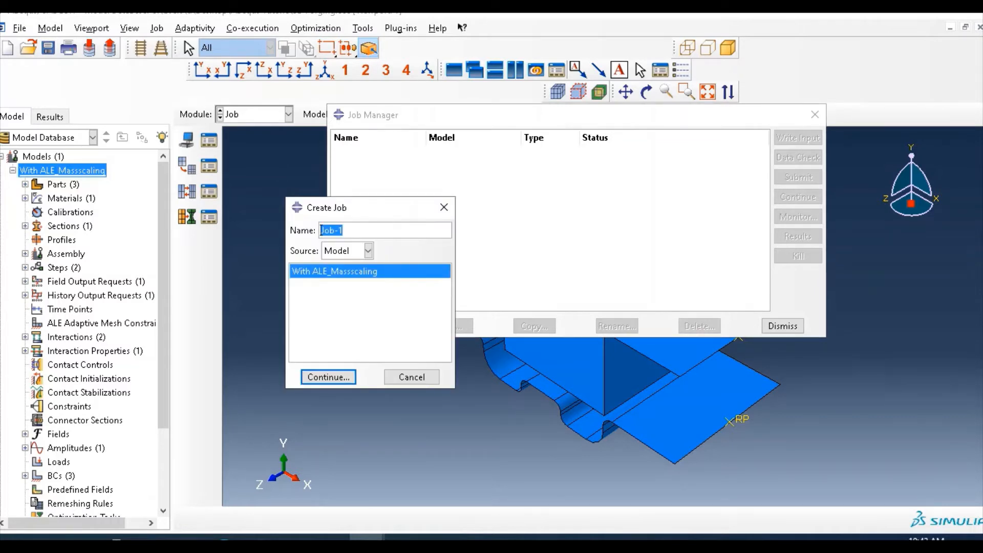
pyautogui.write('3D_forg')
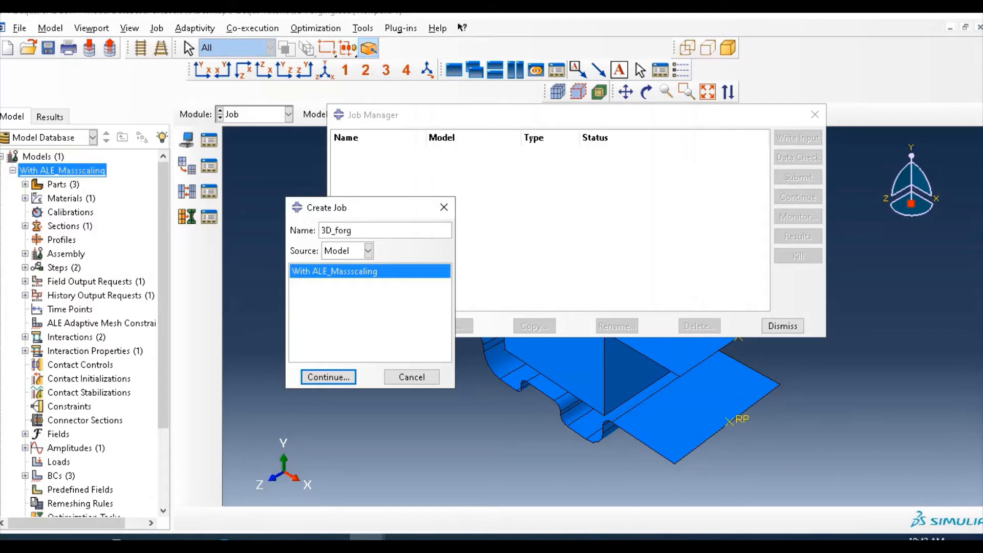
pyautogui.click(327, 377)
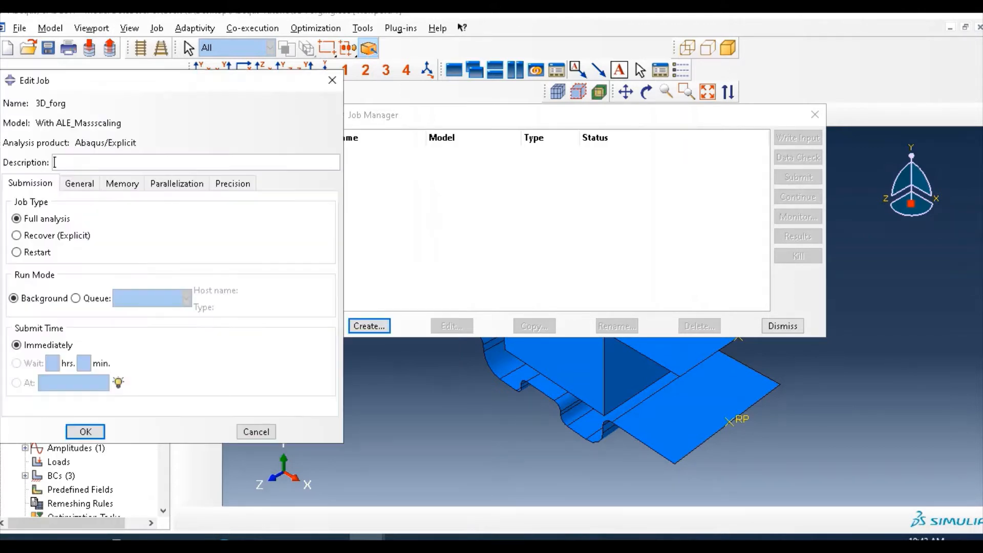
pyautogui.click(85, 431)
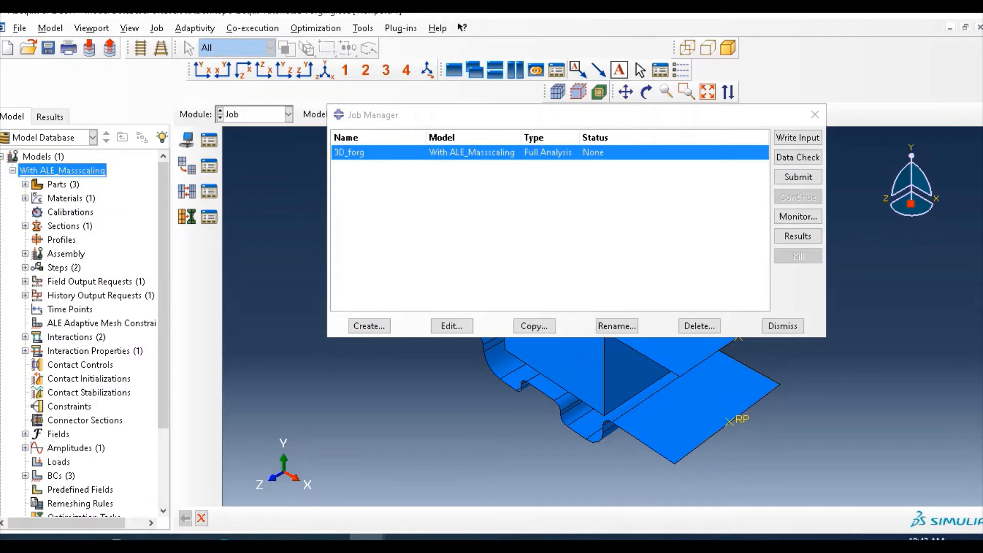
pyautogui.click(796, 177)
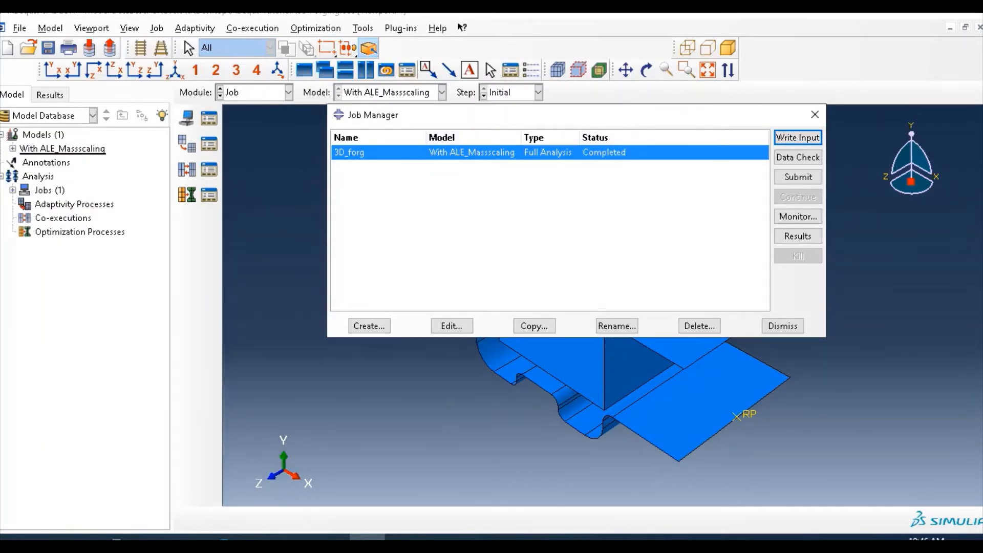
# Step: View the 3D_forg.odb results in Visualization, then return to the Job module
pyautogui.click(781, 325)
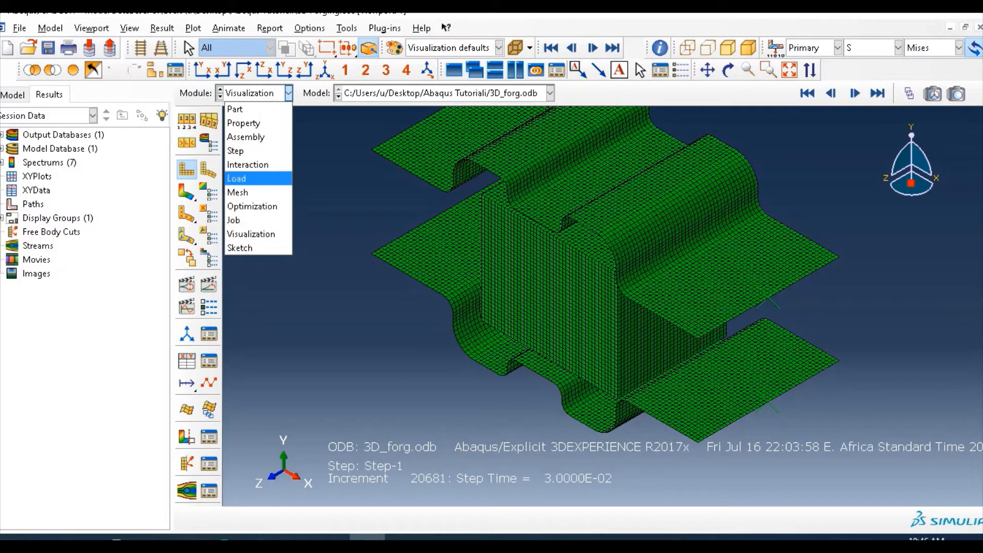
pyautogui.click(234, 219)
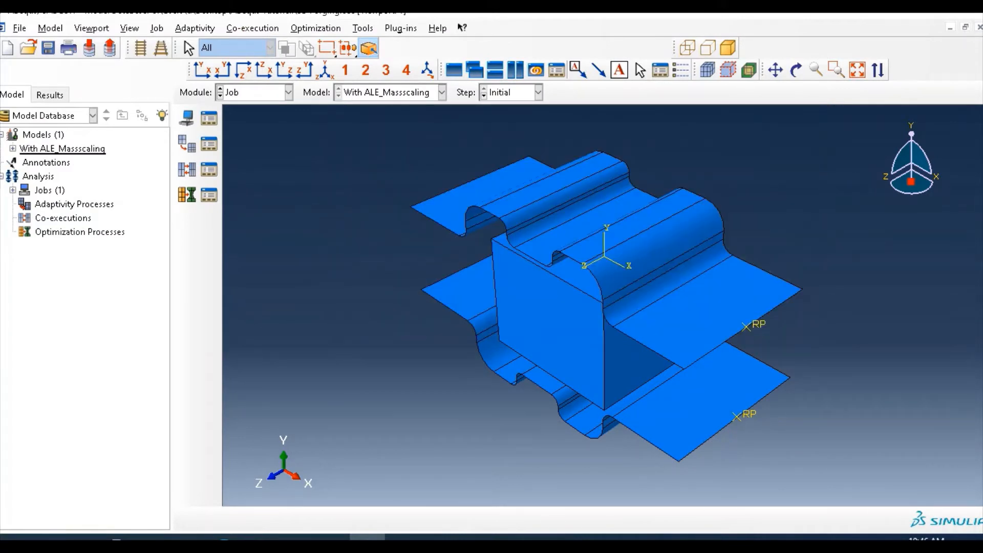
# Step: Copy the model as 'Without ALE_Massscaling' and make it the current model
pyautogui.rightClick(63, 149)
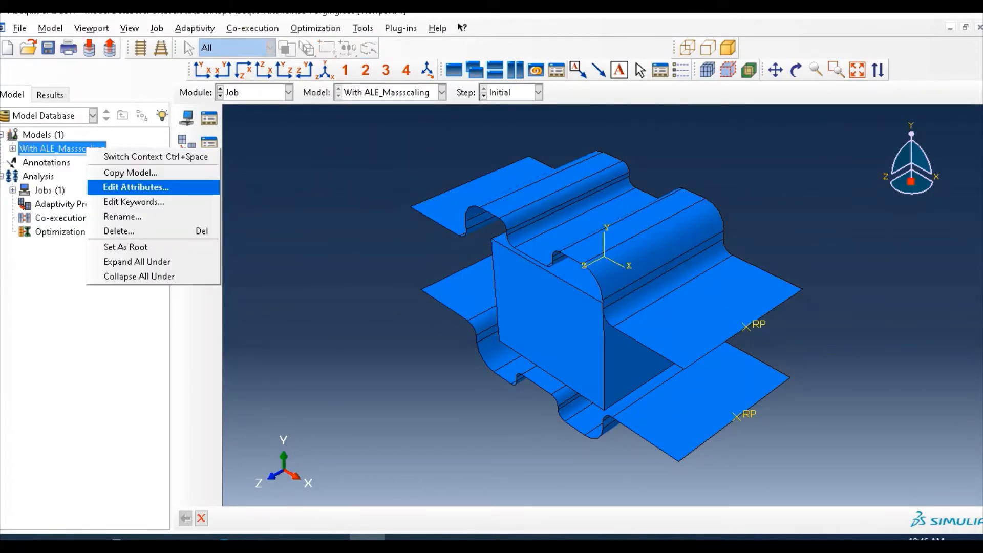
pyautogui.moveTo(122, 216)
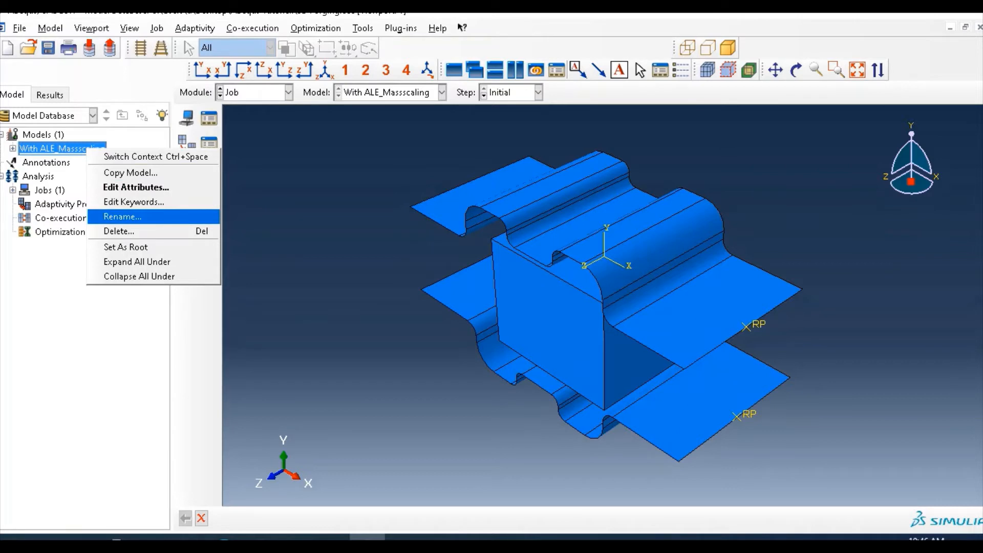
pyautogui.click(130, 172)
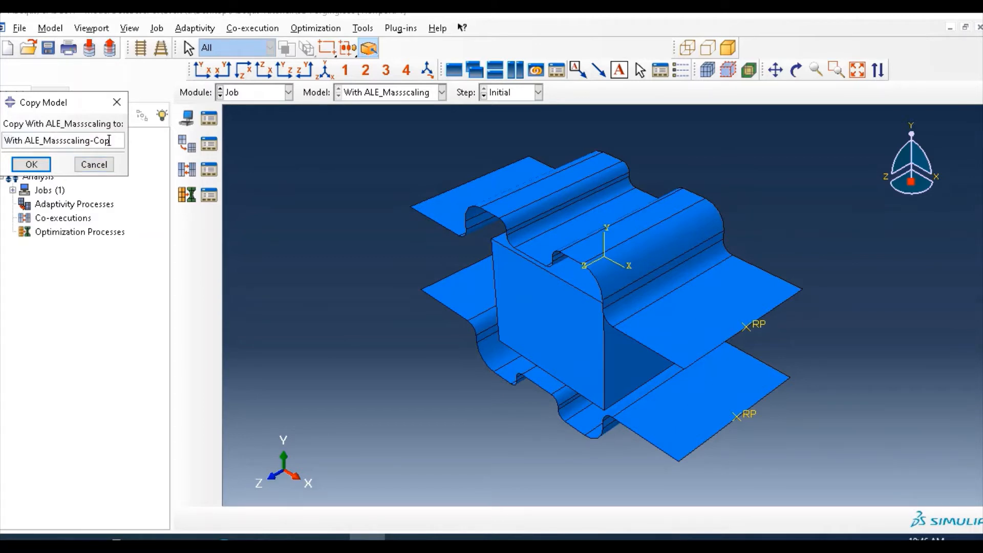
pyautogui.press('BackSpace')
pyautogui.write('out')
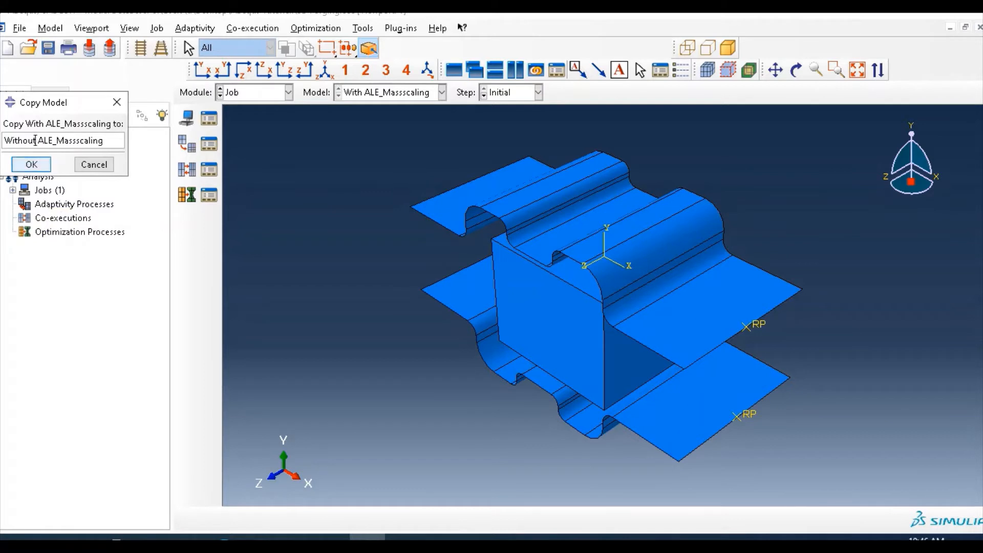
pyautogui.click(31, 164)
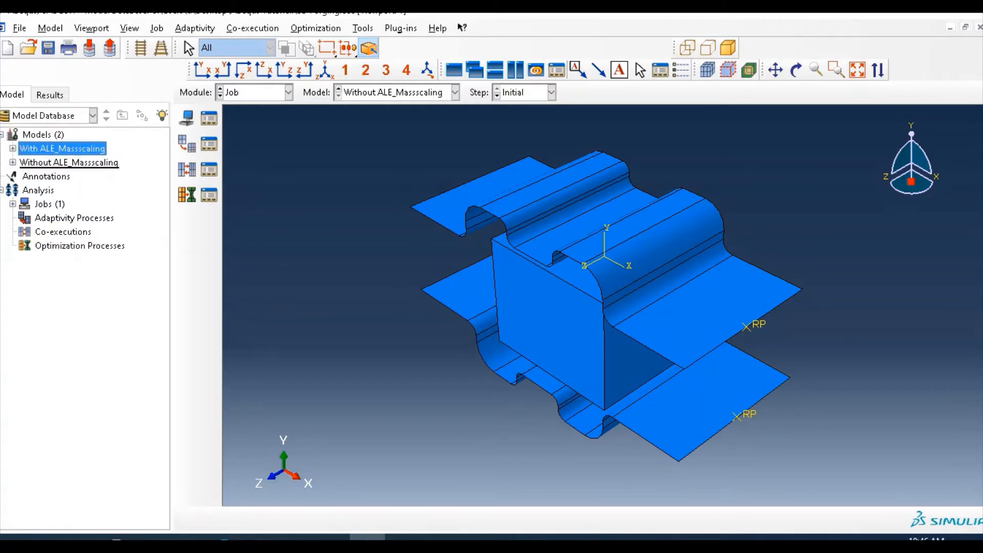
pyautogui.click(69, 162)
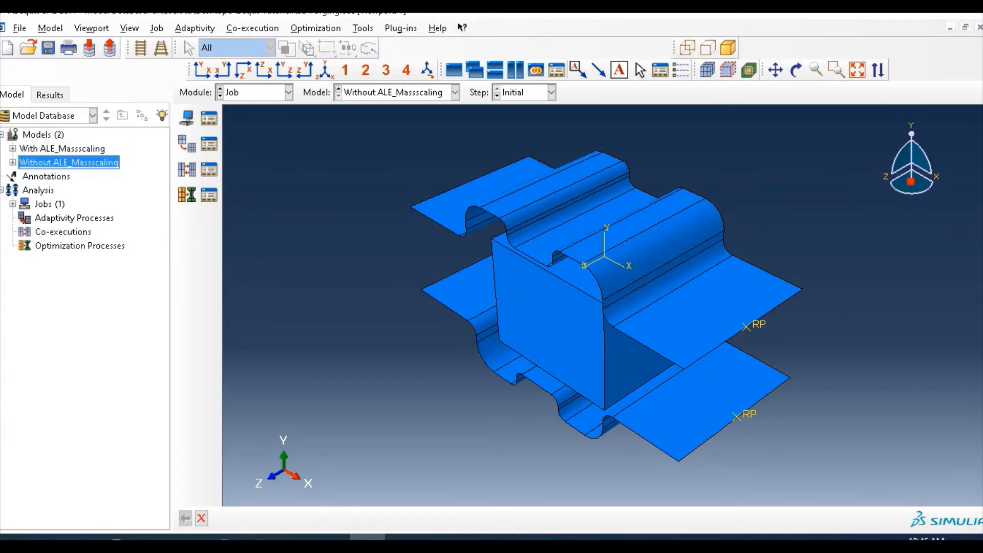
pyautogui.click(287, 92)
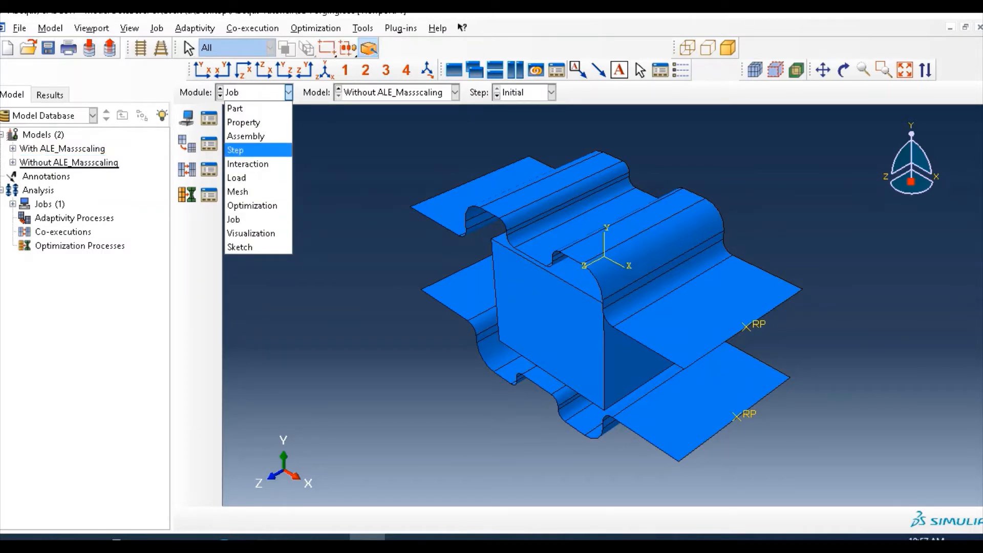
# Step: Set Step-1 of Without ALE_Massscaling to use no ALE adaptive mesh domain
pyautogui.click(236, 149)
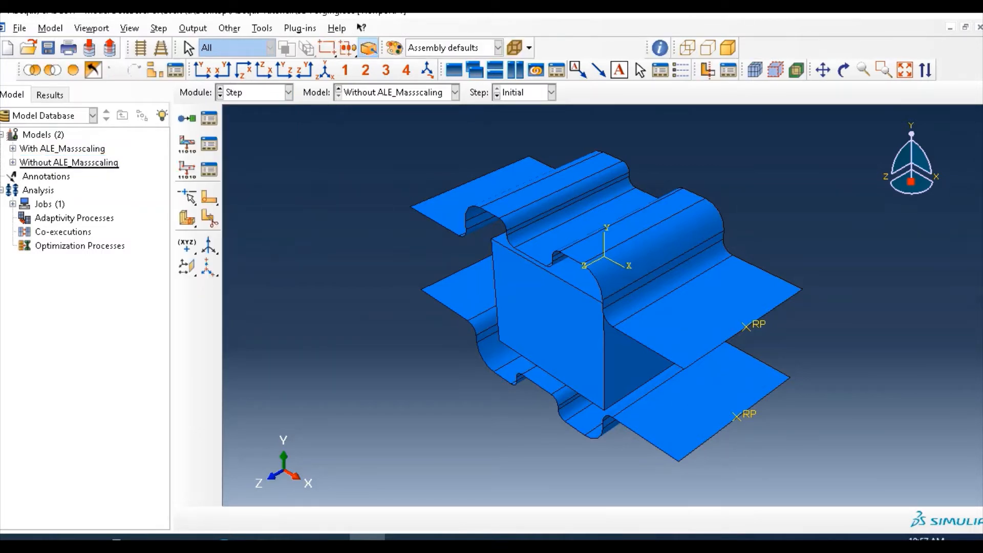
pyautogui.click(228, 27)
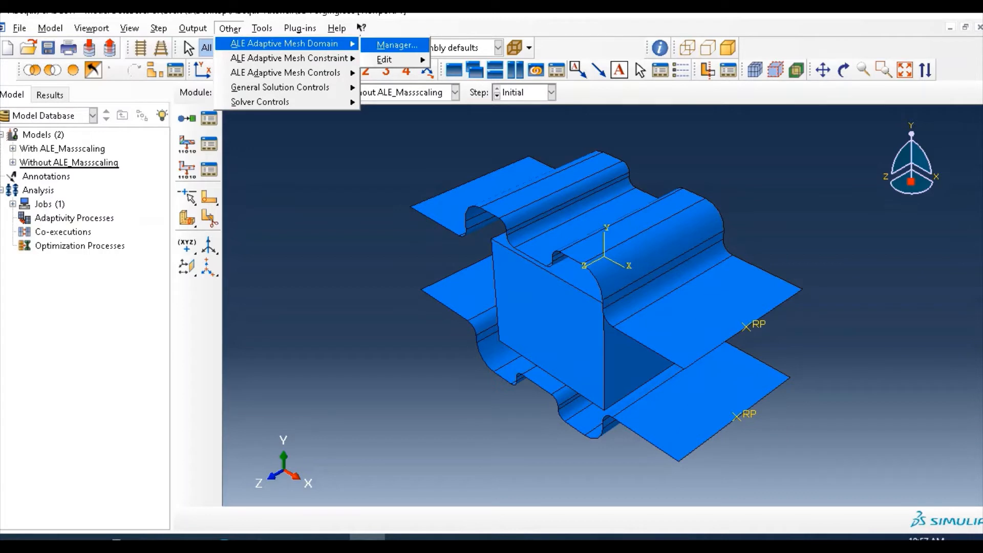
pyautogui.click(384, 59)
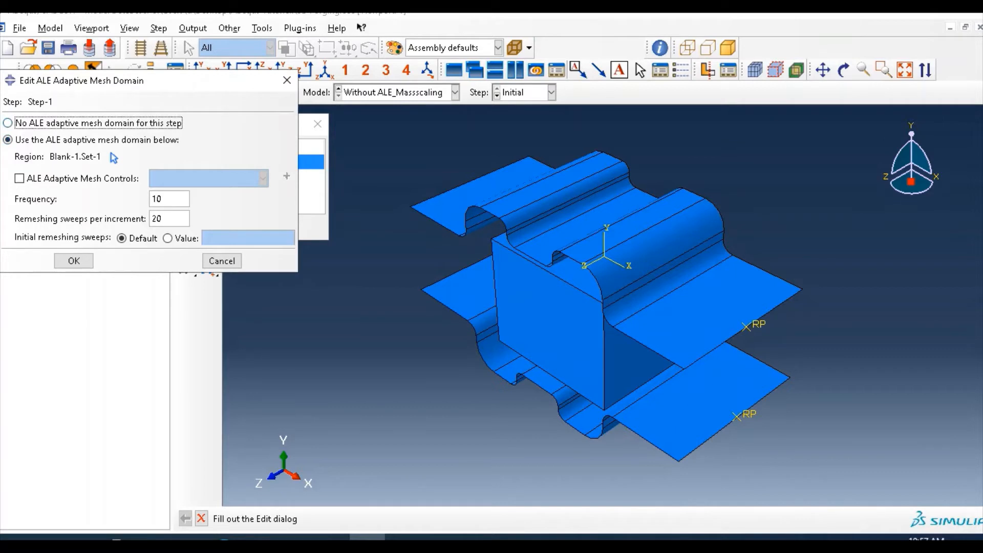
pyautogui.click(7, 123)
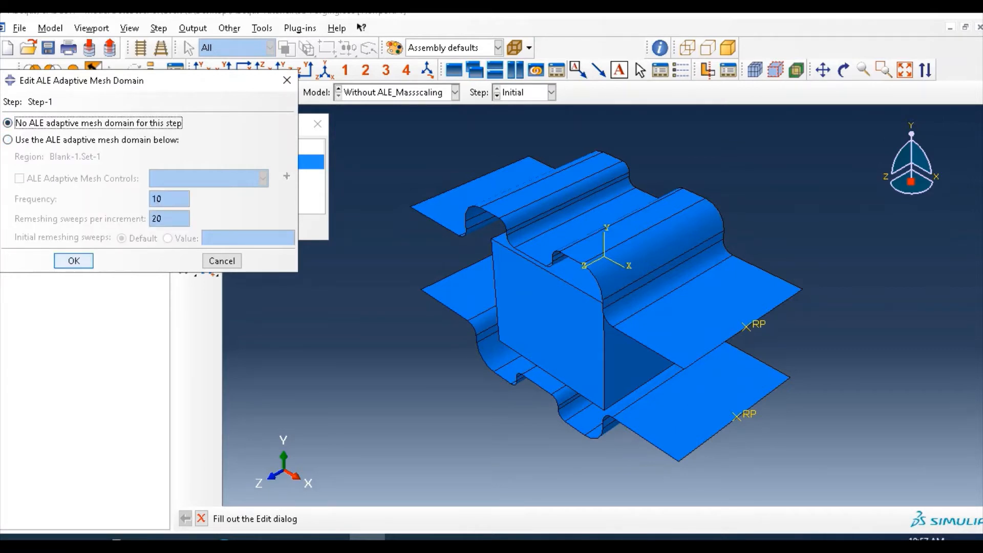
pyautogui.click(73, 260)
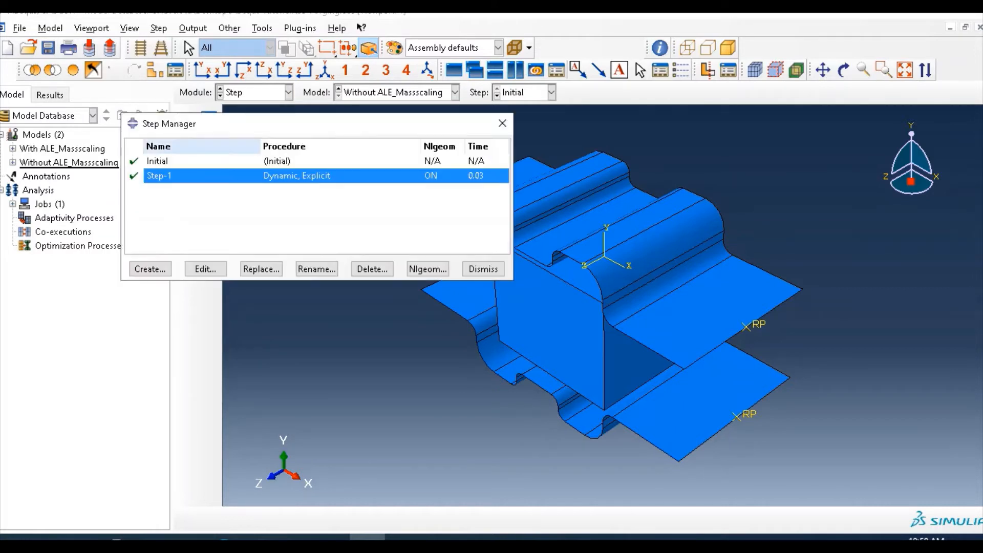
# Step: Review Step-1's mass scaling settings, keeping the factor-1000 definition
pyautogui.click(205, 268)
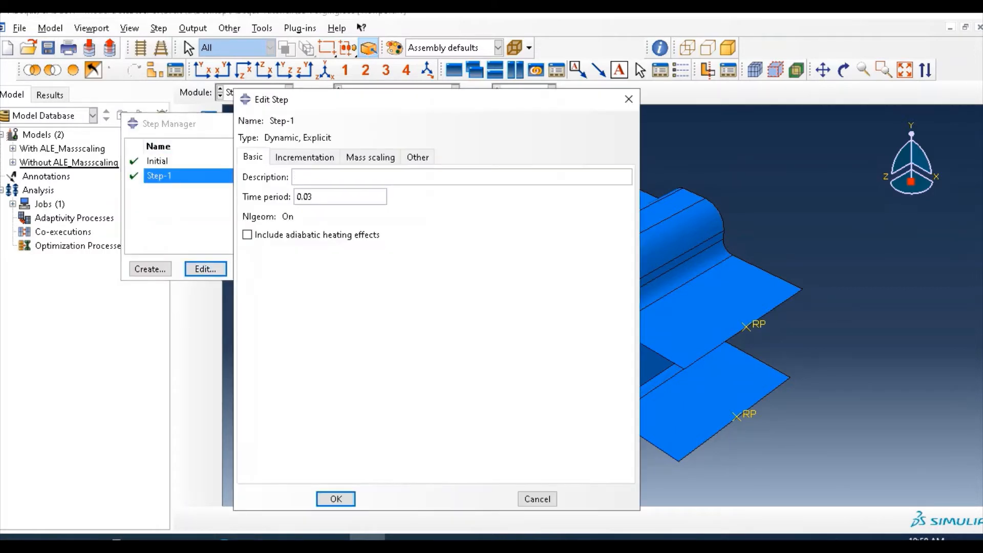
pyautogui.click(370, 157)
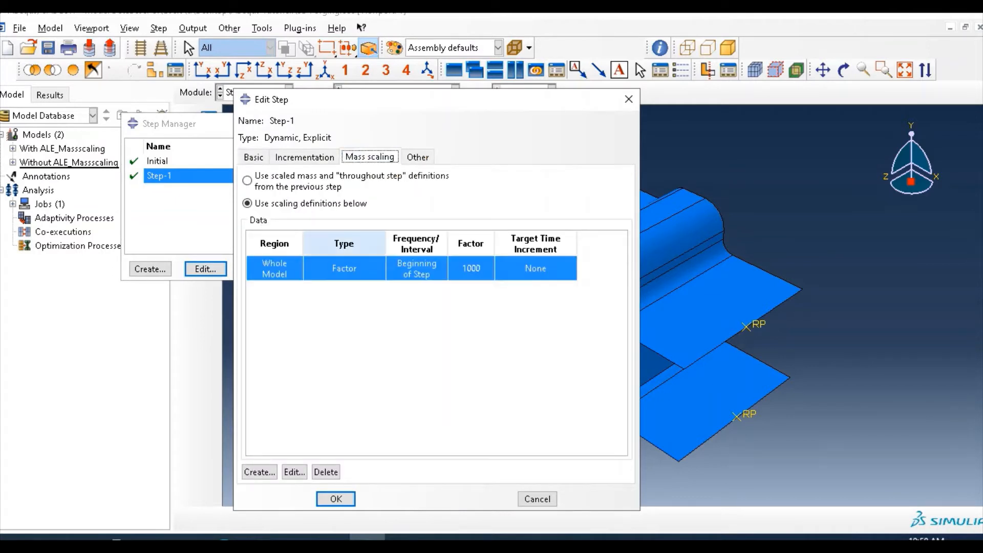
pyautogui.click(336, 498)
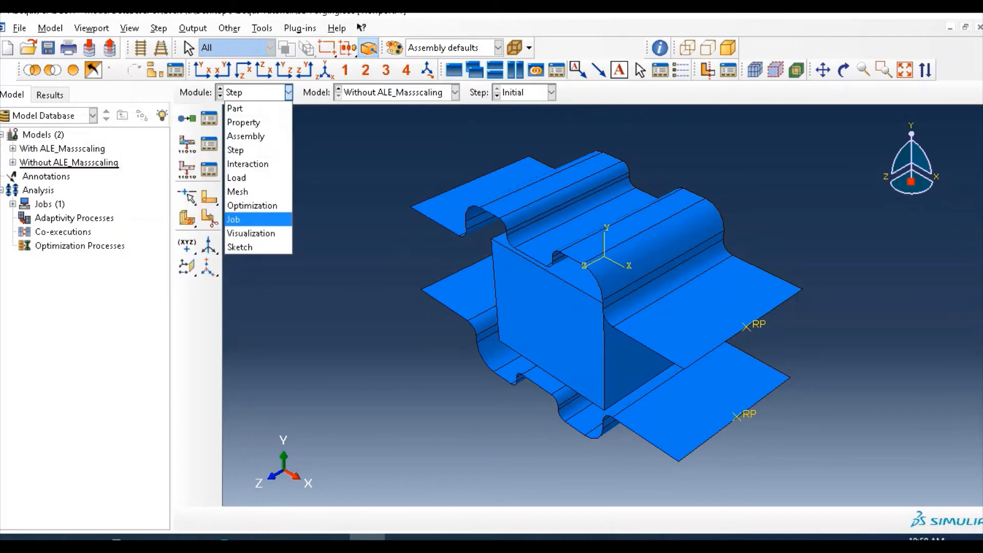
# Step: Create job 3D_forging for the Without ALE_Massscaling model and submit it, overwriting old files
pyautogui.click(232, 219)
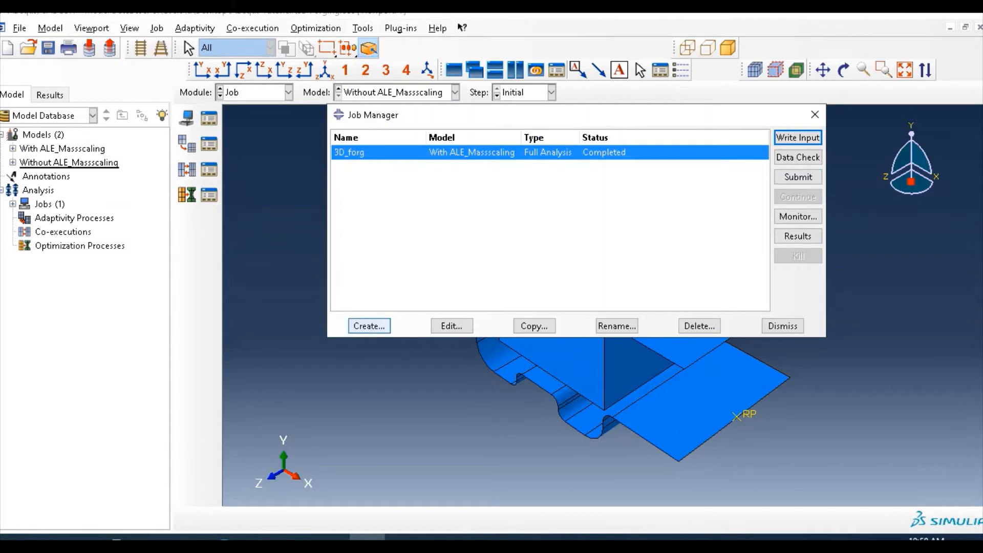
pyautogui.click(368, 325)
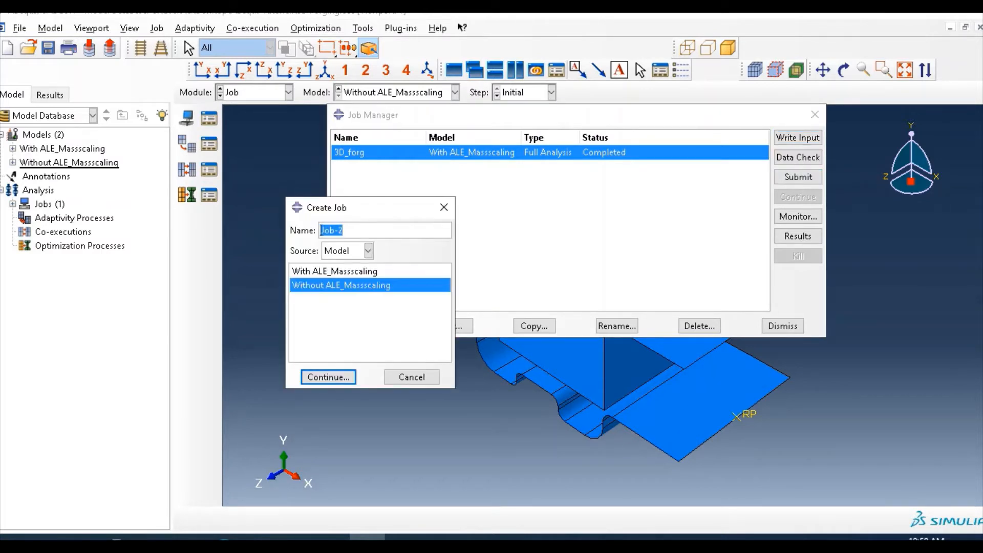
pyautogui.write('3D')
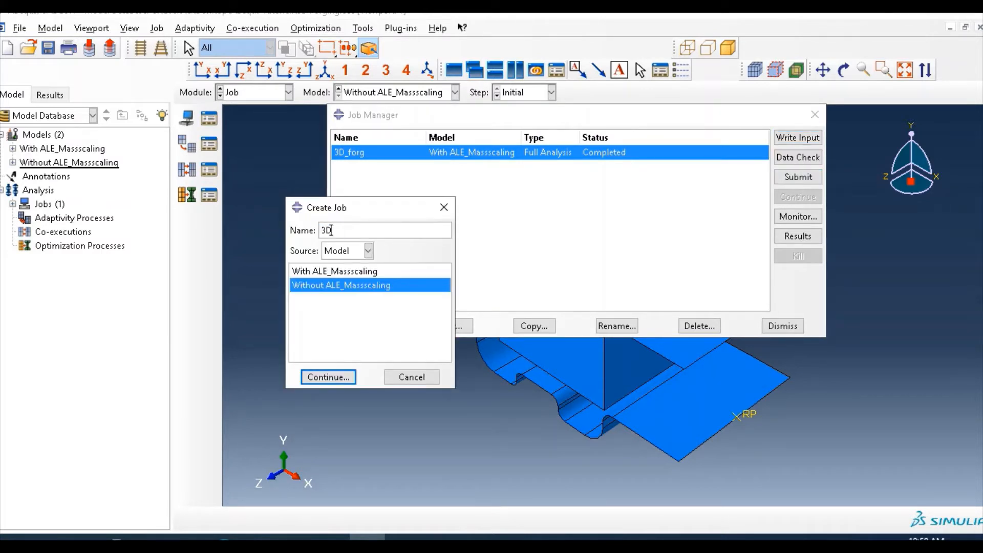
pyautogui.write('_for')
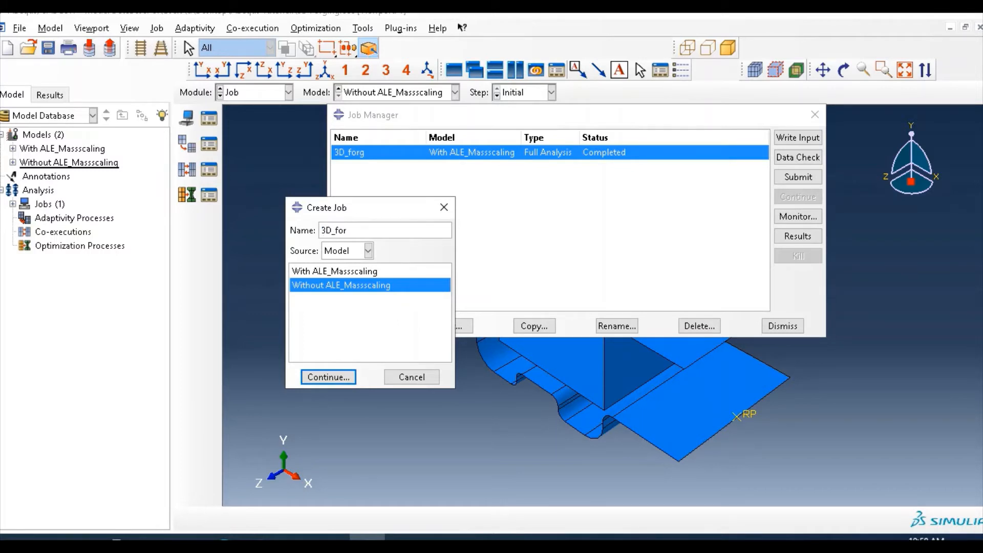
pyautogui.write('ing')
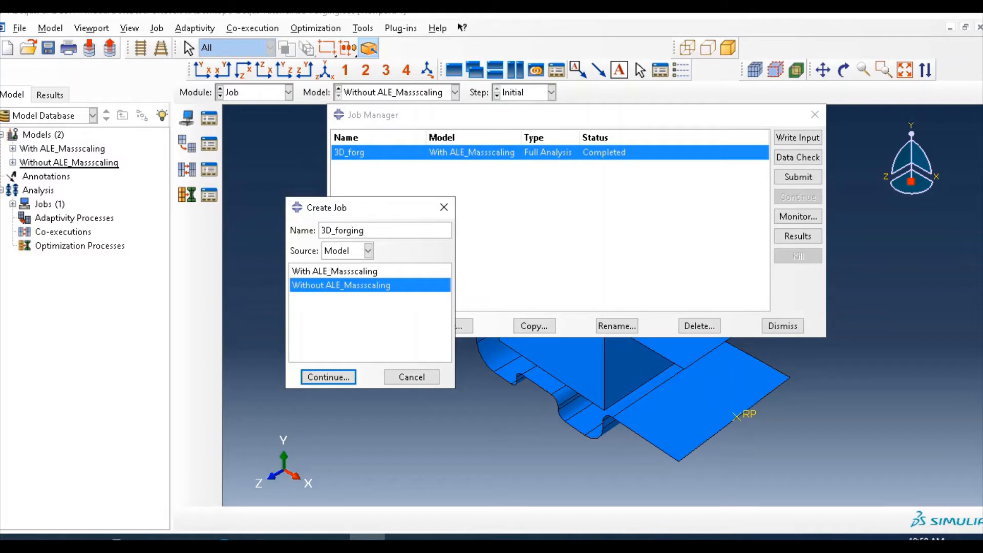
pyautogui.click(328, 376)
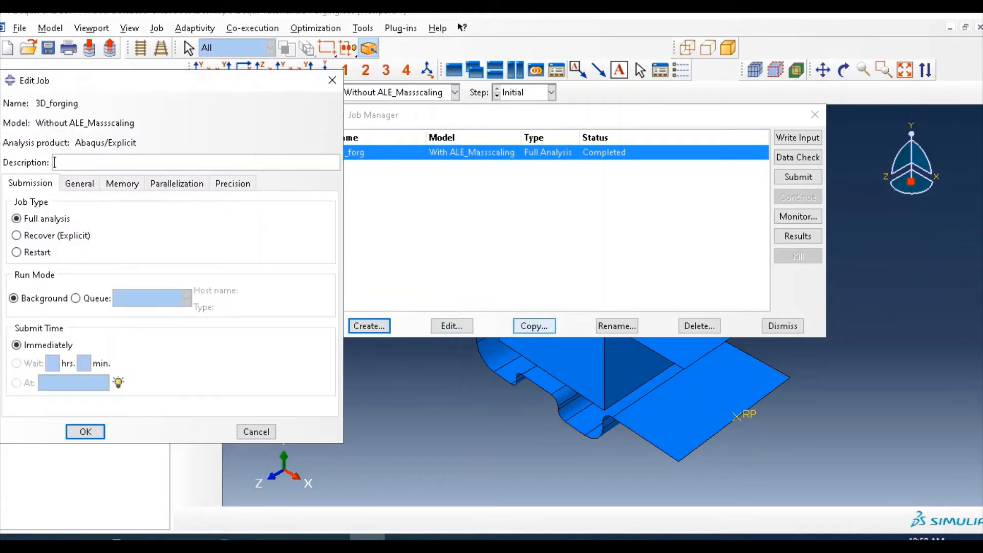
pyautogui.click(85, 431)
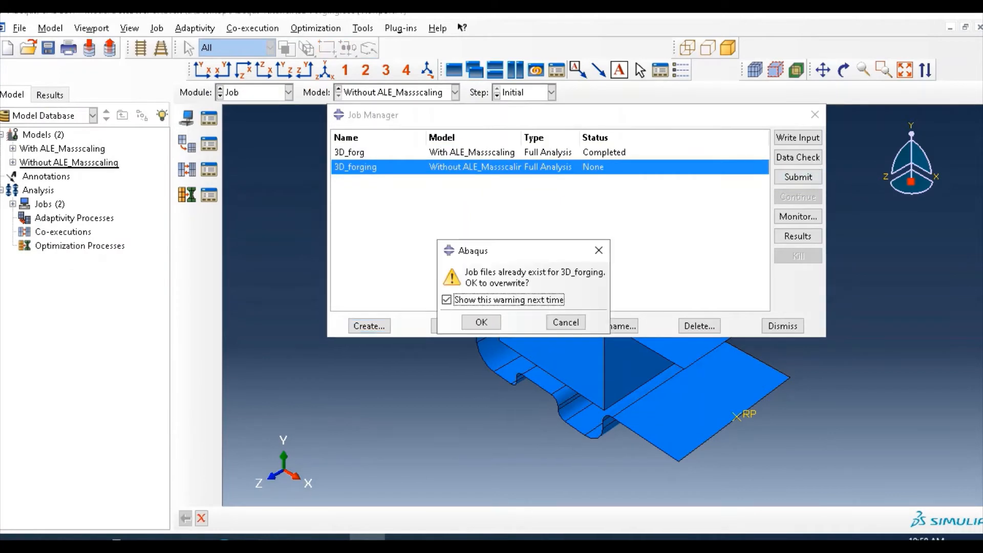
pyautogui.click(481, 321)
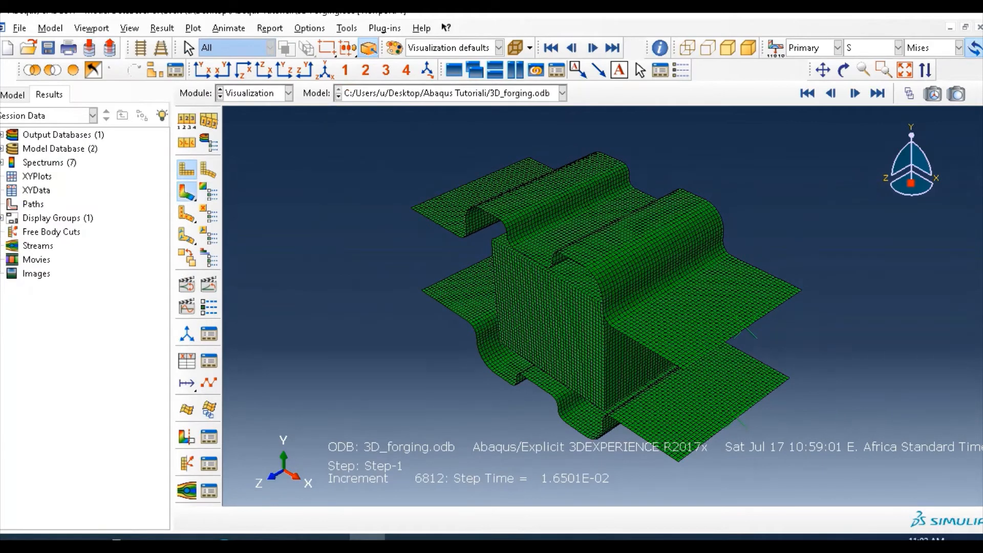
# Step: Show the 3D_forging results as Mises stress contours, then return to the Job module
pyautogui.click(186, 192)
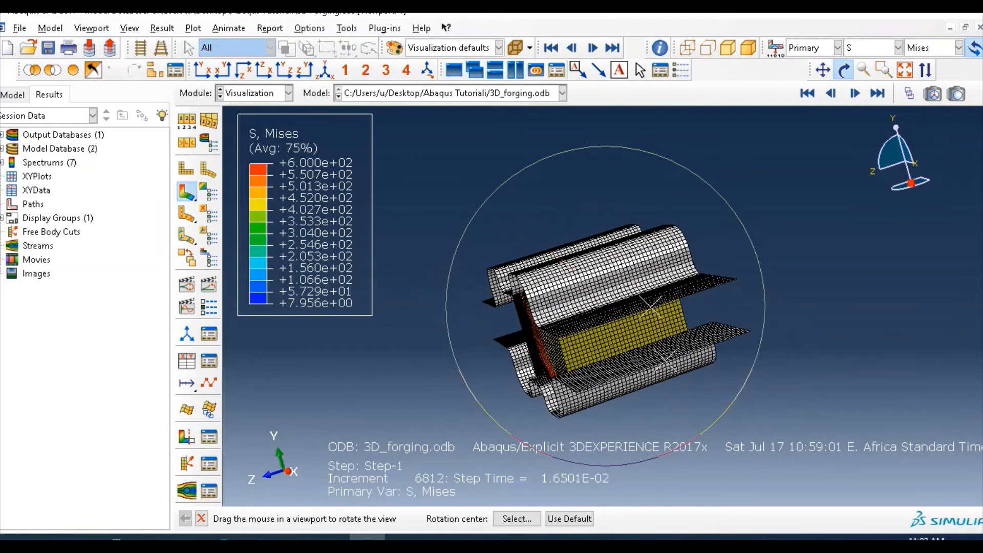
pyautogui.click(286, 93)
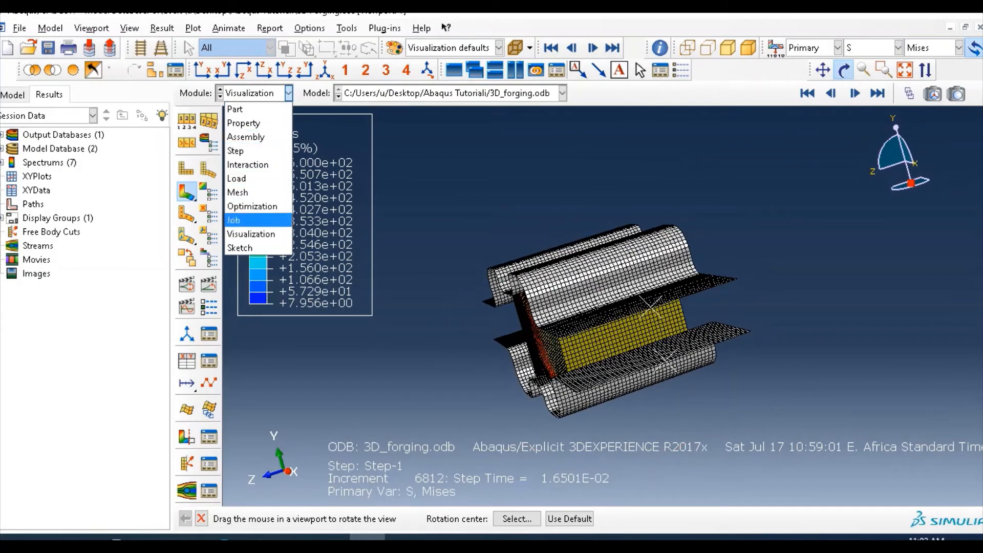
pyautogui.click(233, 220)
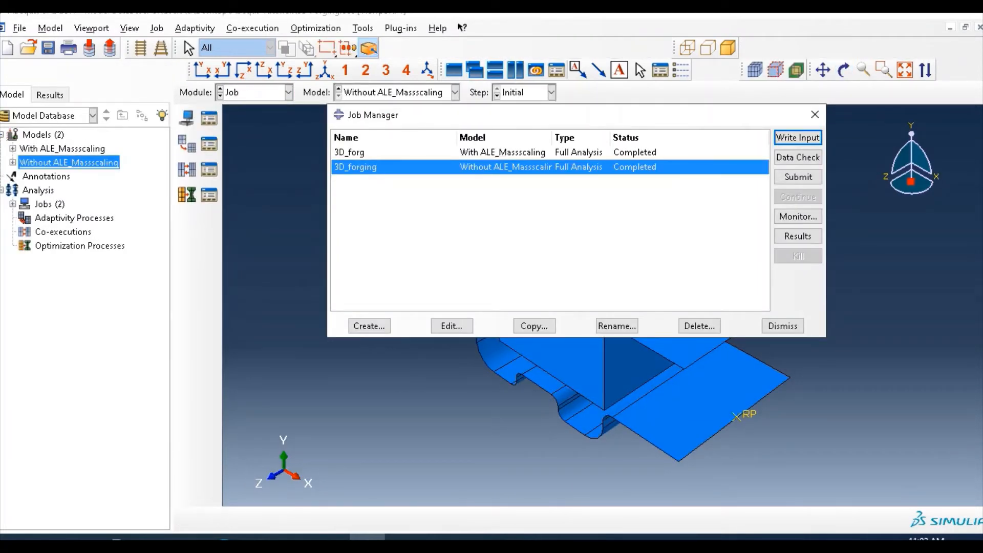
# Step: Copy Without ALE_Massscaling to a new model named Without ALE_NoMassscaling
pyautogui.click(781, 326)
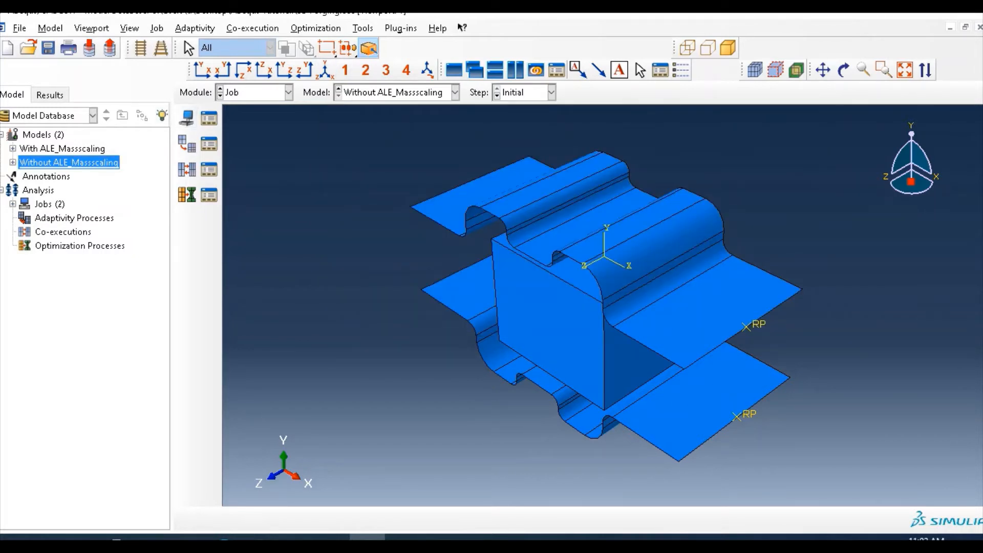
pyautogui.rightClick(68, 161)
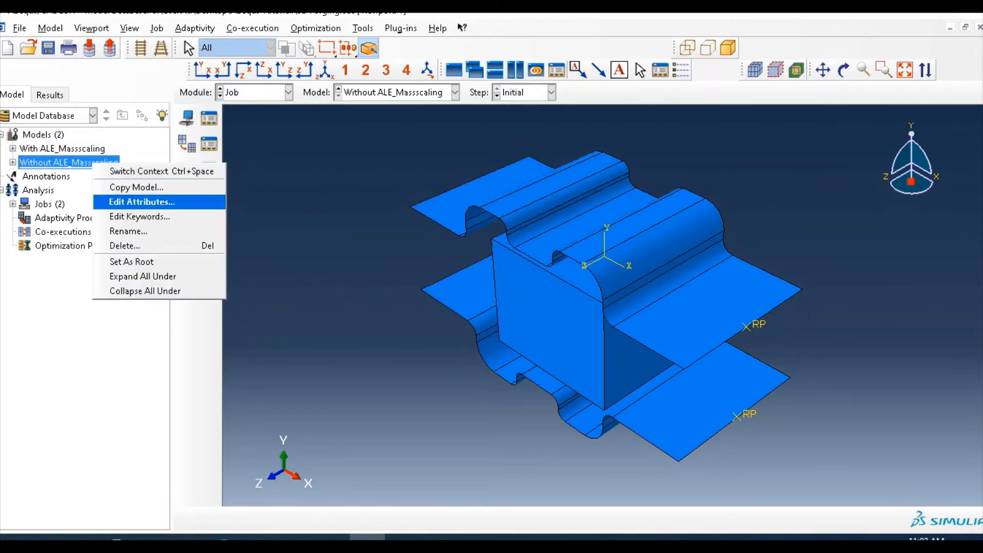
pyautogui.moveTo(135, 187)
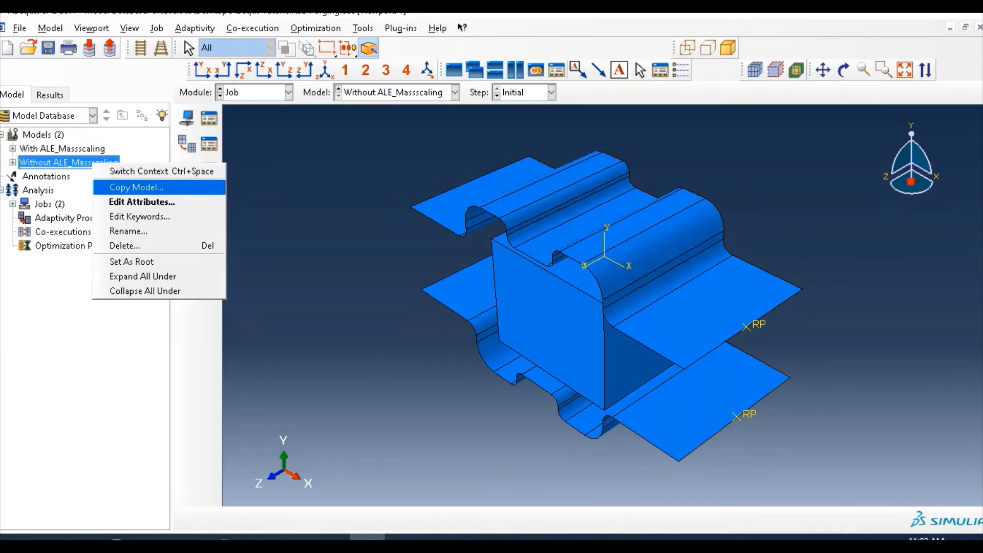
pyautogui.click(135, 186)
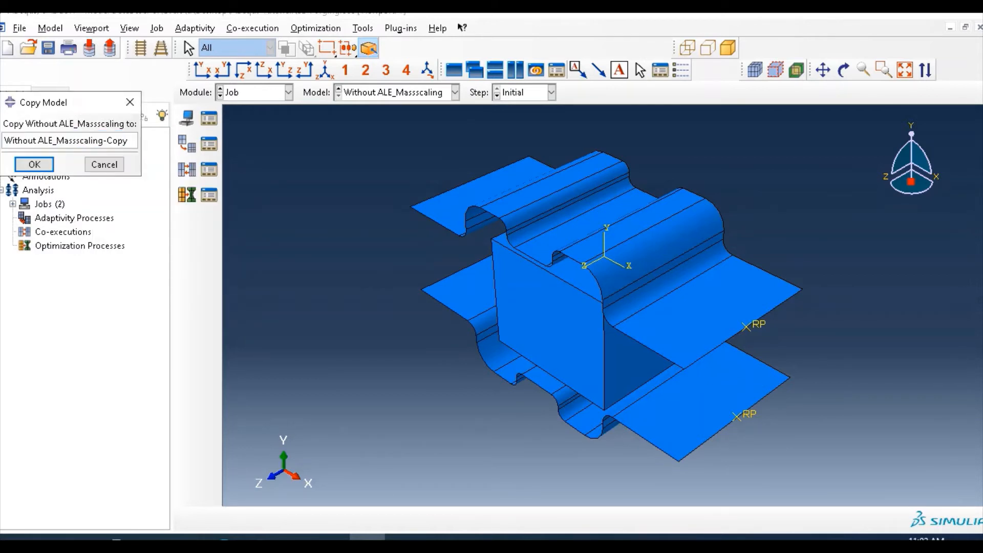
pyautogui.click(69, 140)
pyautogui.write('No')
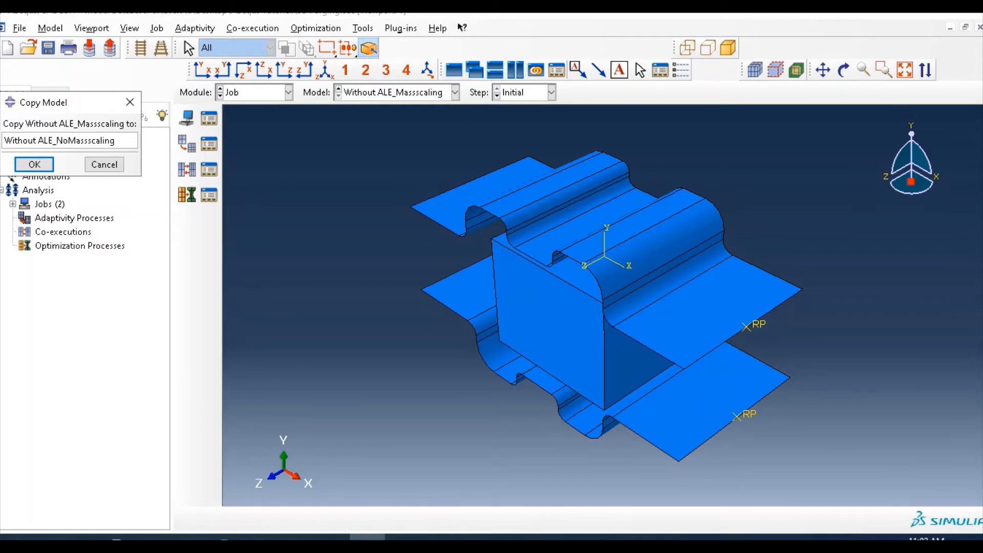
pyautogui.click(33, 164)
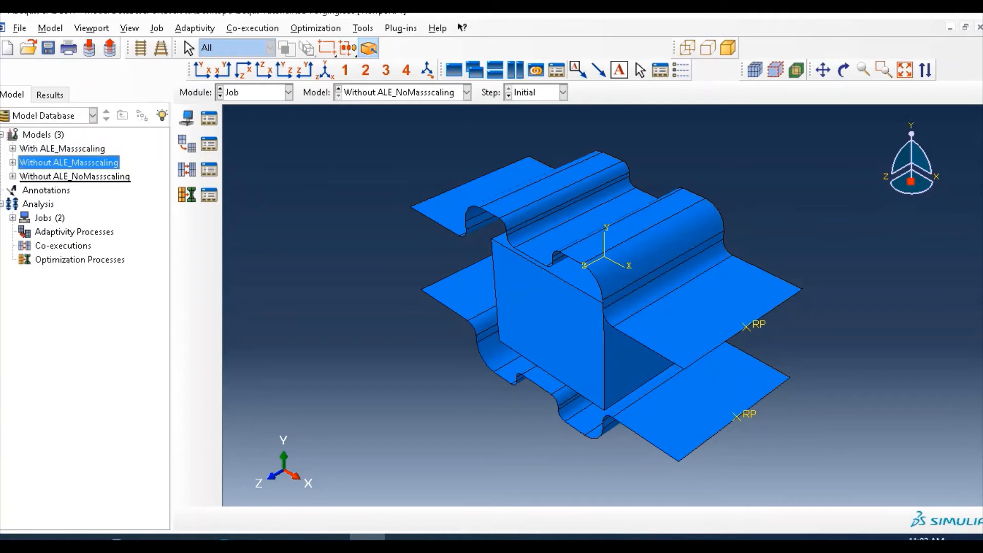
# Step: Switch to the Step module for the copied model
pyautogui.click(287, 92)
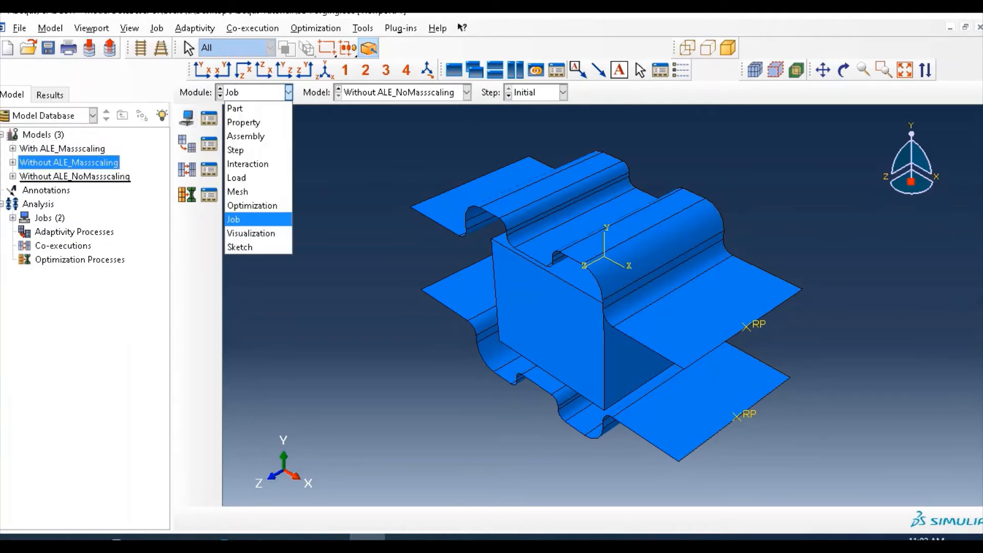
pyautogui.click(236, 150)
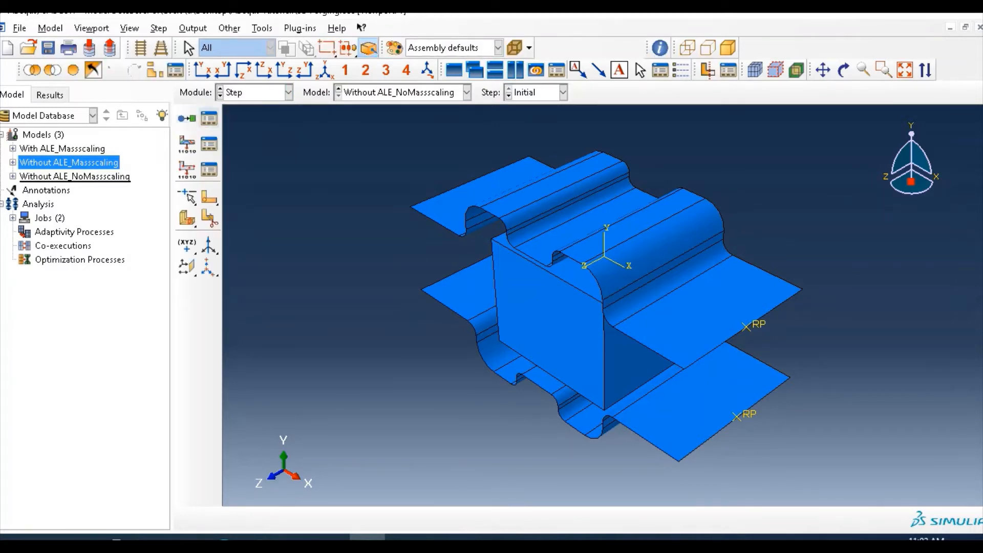
# Step: Remove the factor-1000 Whole Model mass scaling from Step-1 of Without ALE_NoMassscaling
pyautogui.click(157, 28)
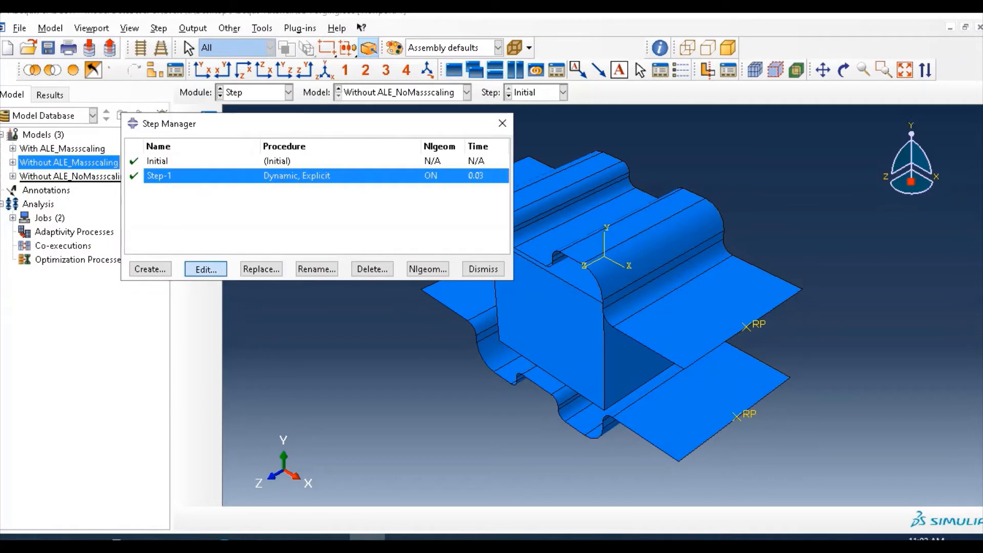
pyautogui.click(205, 268)
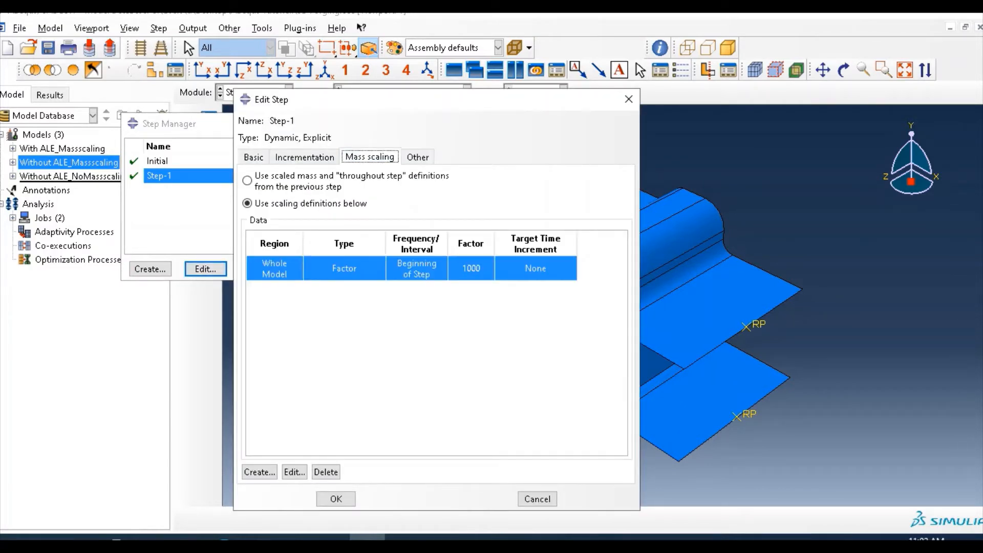
pyautogui.click(247, 180)
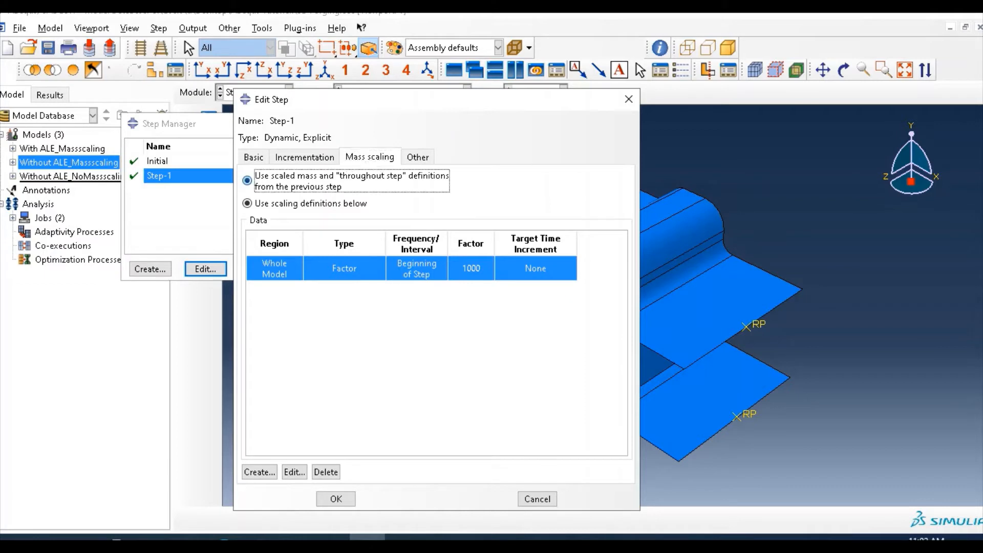
pyautogui.click(247, 180)
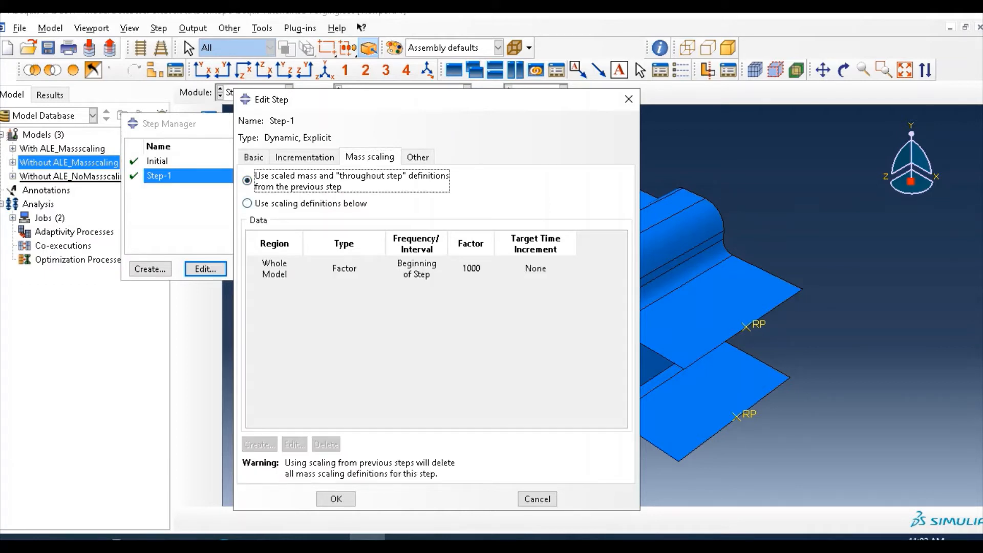
pyautogui.click(248, 202)
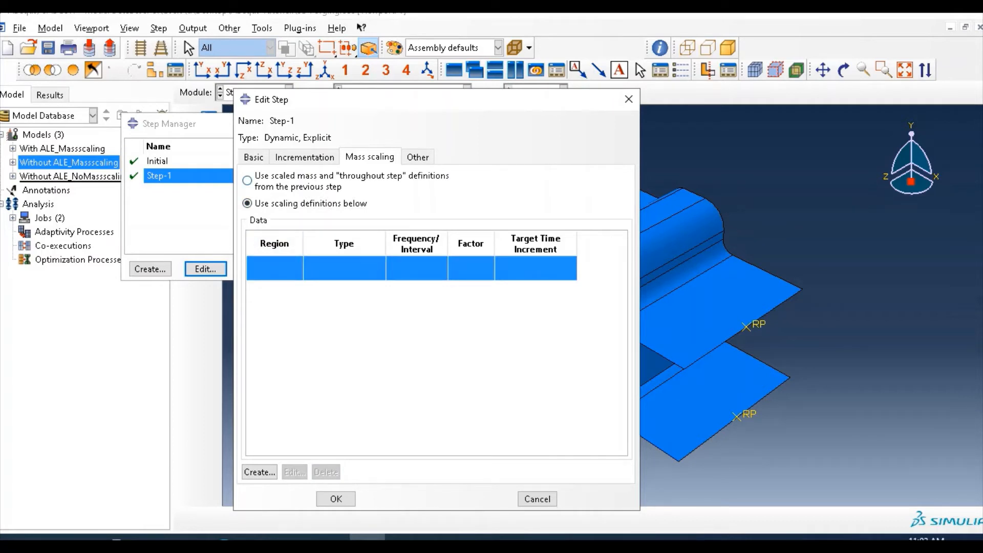
pyautogui.click(247, 180)
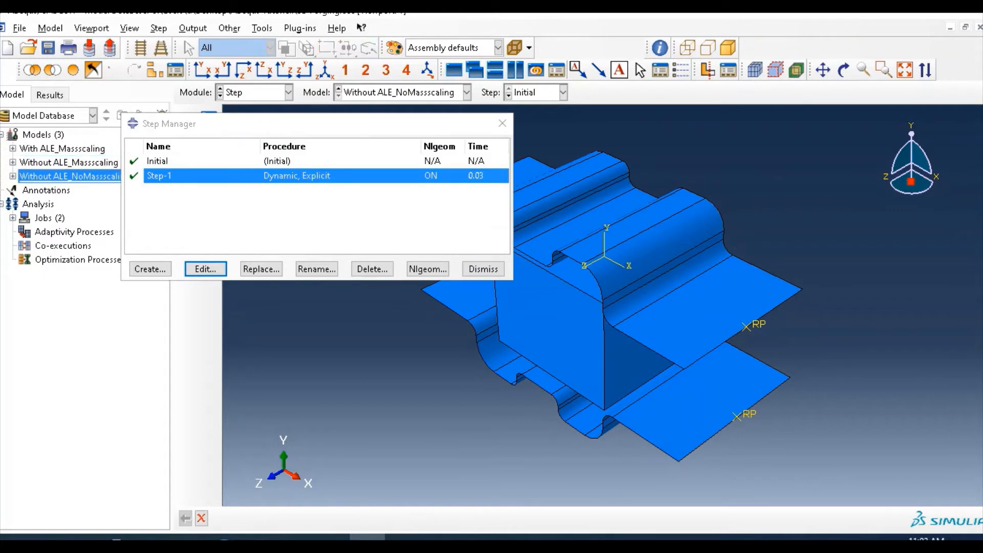
pyautogui.click(482, 268)
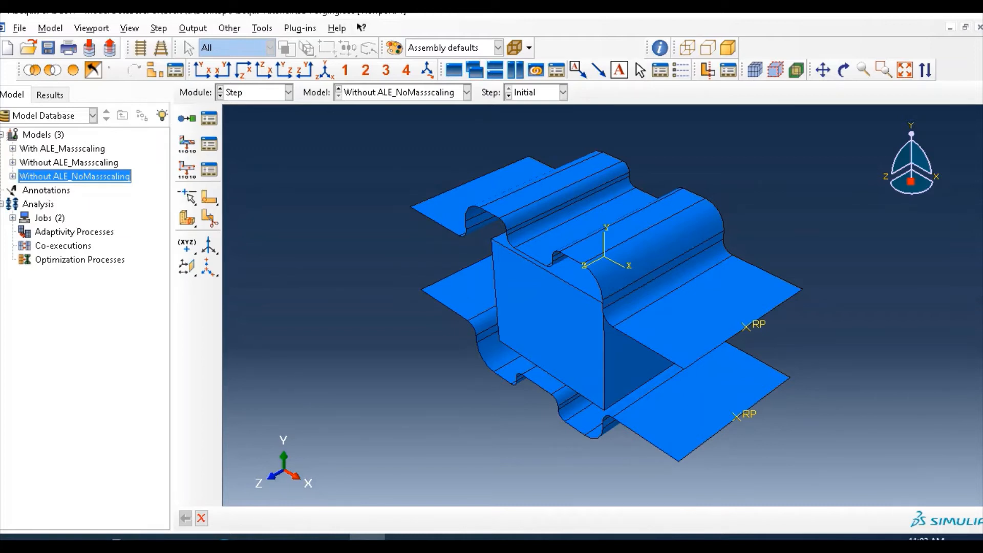
pyautogui.click(287, 93)
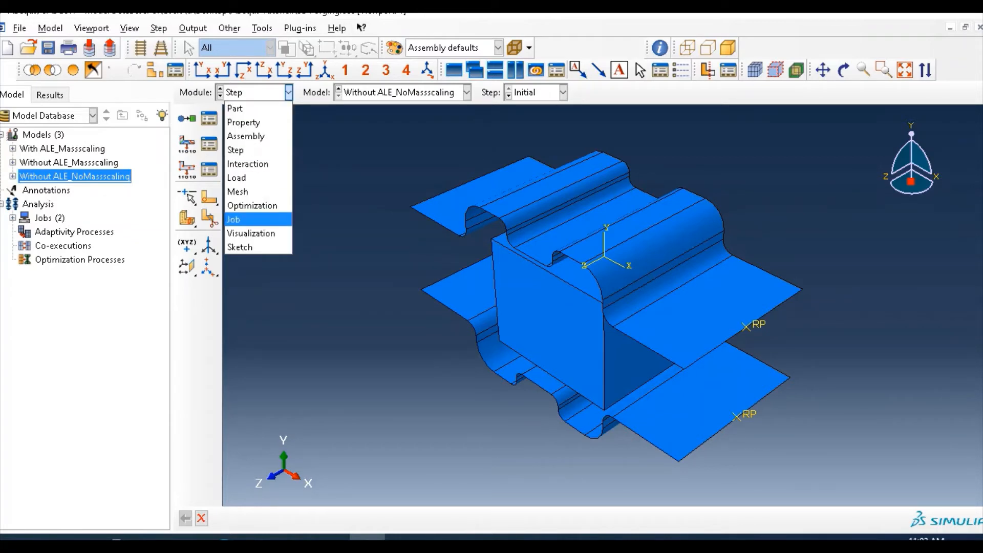
# Step: Create job 3D_forging_ALE_NoMassscaling for Without ALE_NoMassscaling and submit it, overwriting files
pyautogui.click(234, 219)
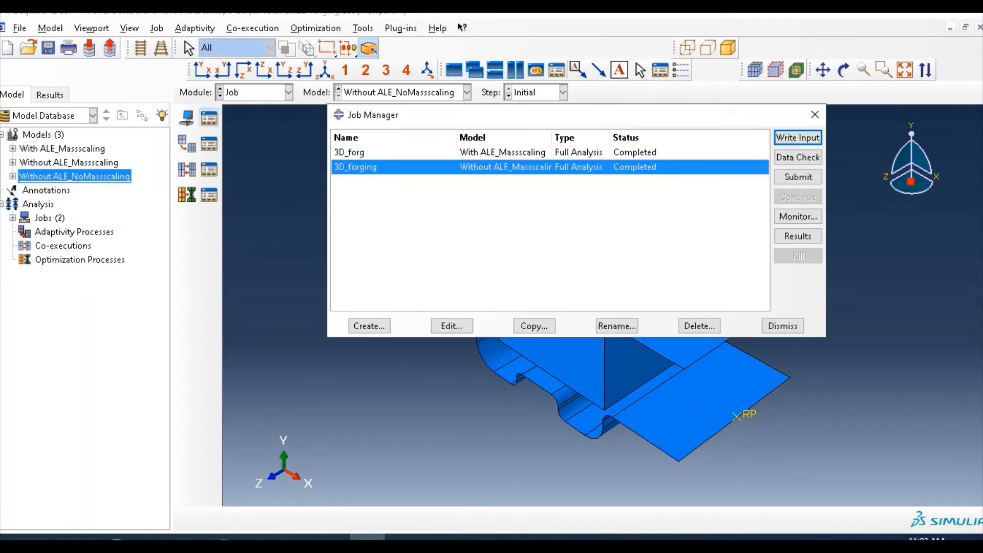
pyautogui.click(368, 325)
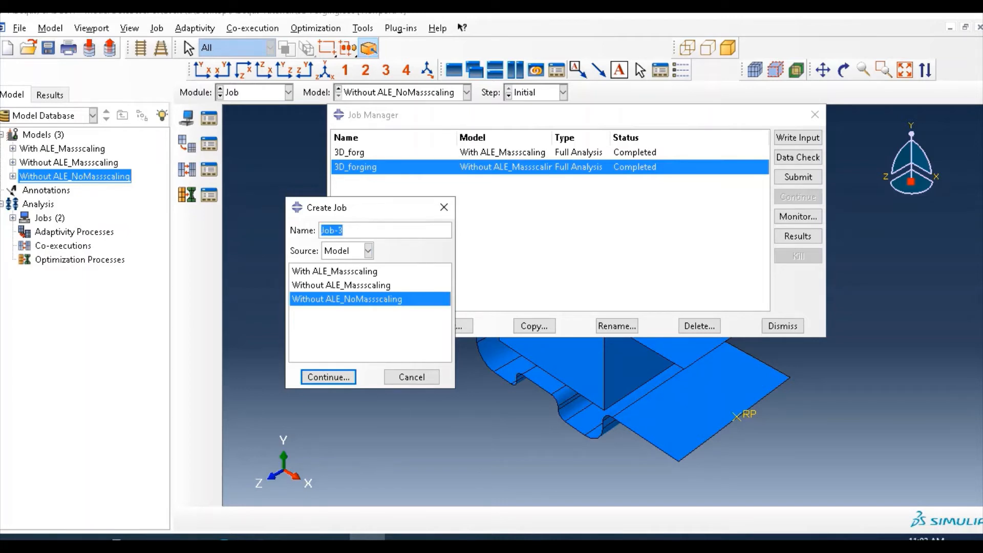
pyautogui.write('3D_forging')
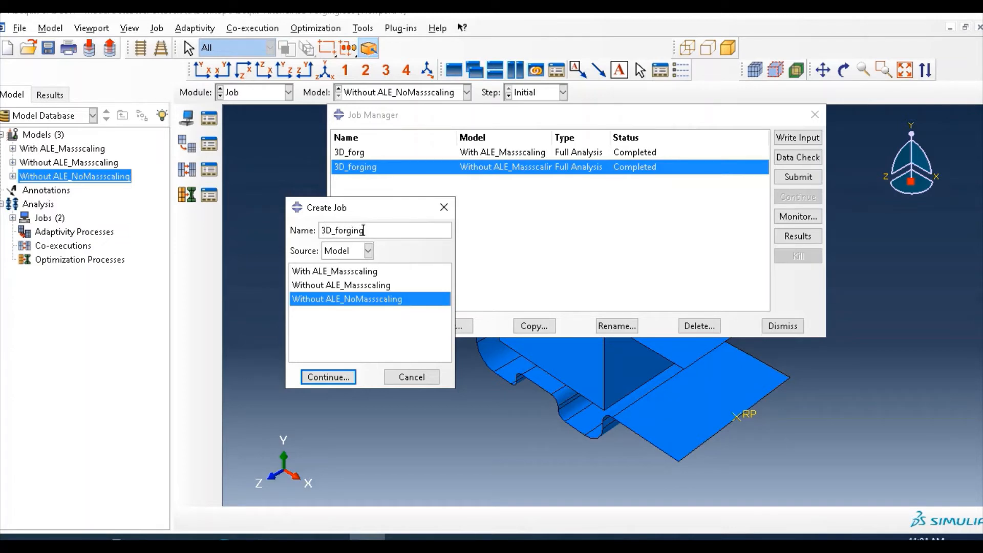
pyautogui.write('_ALE')
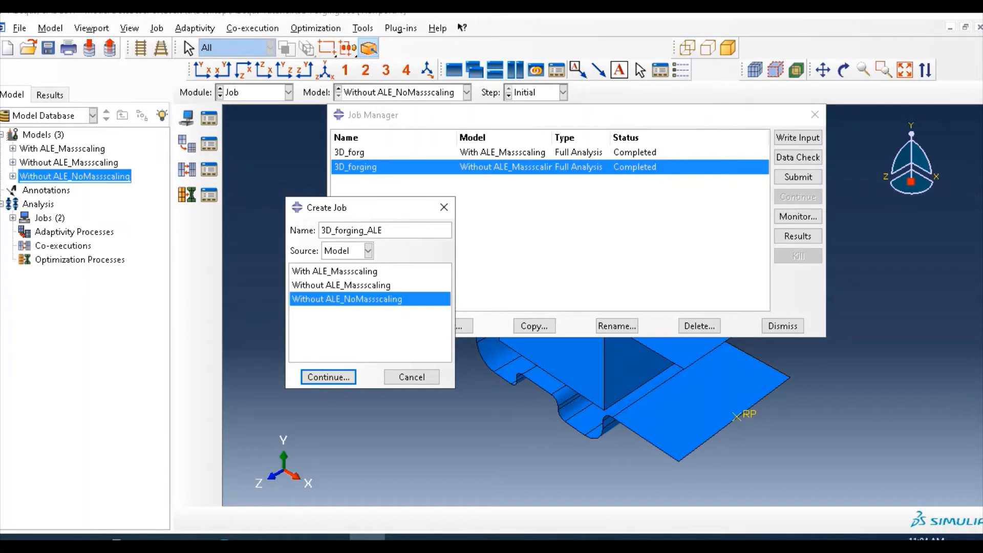
pyautogui.write('_NoMassscaling')
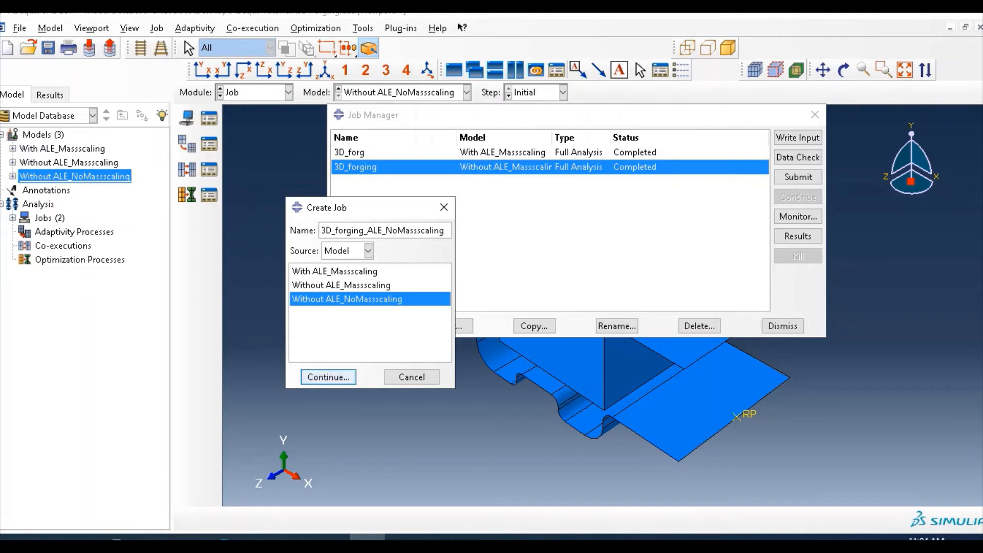
pyautogui.click(328, 377)
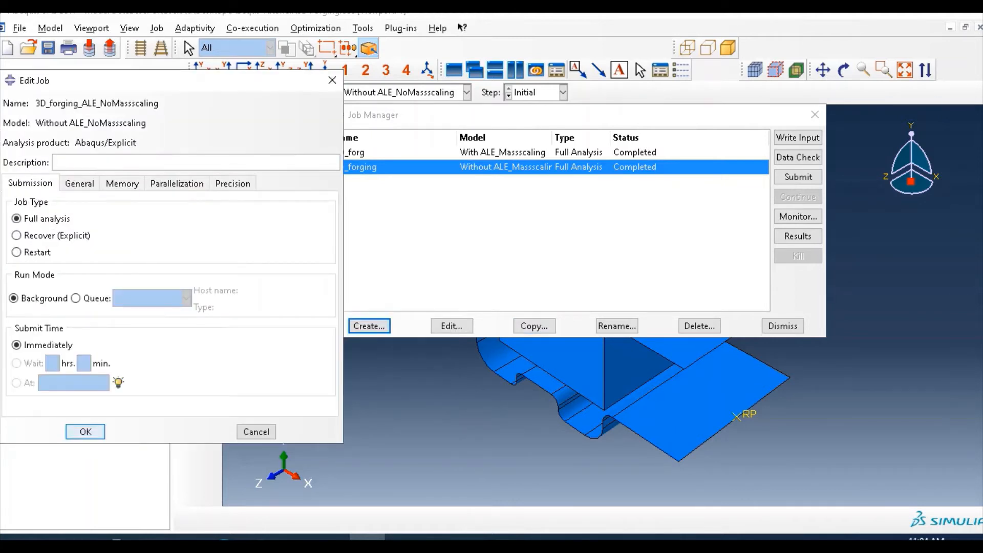
pyautogui.click(85, 431)
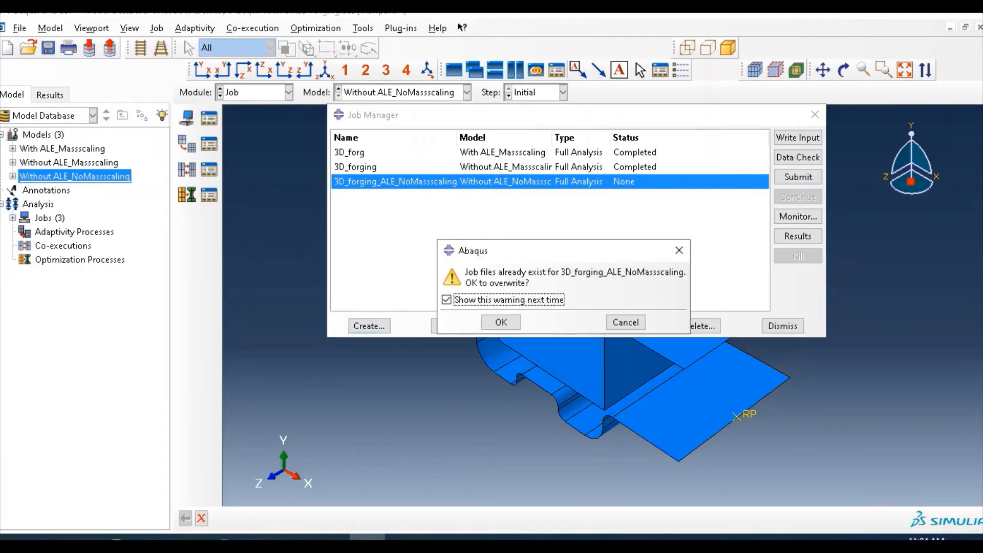
pyautogui.click(500, 321)
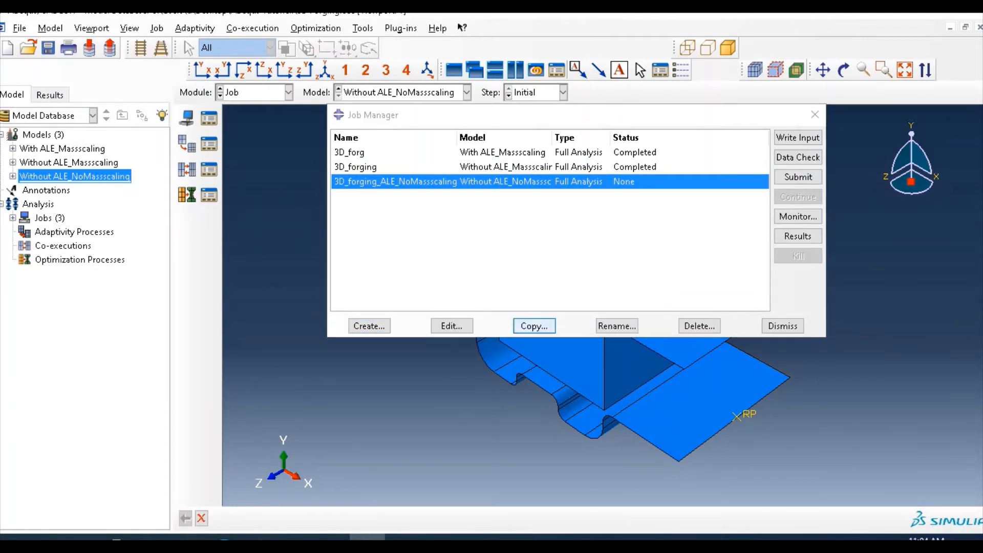
pyautogui.click(798, 176)
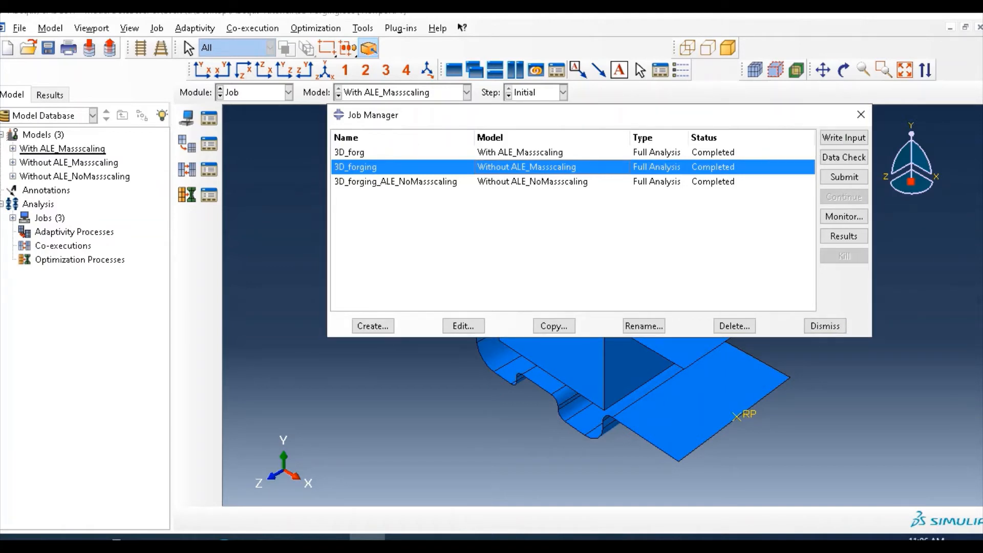
# Step: After the jobs complete, reduce the model viewport to a smaller window
pyautogui.click(395, 181)
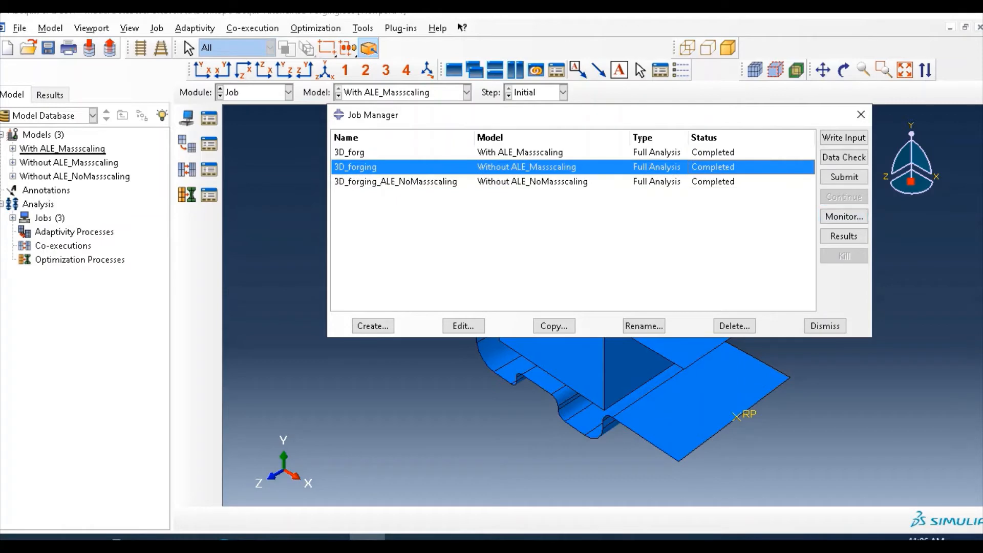
pyautogui.click(843, 236)
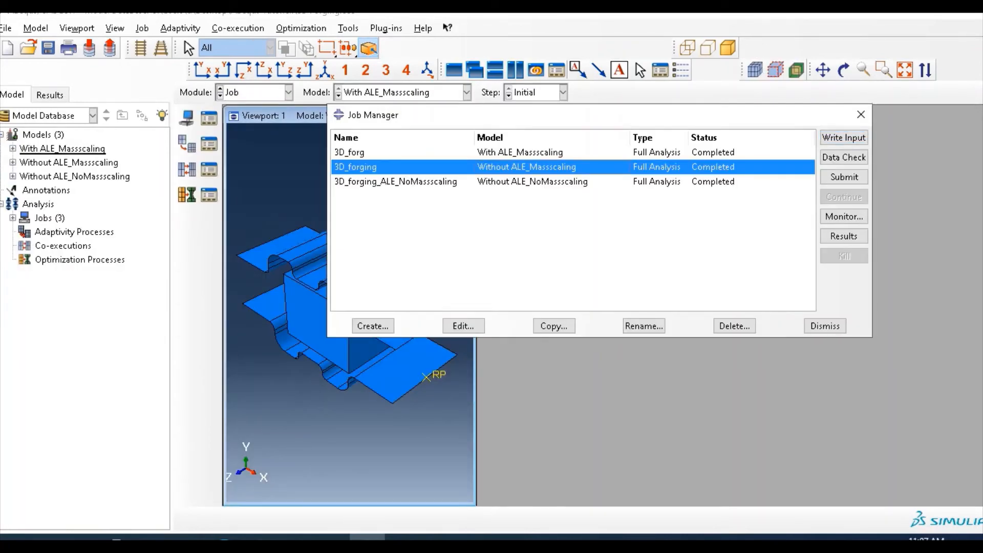
# Step: Open the 3D_forging_ALE_NoMassscaling results and place the window beside the model view
pyautogui.click(395, 182)
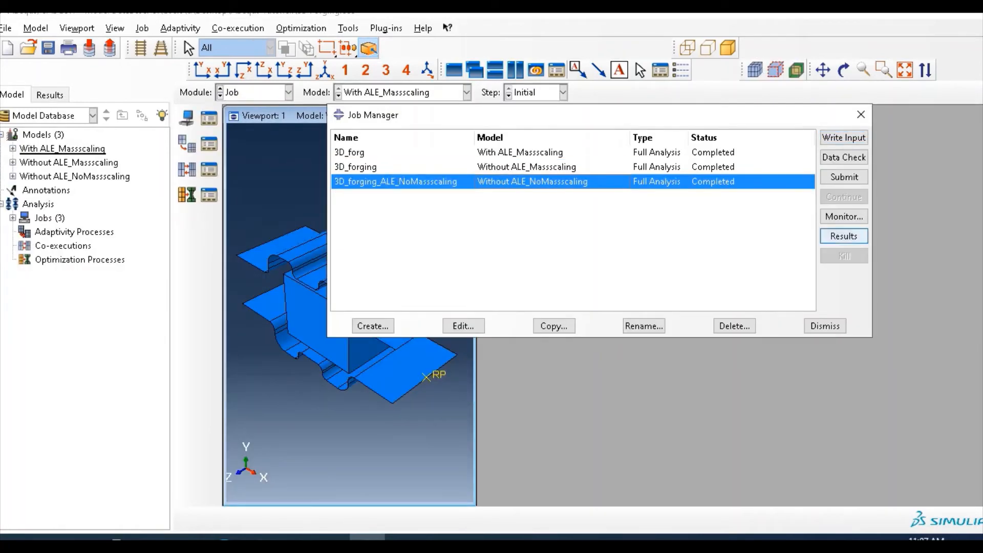
pyautogui.click(843, 236)
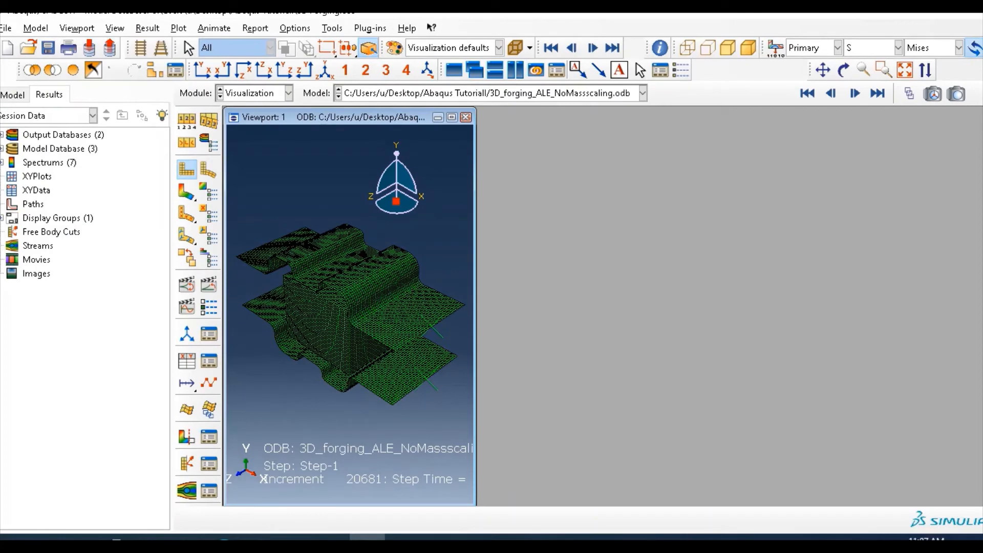
pyautogui.moveTo(282, 116); pyautogui.dragTo(502, 110)
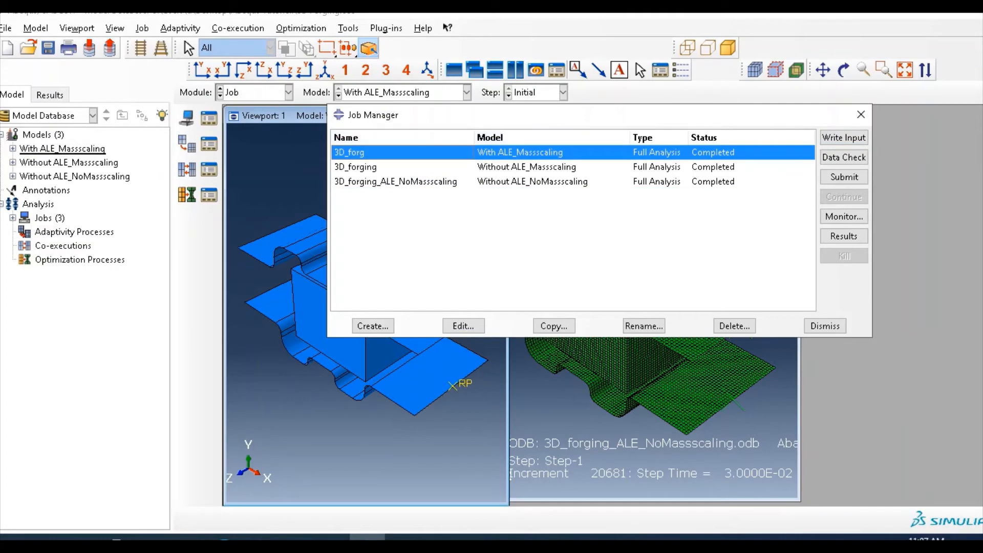
# Step: Open the 3D_forg and remaining job results so three Mises contour windows sit side by side
pyautogui.click(823, 325)
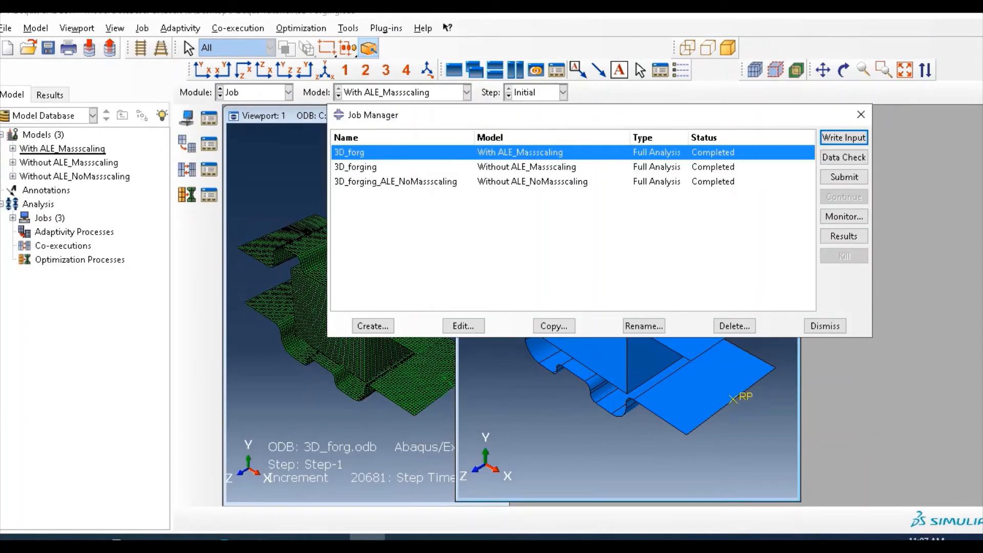
pyautogui.click(824, 326)
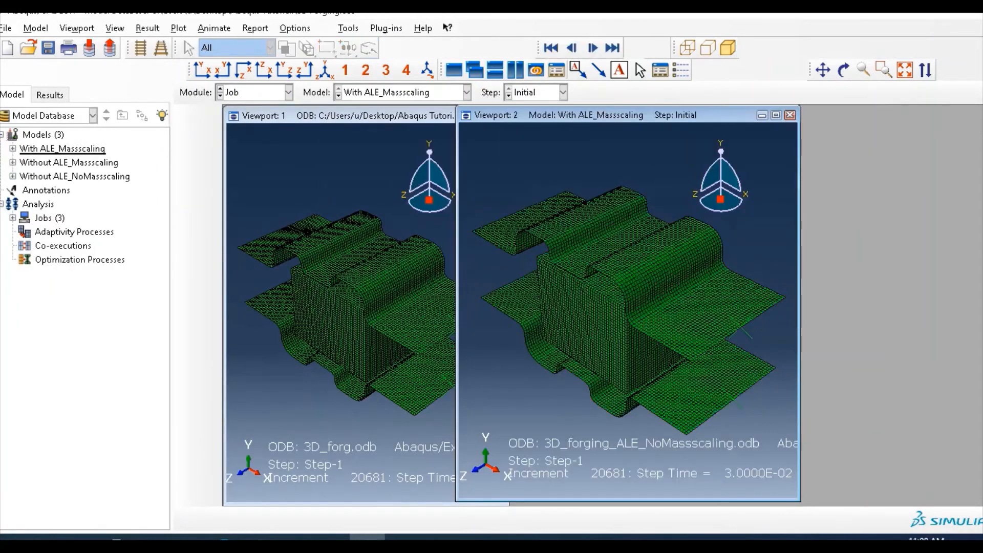
pyautogui.click(254, 92)
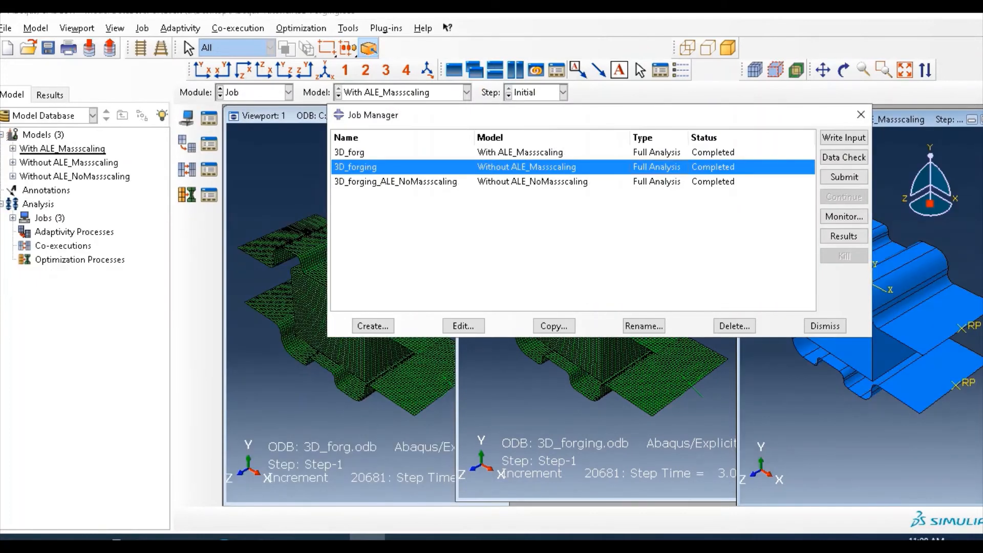
pyautogui.click(395, 181)
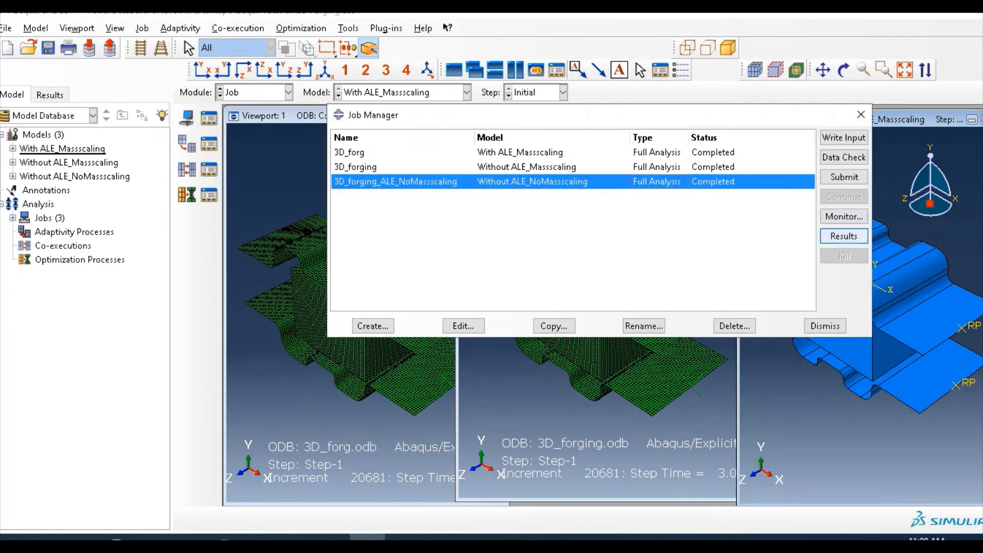
pyautogui.click(843, 236)
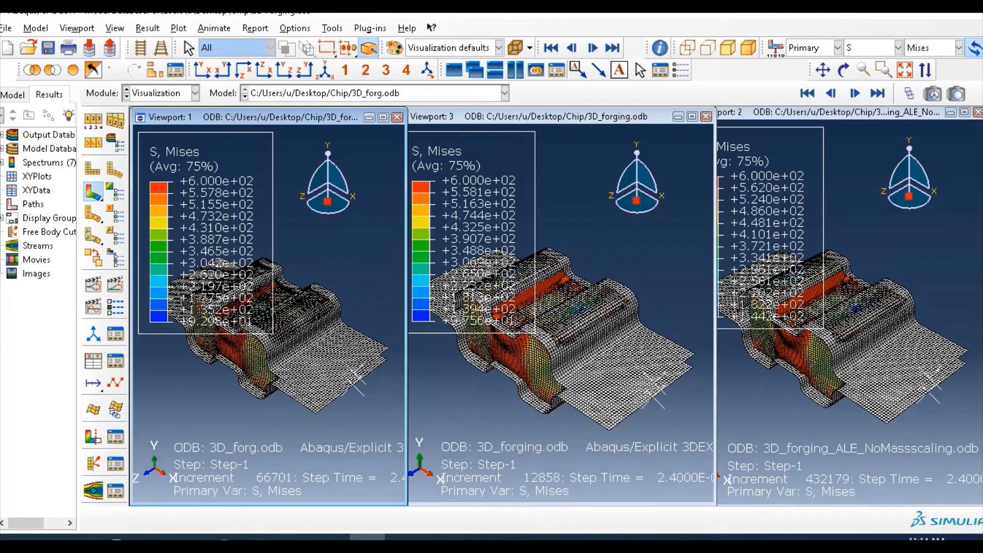
# Step: In viewport 1's annotation options, remove the legend bounding box
pyautogui.click(147, 28)
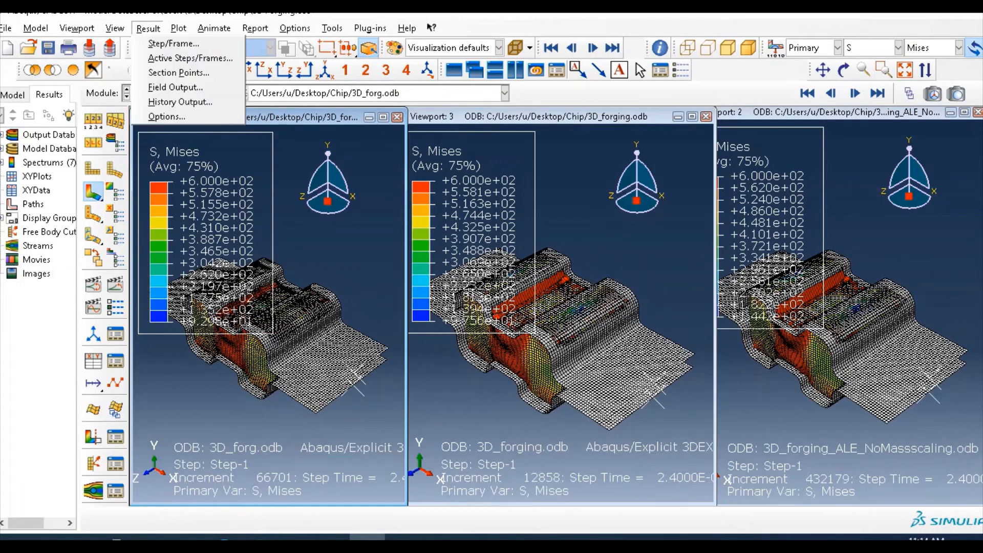
pyautogui.click(115, 27)
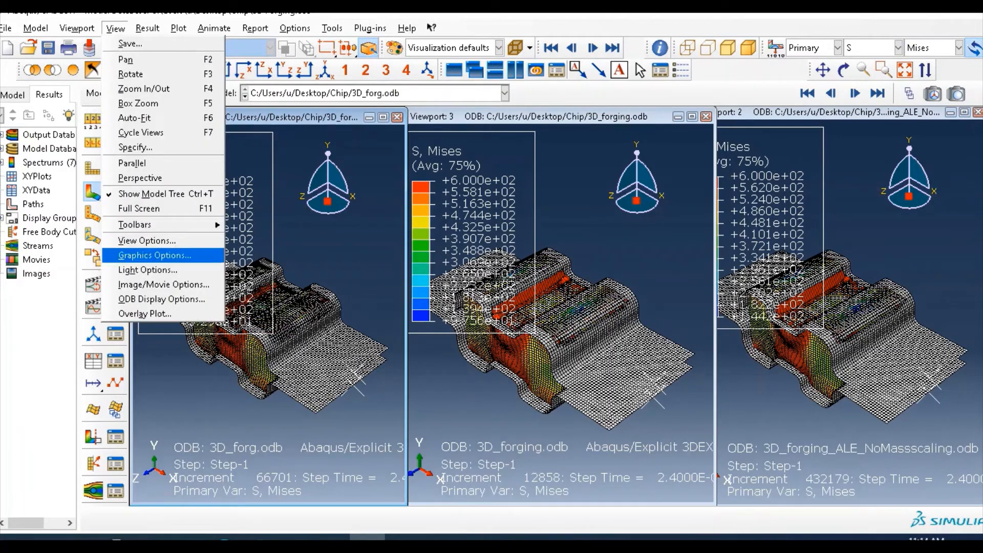
pyautogui.click(77, 28)
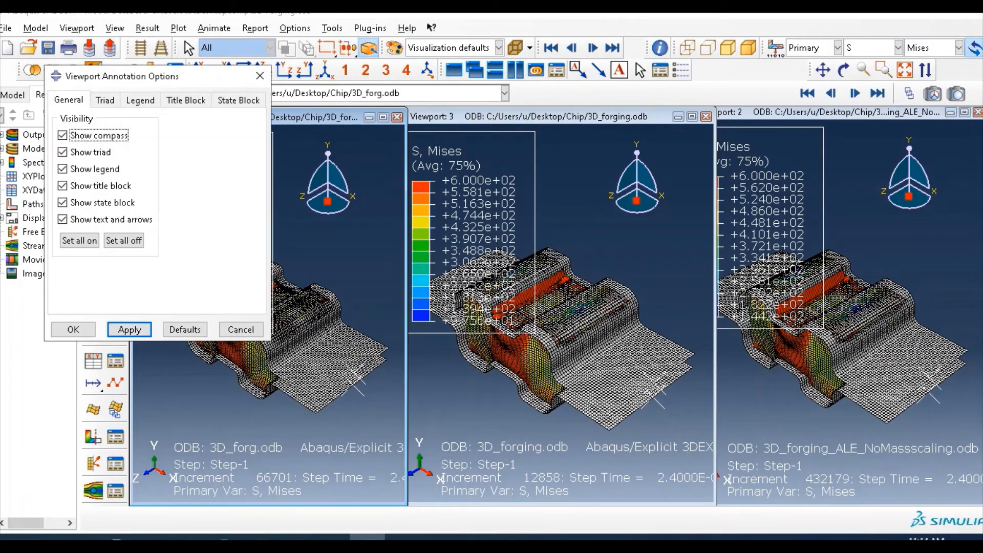
pyautogui.click(123, 239)
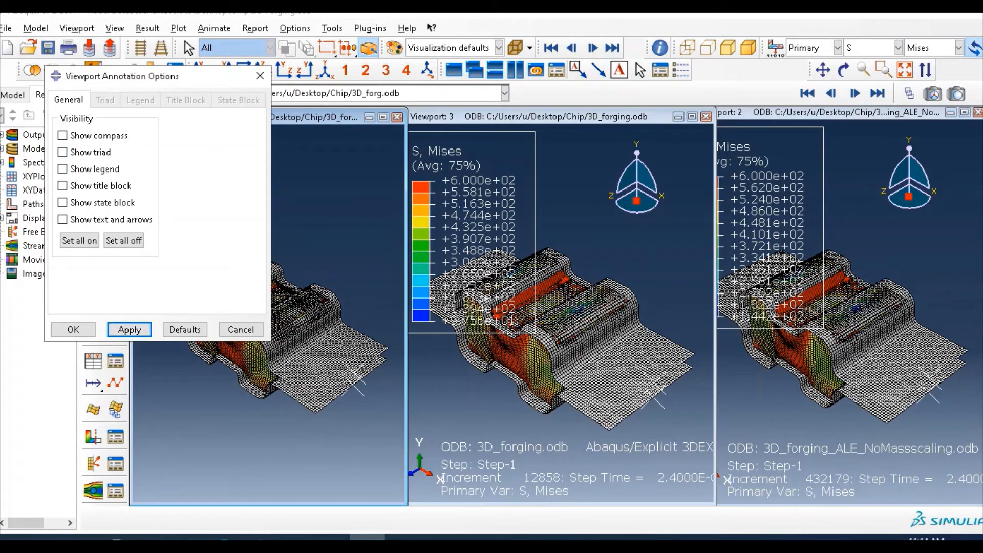
pyautogui.click(62, 169)
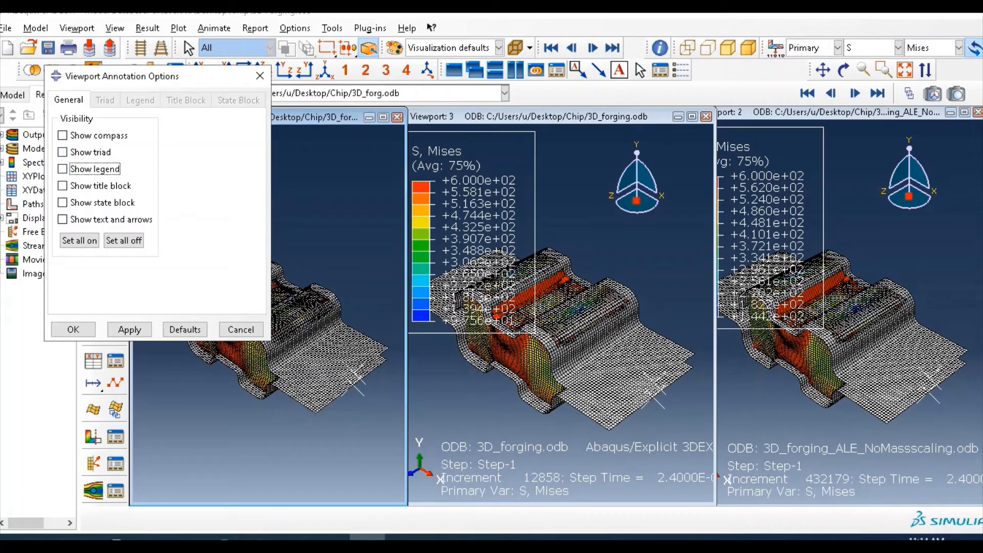
pyautogui.click(140, 100)
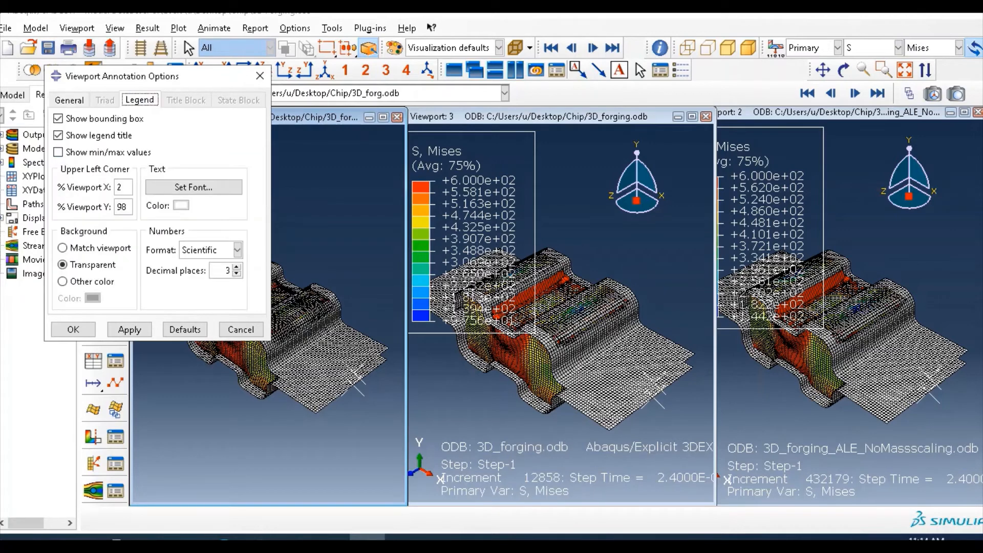
pyautogui.click(57, 118)
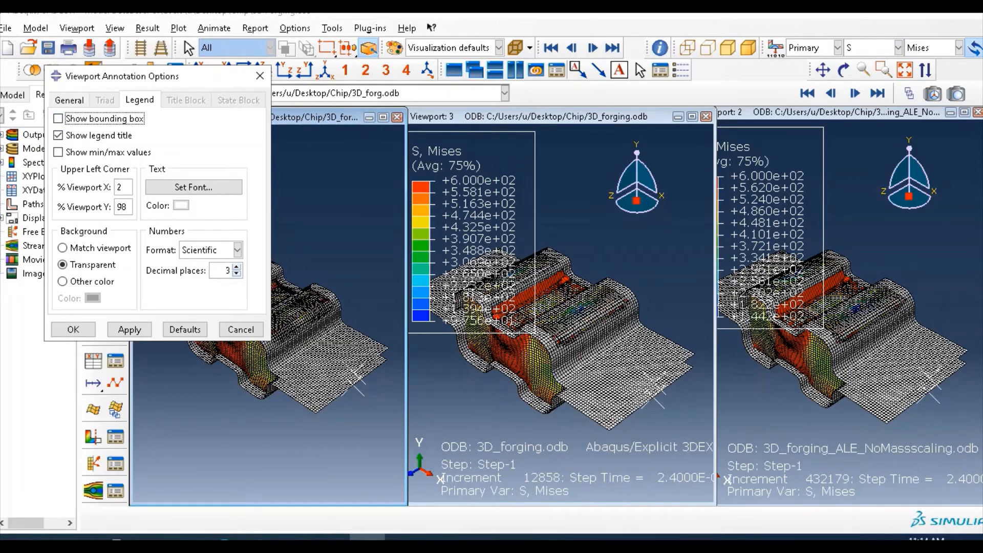
# Step: Set the legend to two decimal places with a 10-point font and apply
pyautogui.click(237, 274)
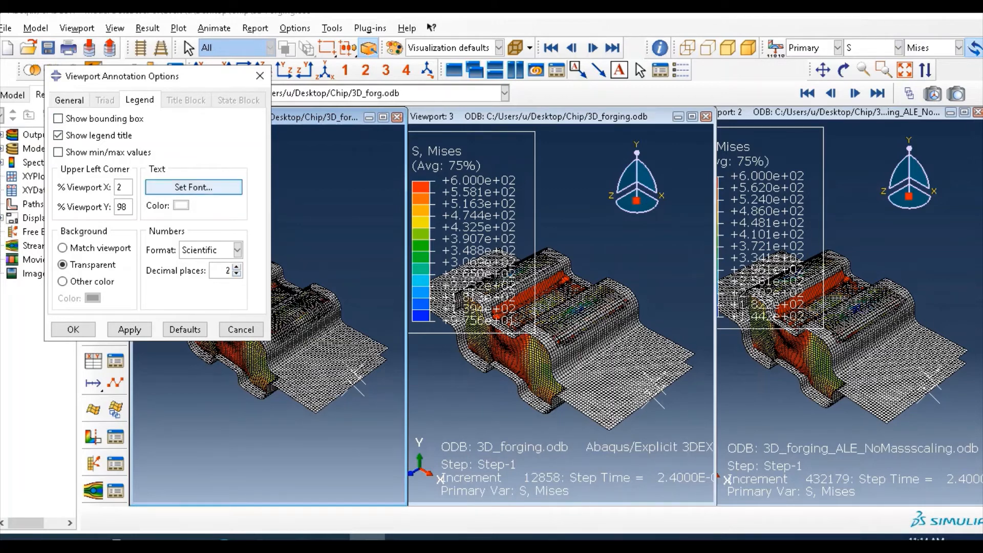
pyautogui.click(193, 186)
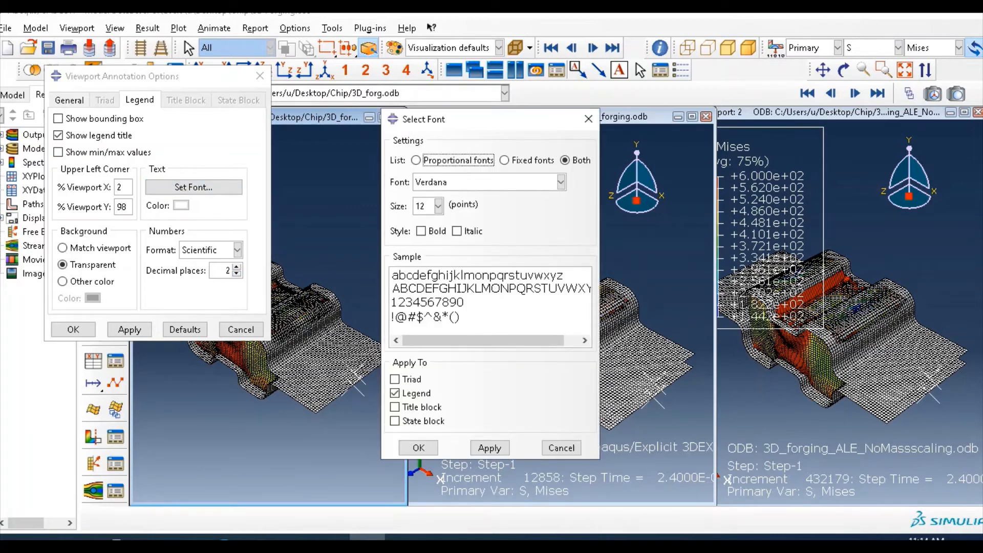
pyautogui.click(439, 206)
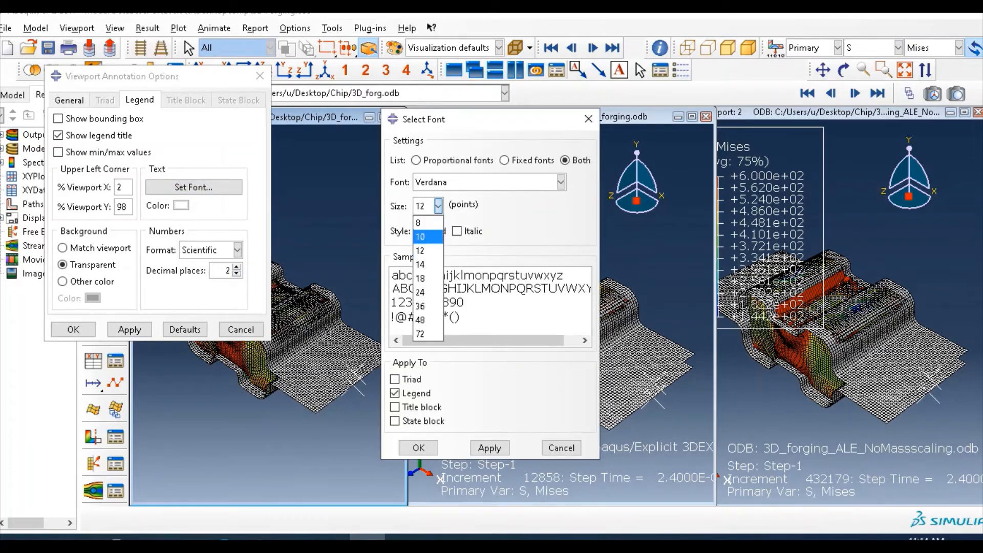
pyautogui.click(421, 237)
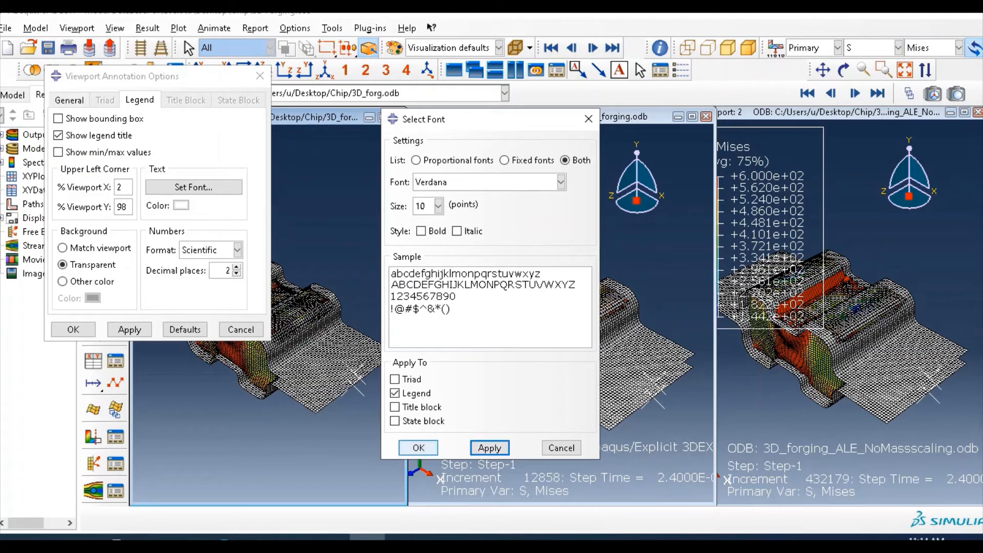
pyautogui.click(418, 448)
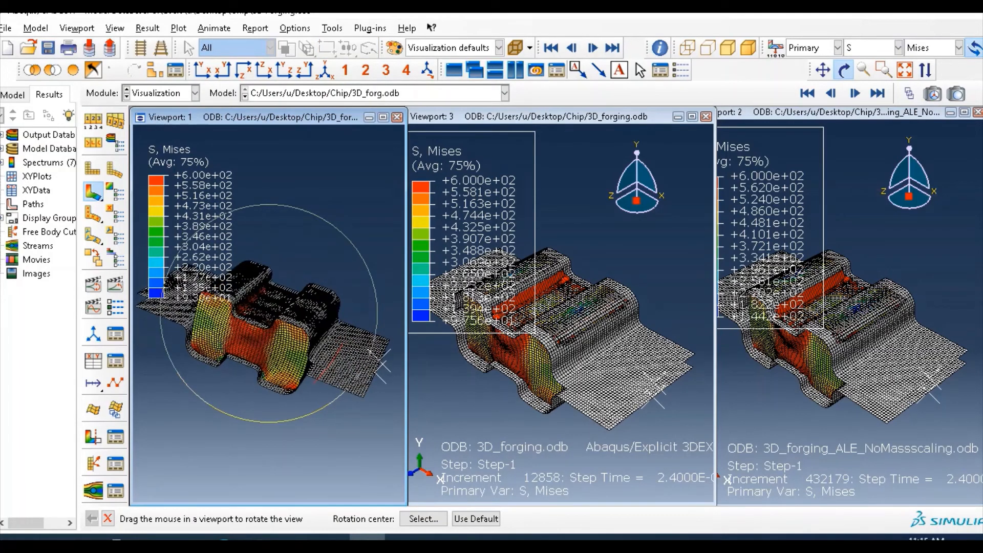
# Step: View viewport 1 from above, show its ODB title block, and zoom onto the forged part
pyautogui.moveTo(282, 301); pyautogui.dragTo(251, 282)
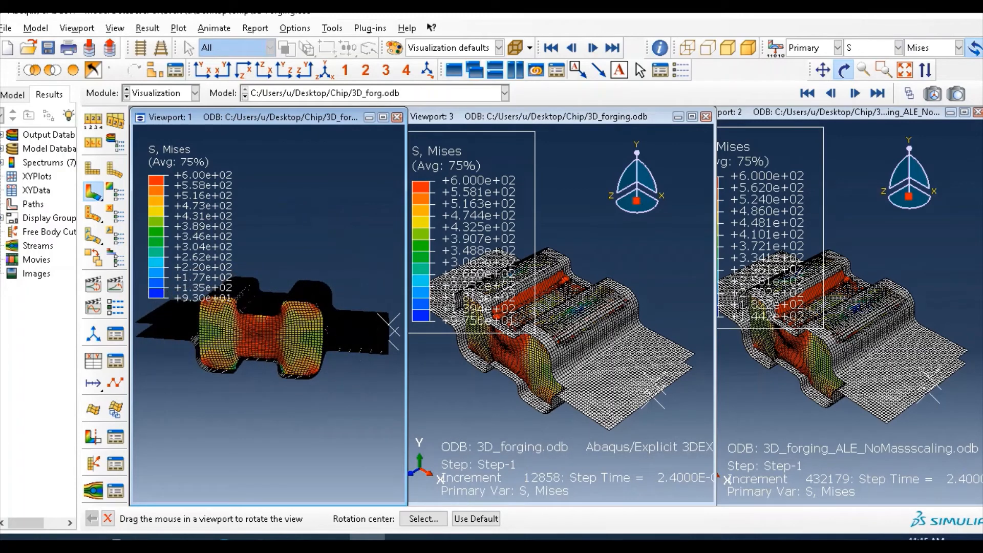
pyautogui.click(77, 28)
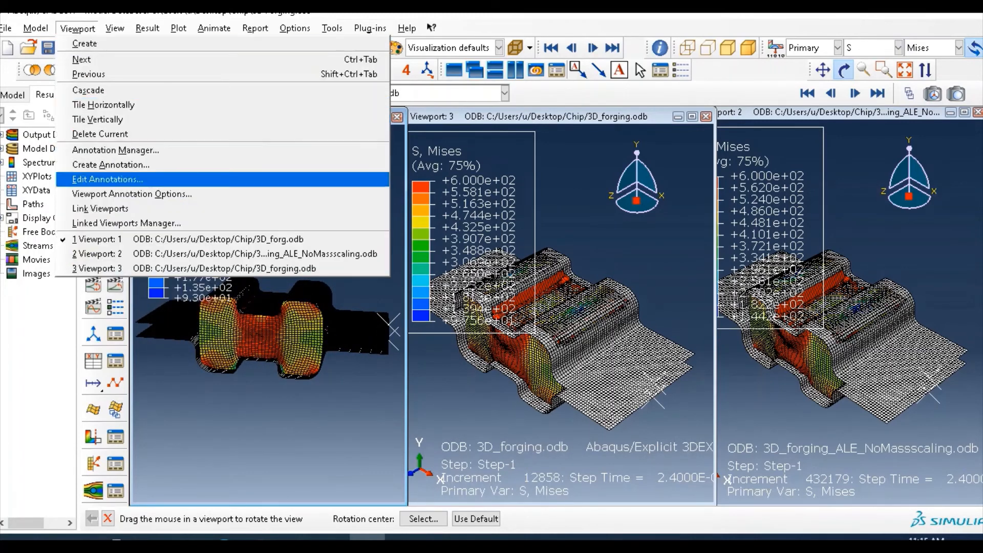
pyautogui.click(132, 194)
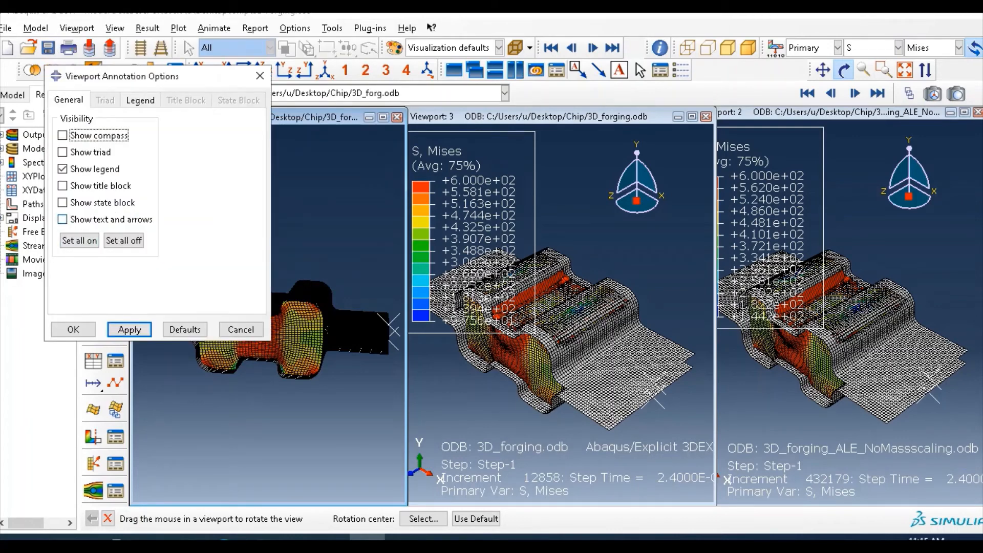
pyautogui.click(62, 185)
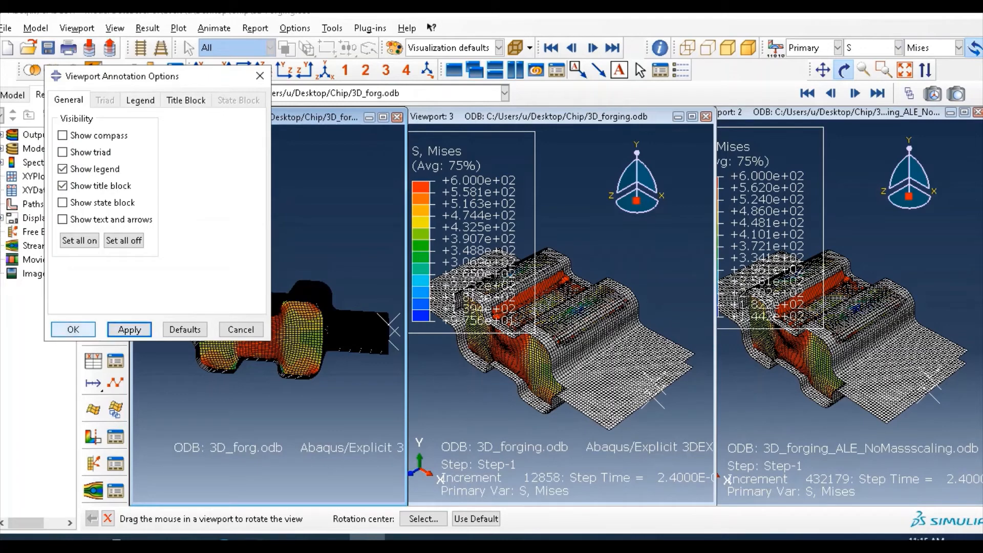
pyautogui.click(72, 329)
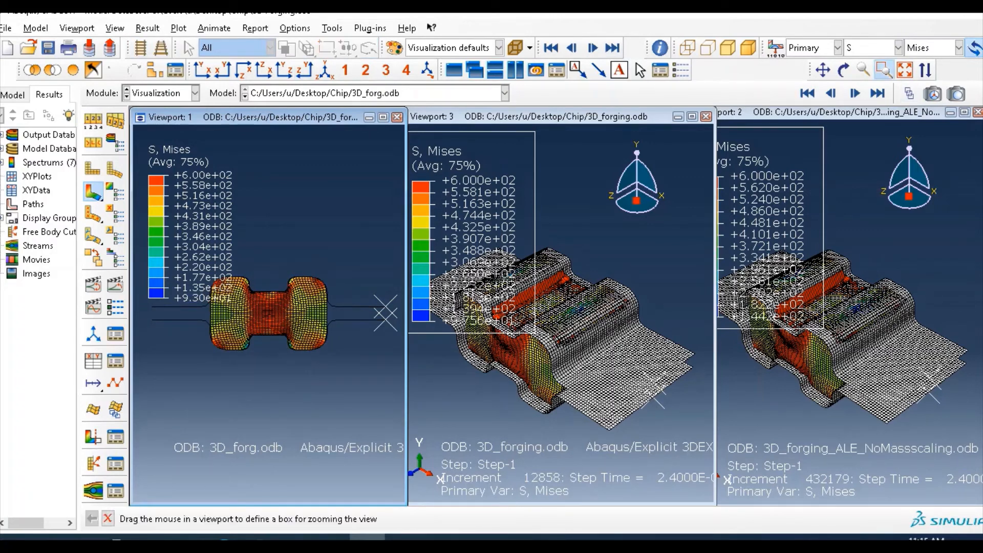
pyautogui.moveTo(201, 270); pyautogui.dragTo(316, 371)
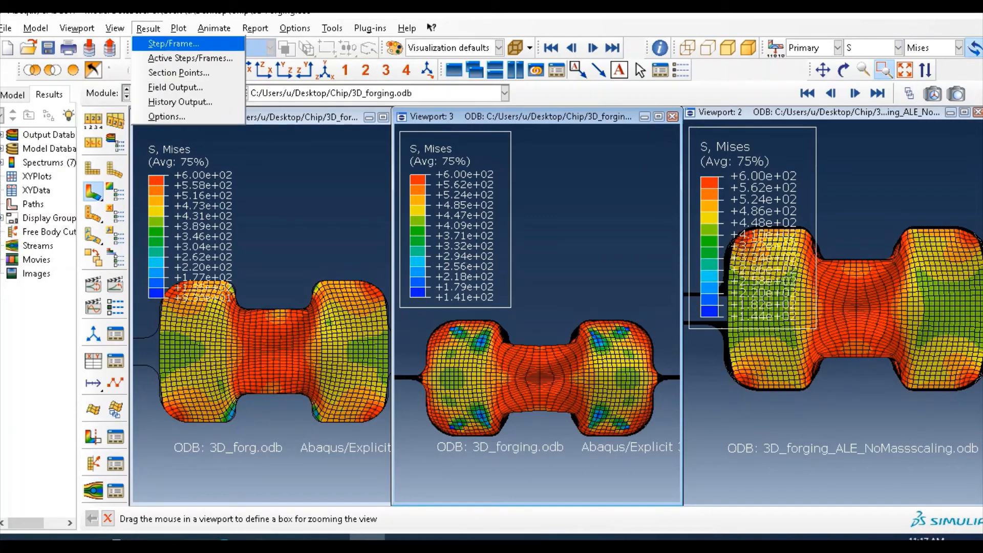
# Step: Display results at frame 16, step time 2.4000E-02
pyautogui.click(174, 43)
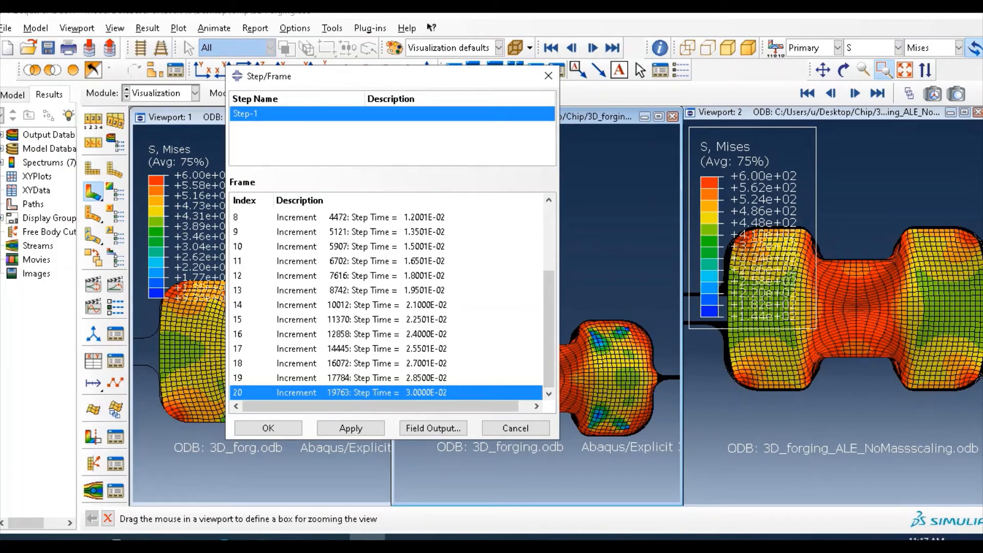
pyautogui.click(301, 334)
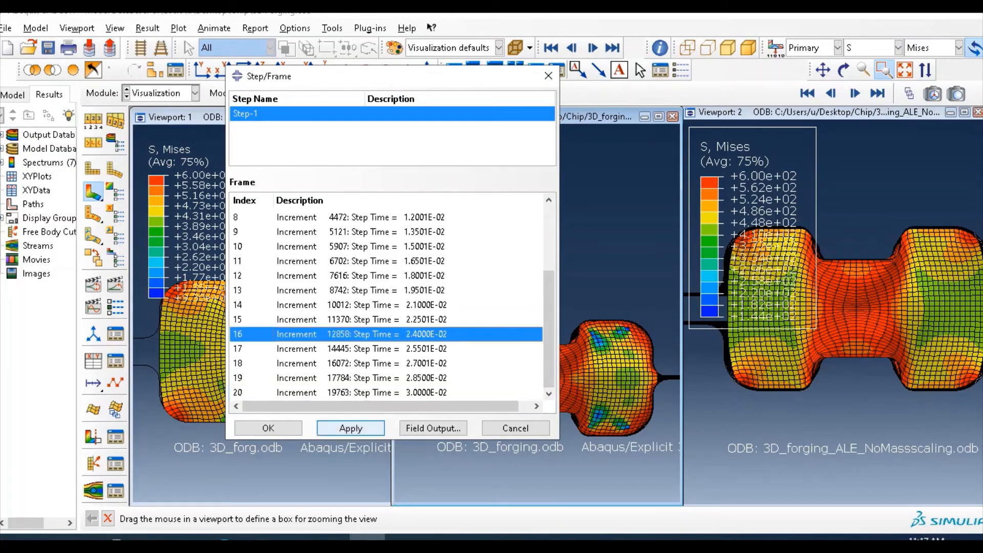
pyautogui.click(267, 428)
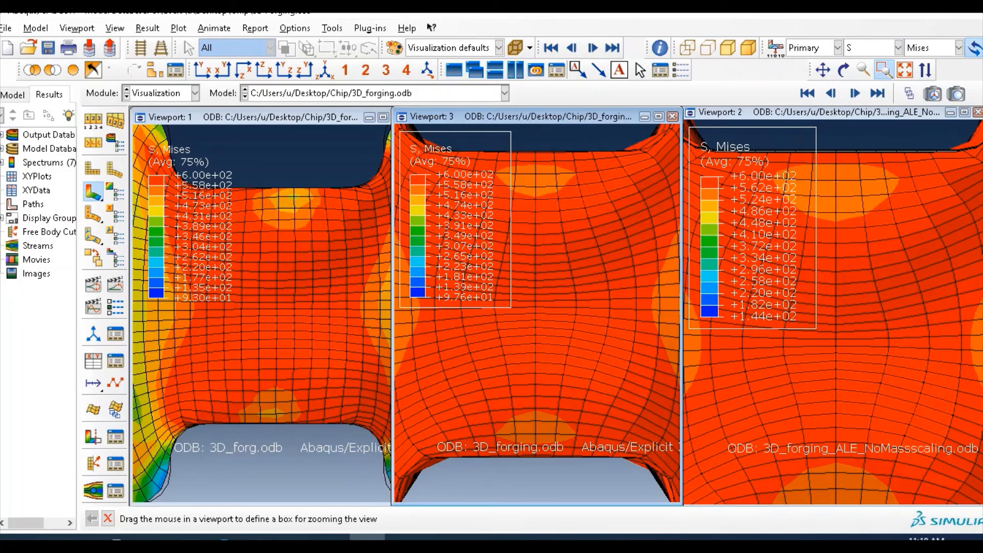
# Step: Open the Module list to switch toward the Job module
pyautogui.click(192, 93)
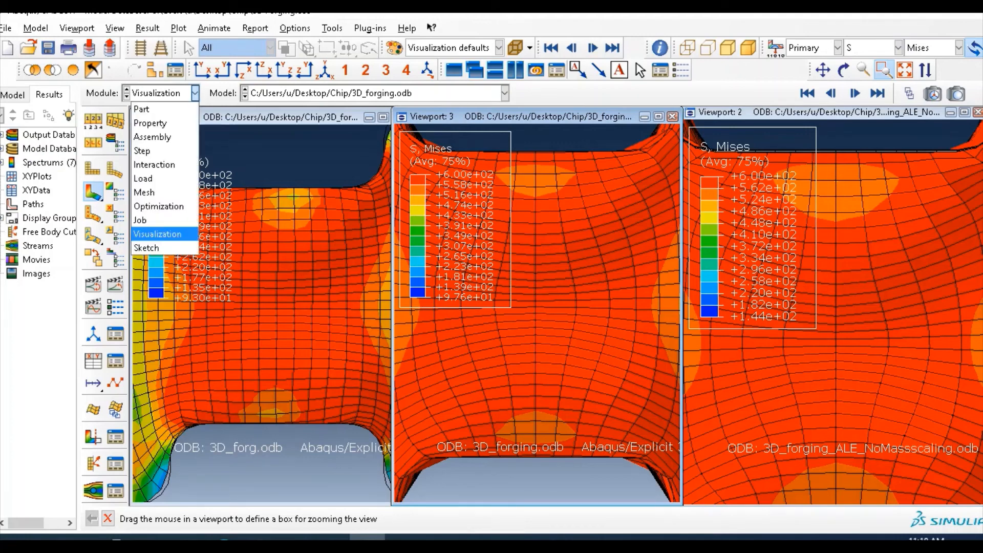
pyautogui.moveTo(154, 164)
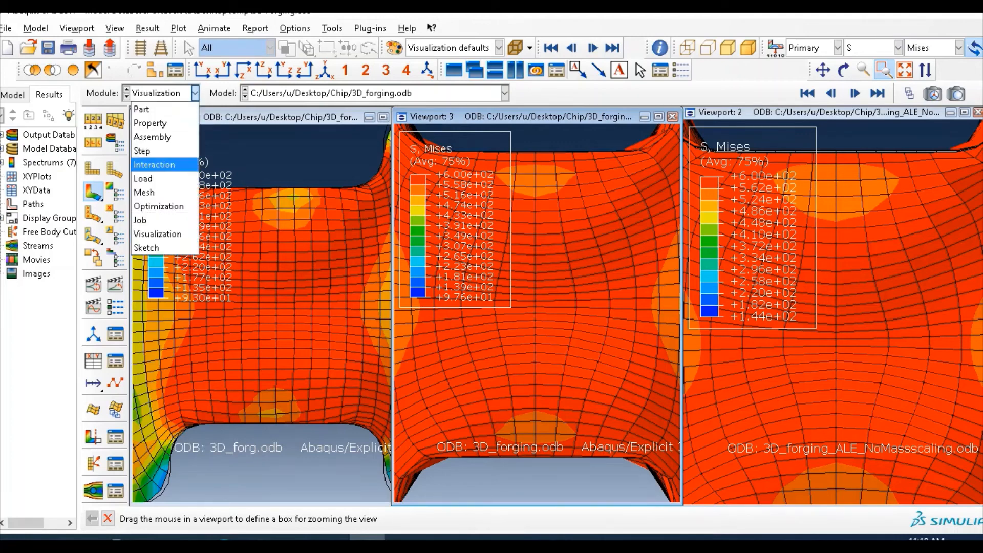
pyautogui.moveTo(157, 233)
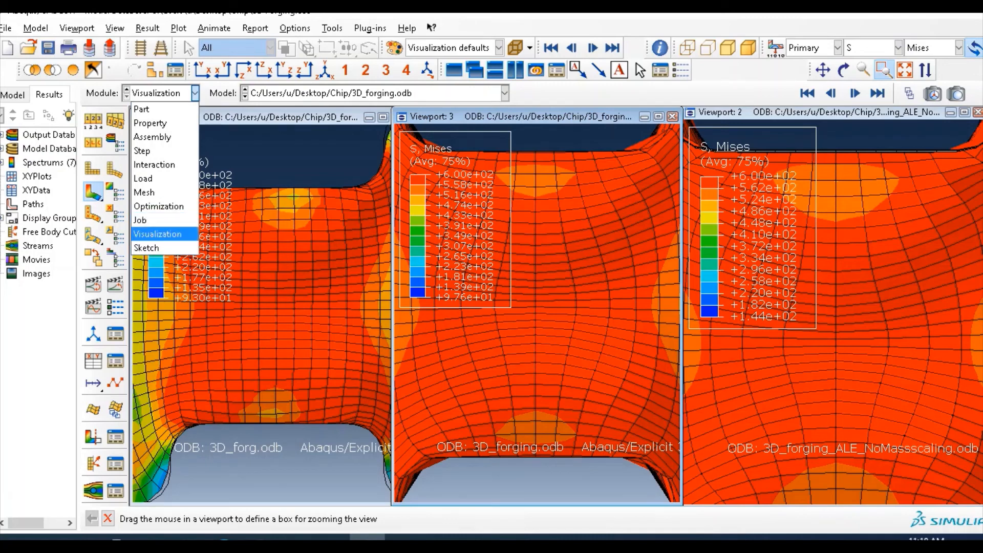
pyautogui.moveTo(158, 206)
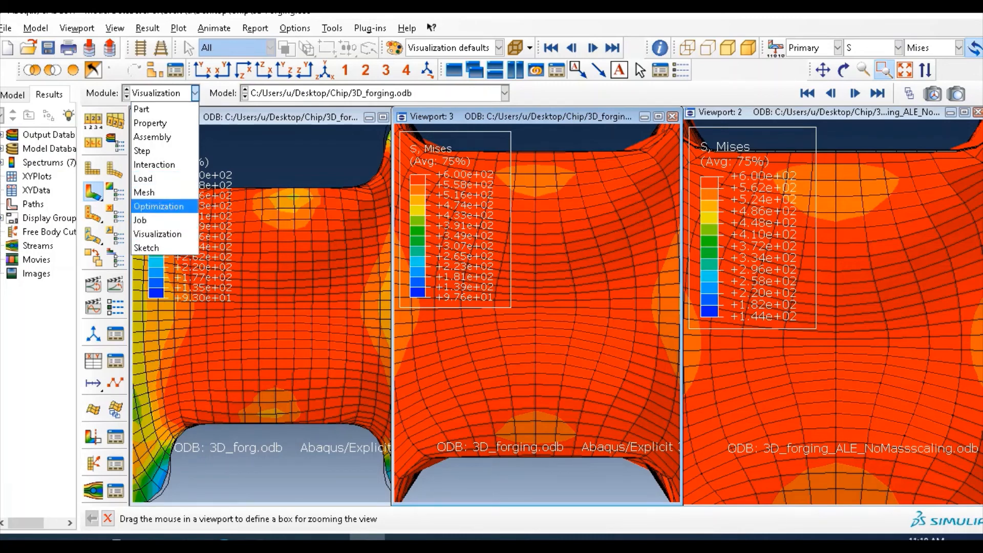
pyautogui.moveTo(140, 219)
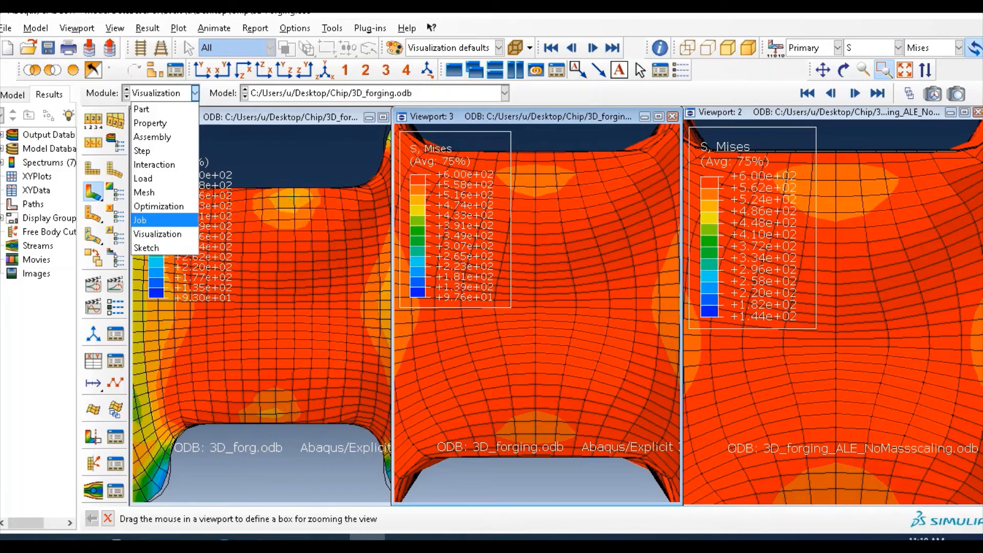
pyautogui.moveTo(158, 205)
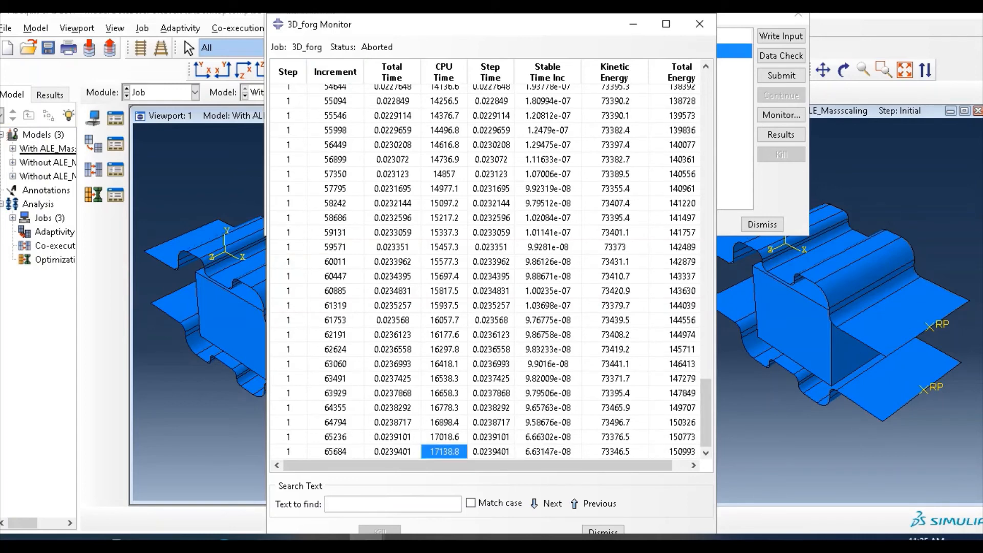
# Step: Open job monitors to compare 3D_forg and 3D_forging_ALE_NoMassscaling progress
pyautogui.click(392, 503)
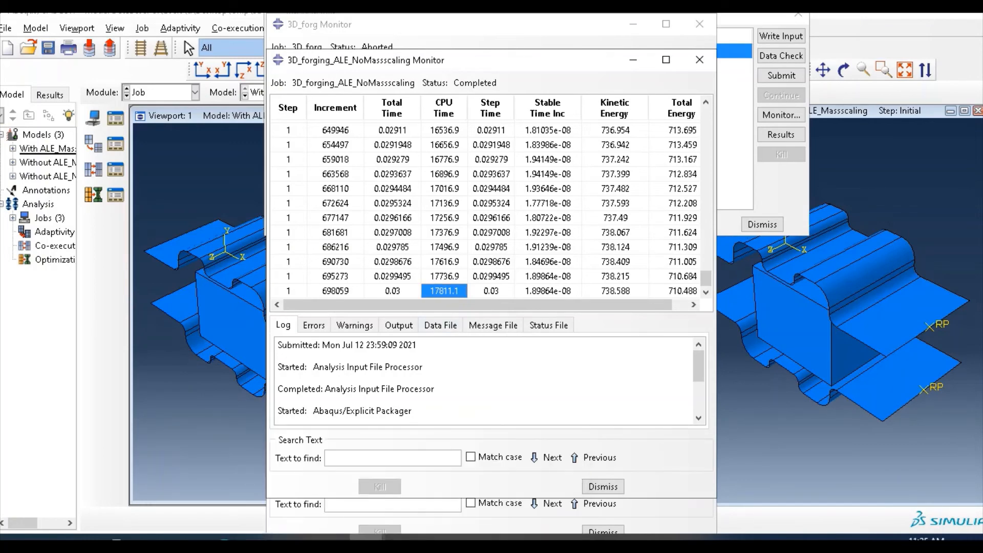
pyautogui.press('alt+tab')
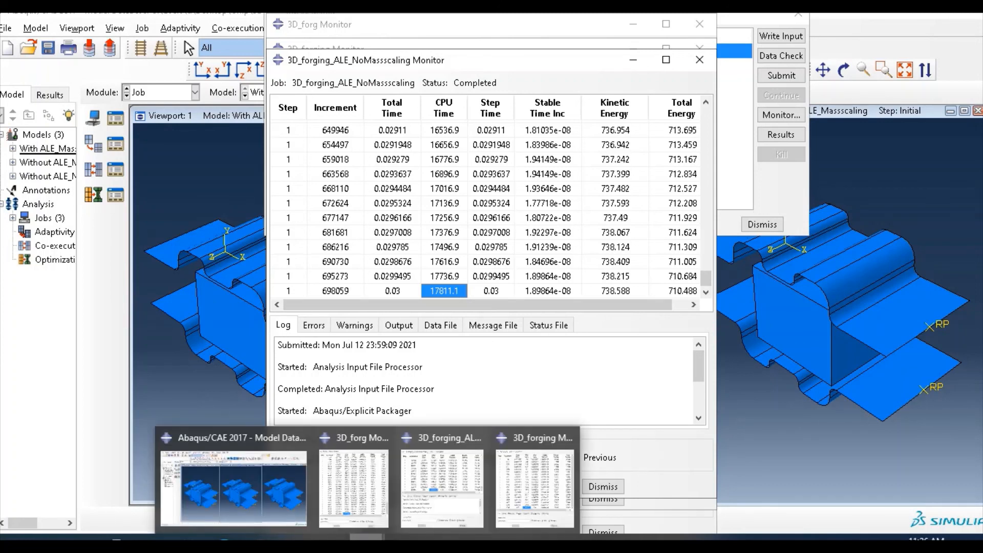
pyautogui.moveTo(353, 438)
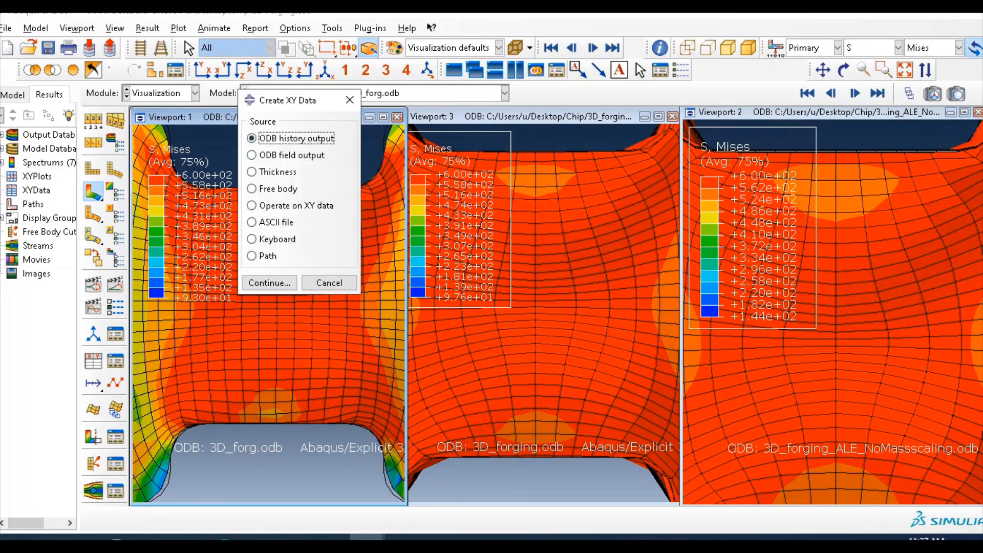
# Step: Continue with History Output and select ALLIE and ALLKE whole-model energies together
pyautogui.click(268, 282)
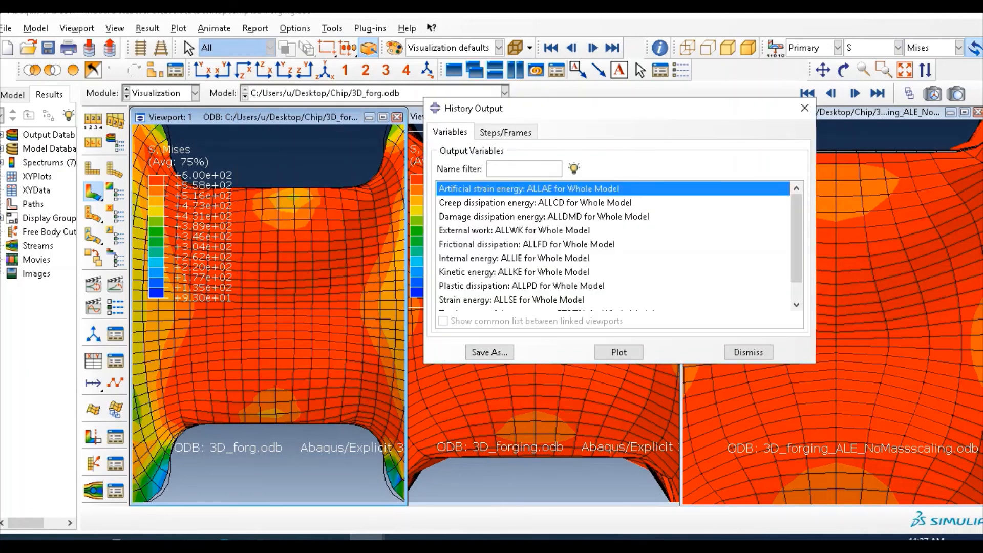
pyautogui.click(513, 258)
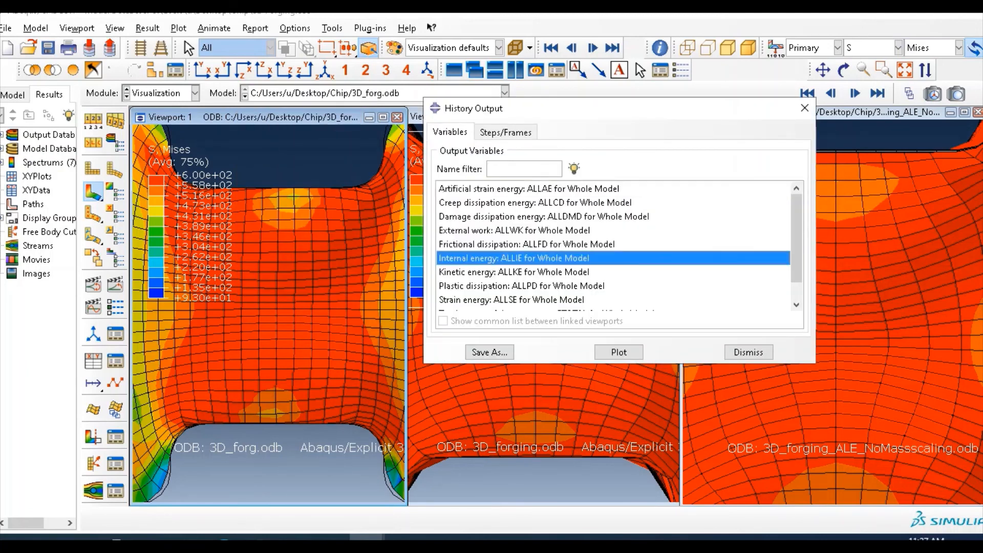
pyautogui.click(513, 271)
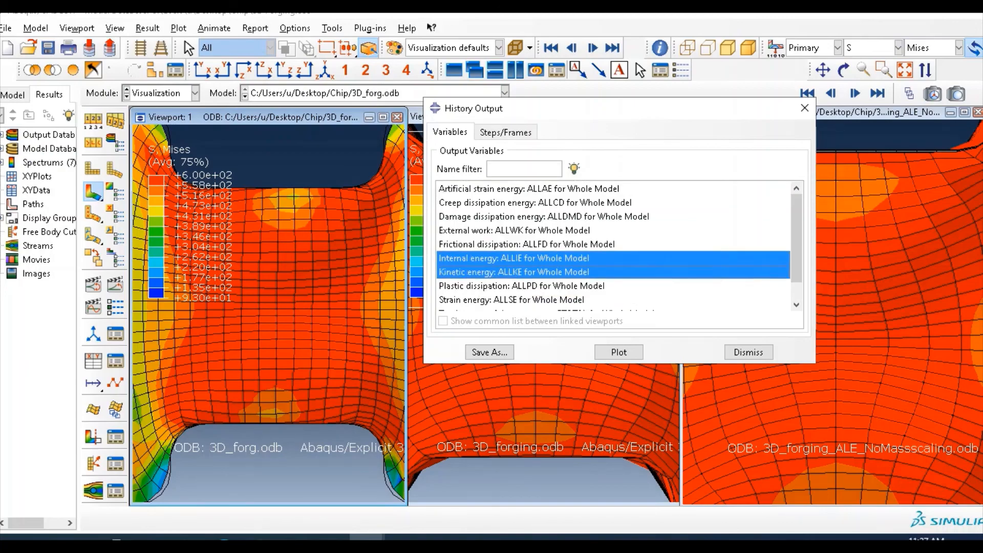